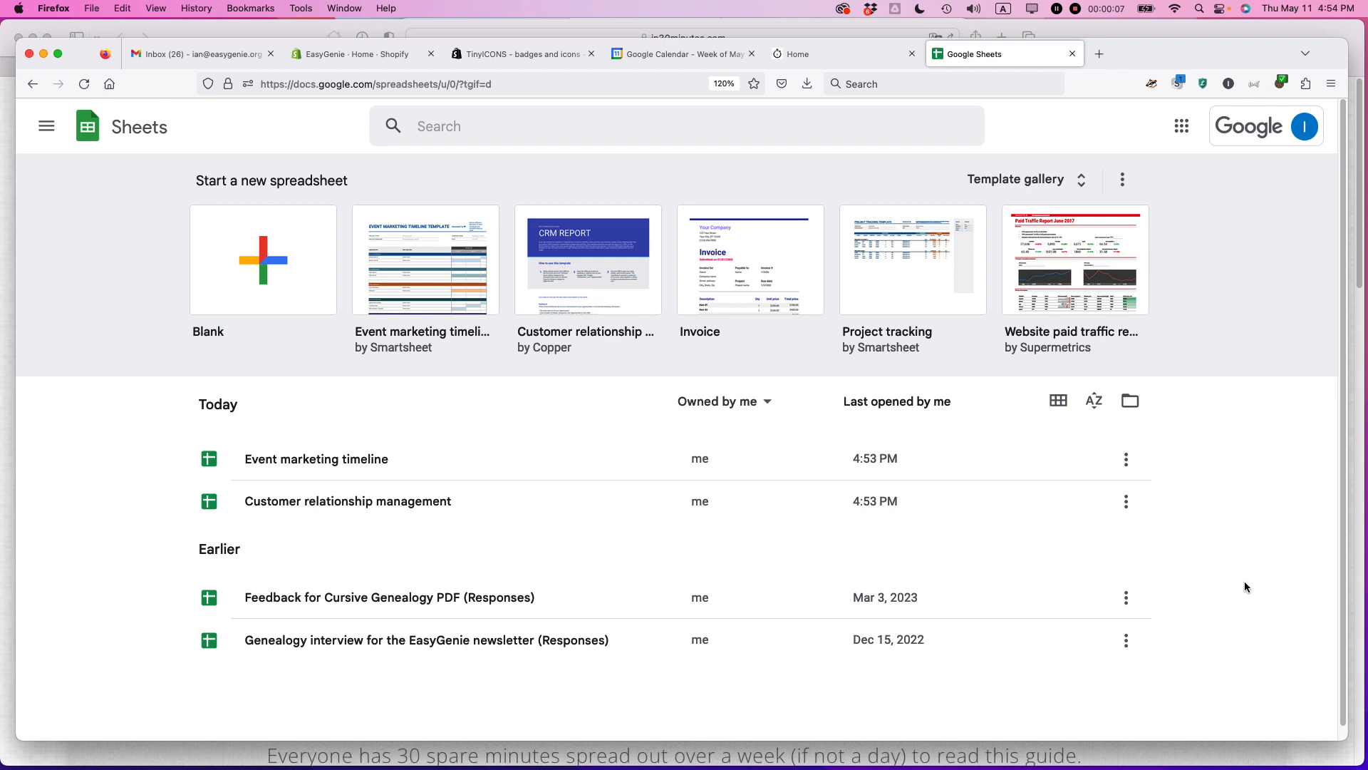
pyautogui.moveTo(1216, 547)
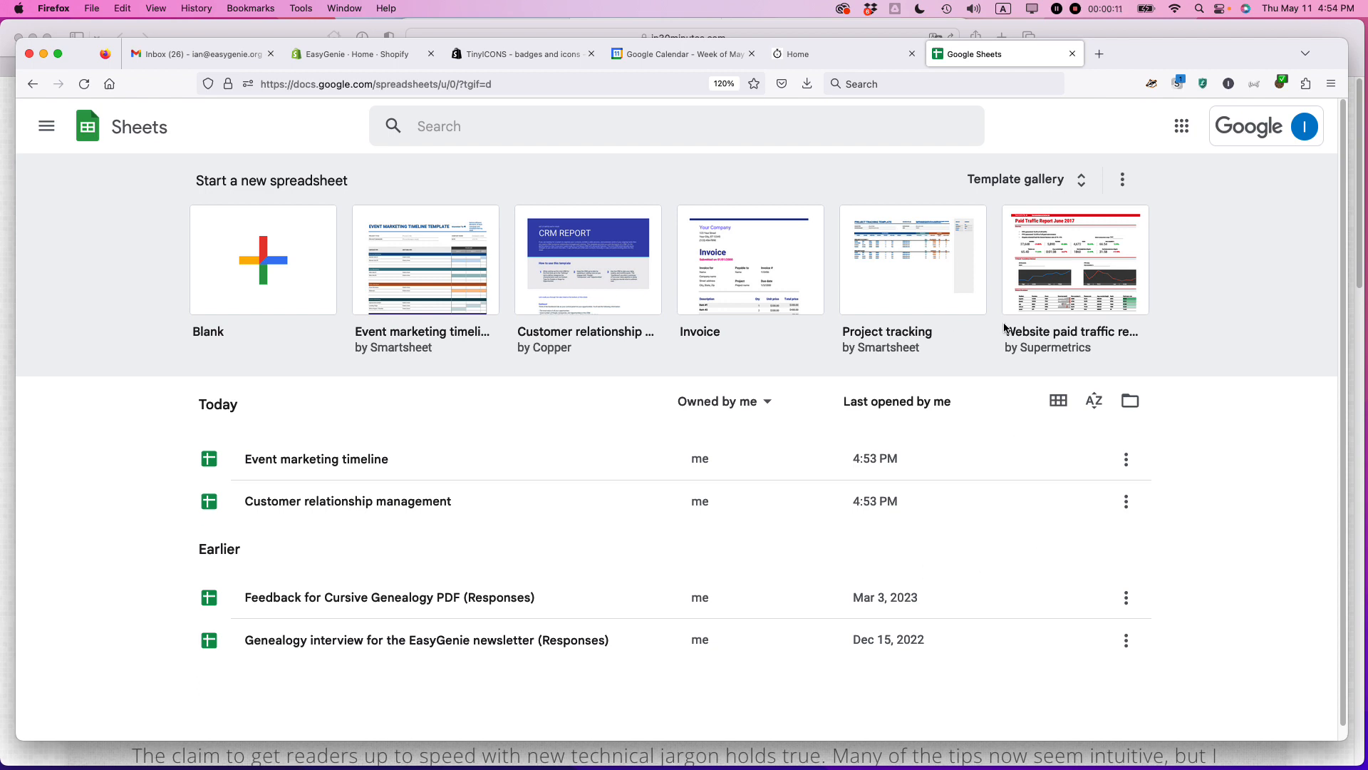
pyautogui.moveTo(1007, 327)
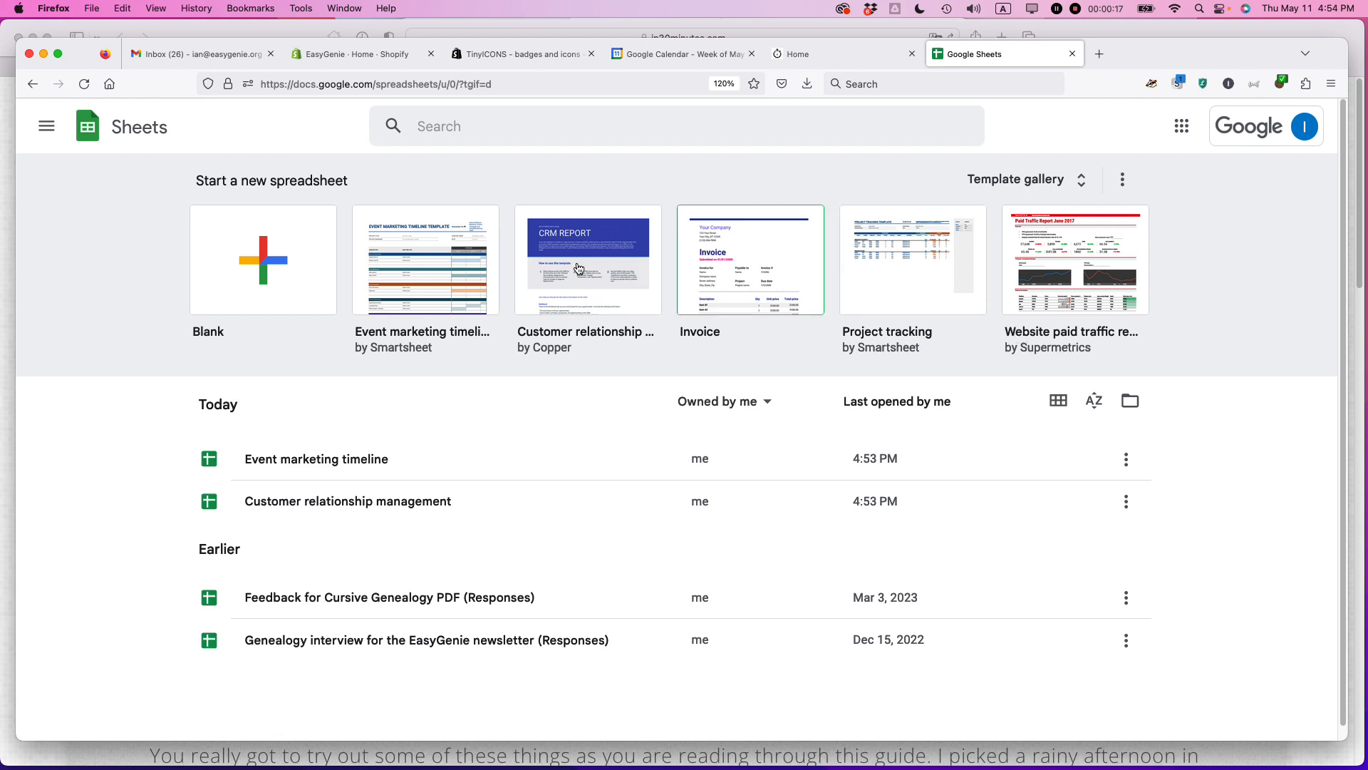
pyautogui.moveTo(1060, 266)
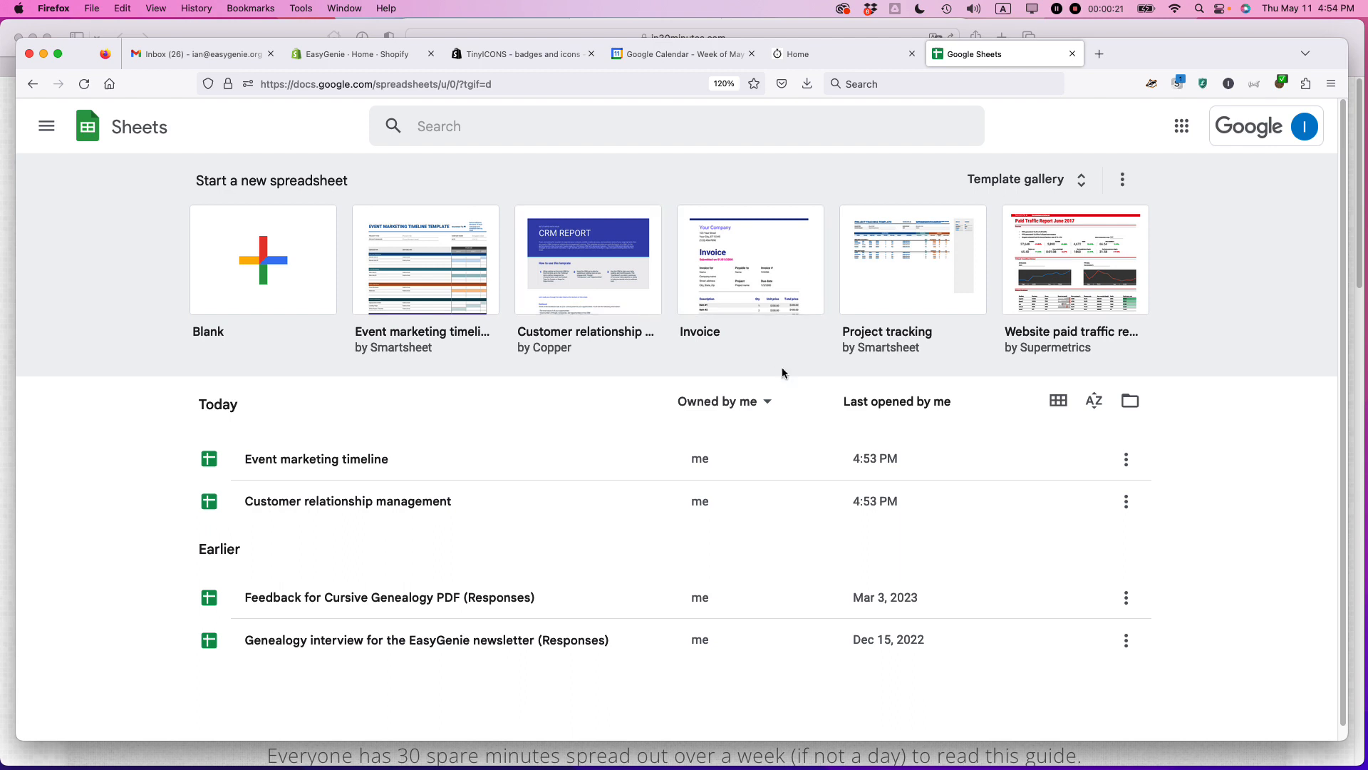
pyautogui.moveTo(935, 273)
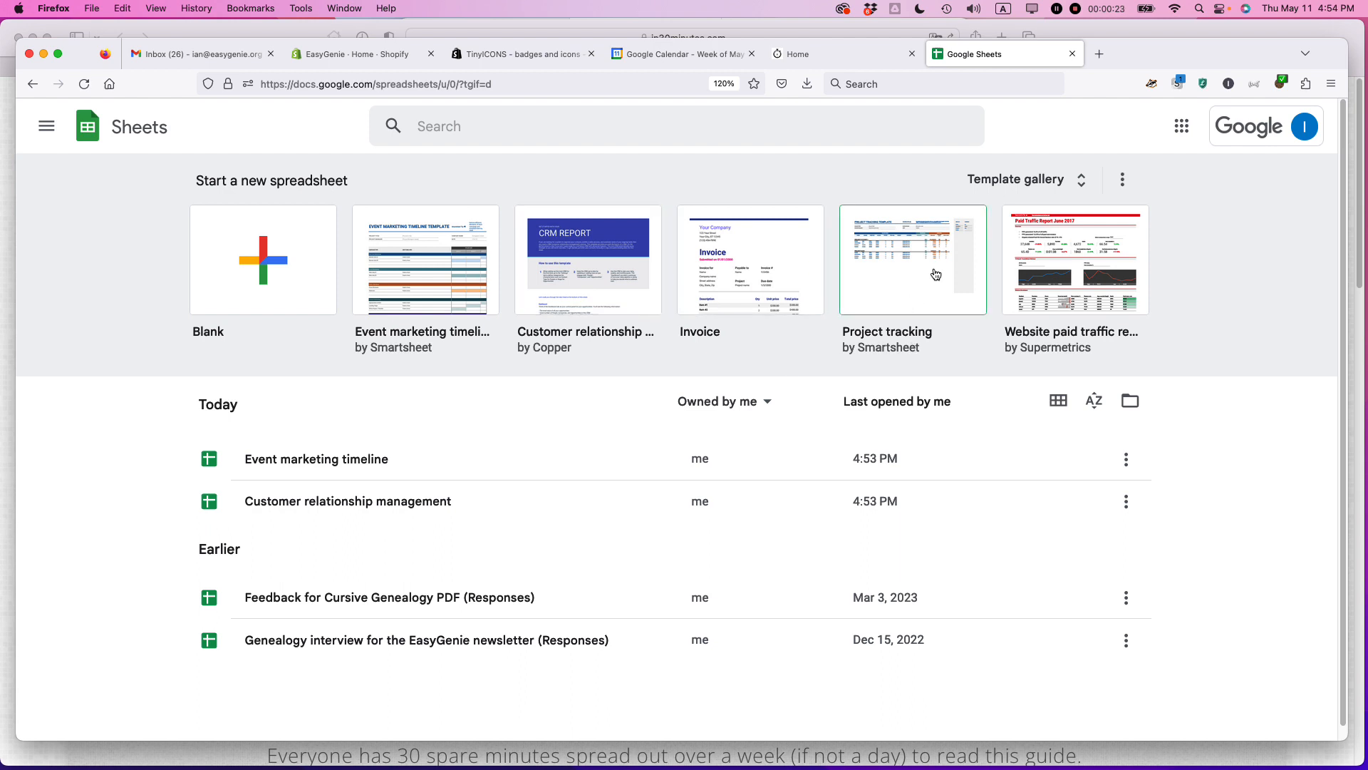
# Step: Show the template gallery's General tab listing work templates like Invoice and Purchase order
pyautogui.click(1014, 180)
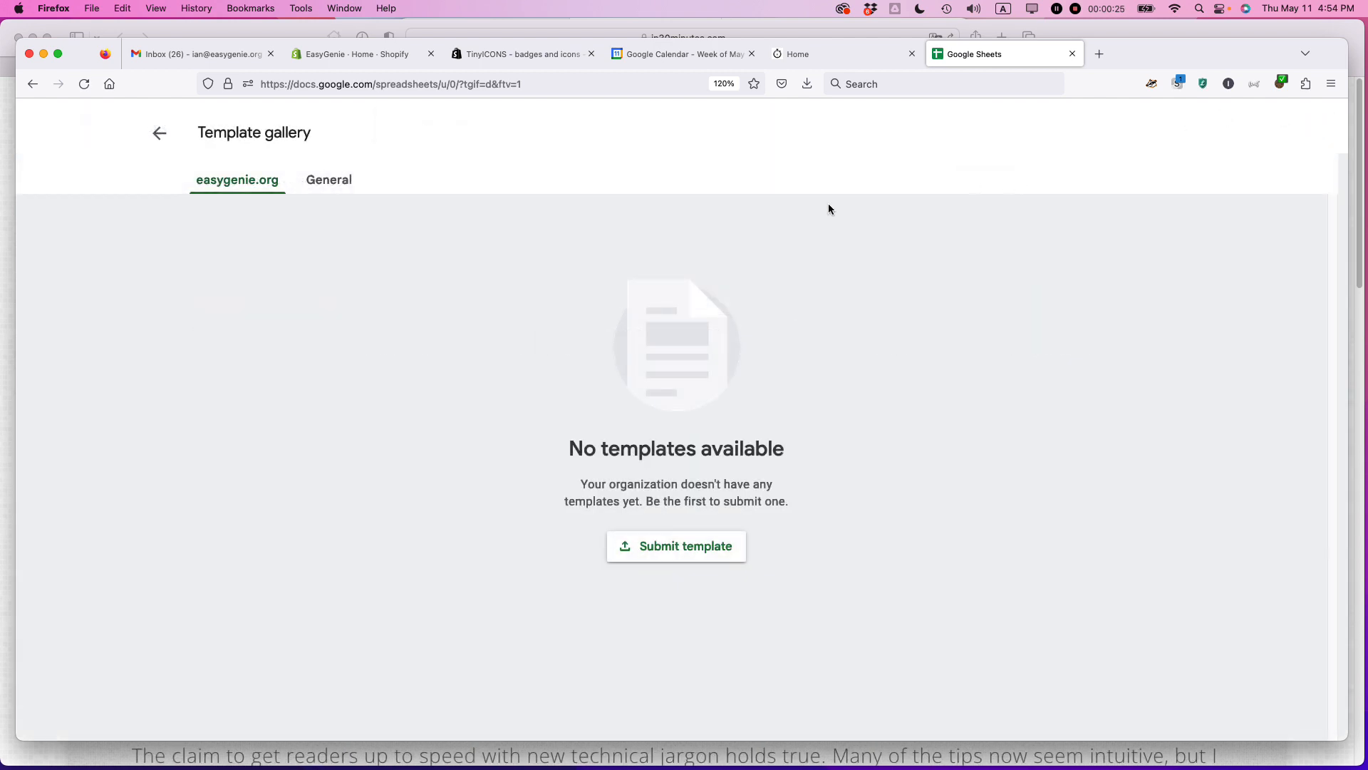
pyautogui.moveTo(316, 223)
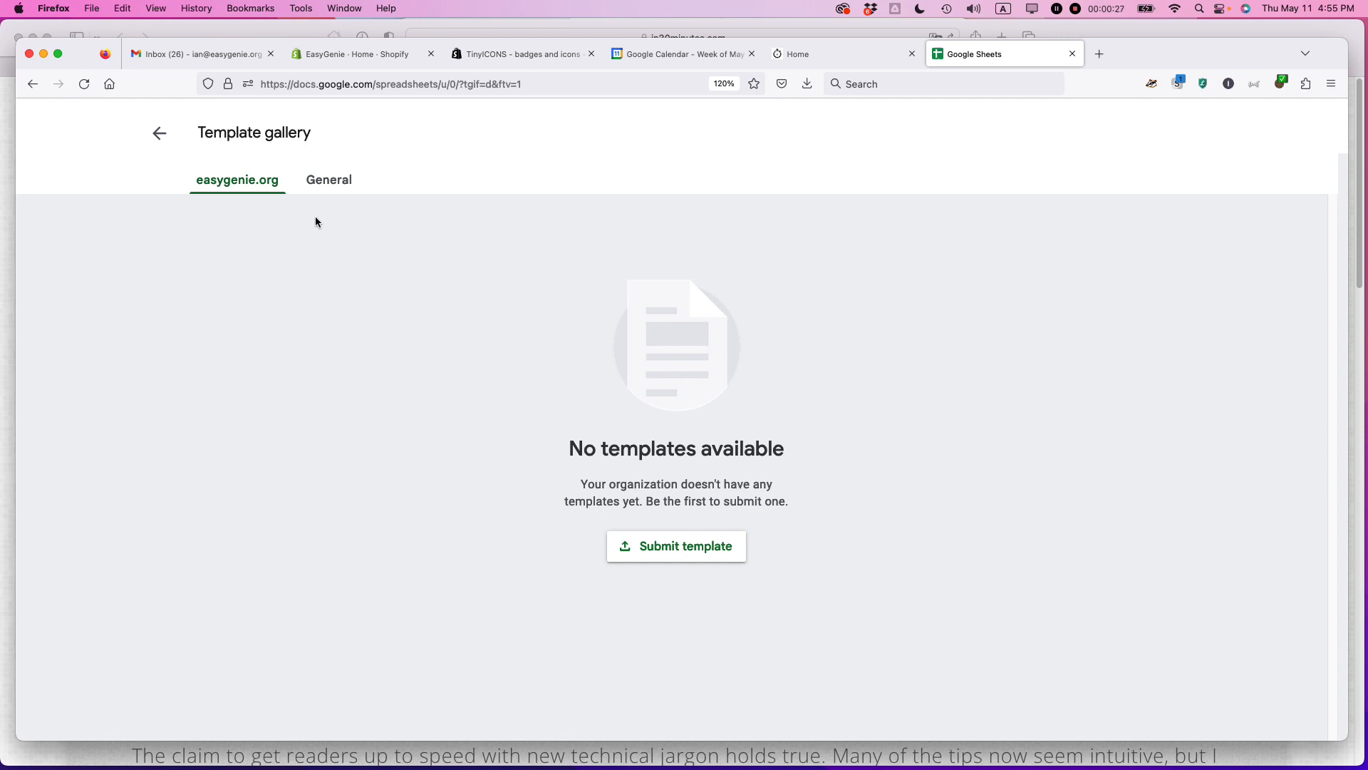
pyautogui.click(329, 180)
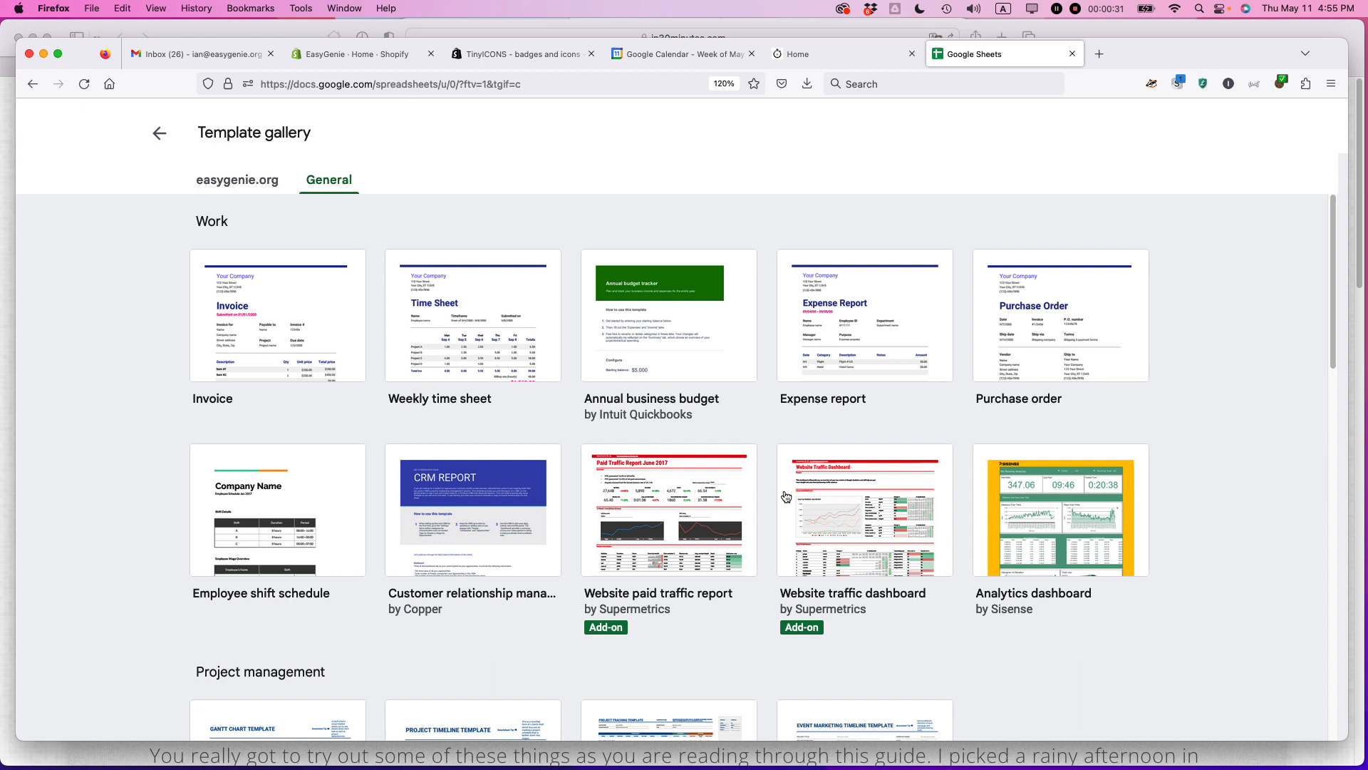
pyautogui.moveTo(574, 517)
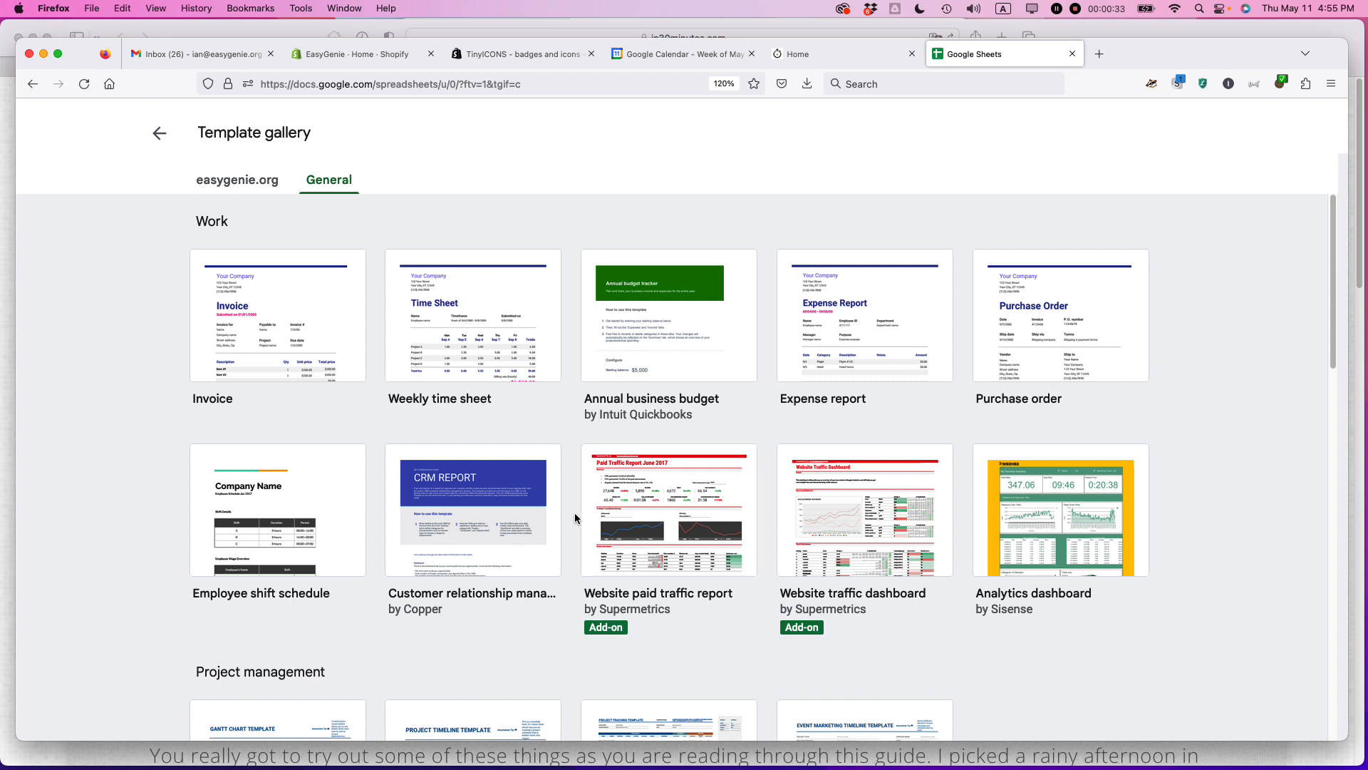
pyautogui.moveTo(1024, 355)
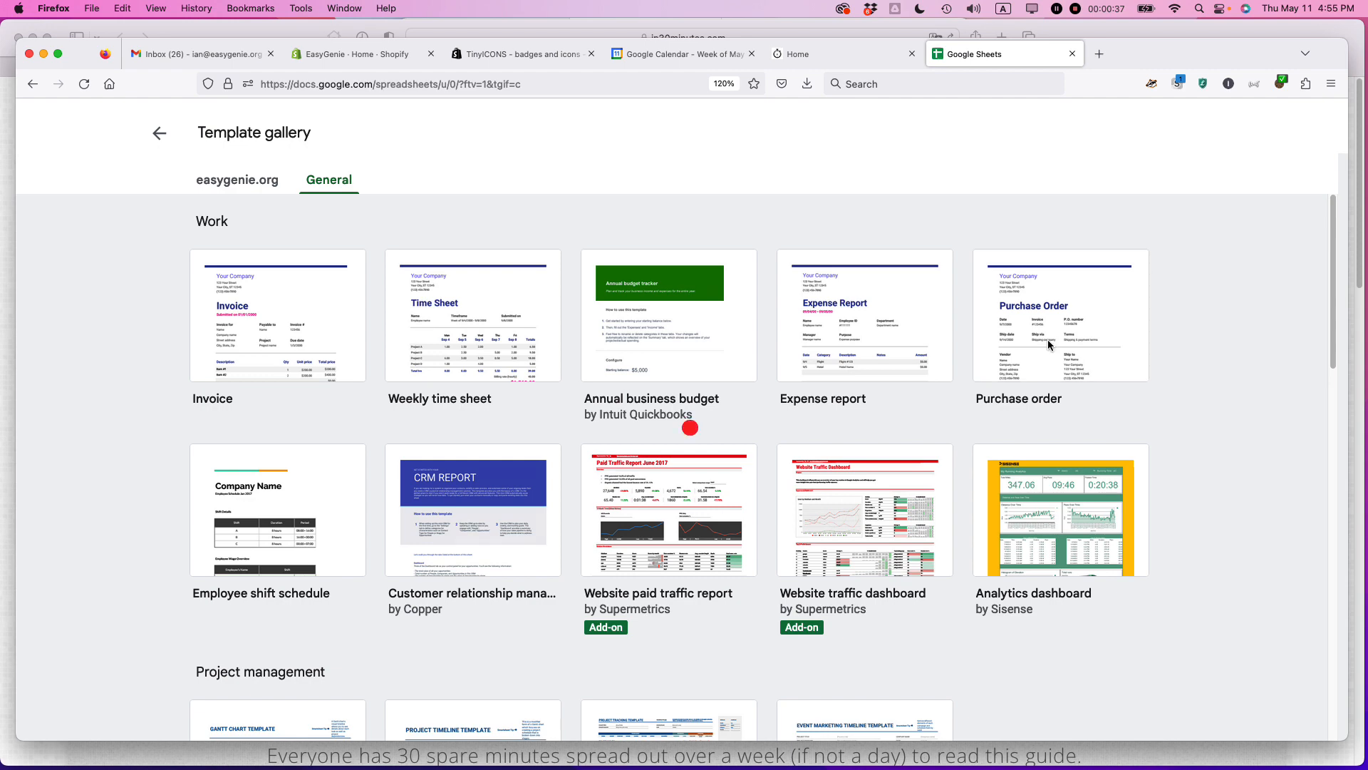
# Step: Start a Purchase order from the template and name the company 'Jim McGovern Supplies'
pyautogui.click(1060, 316)
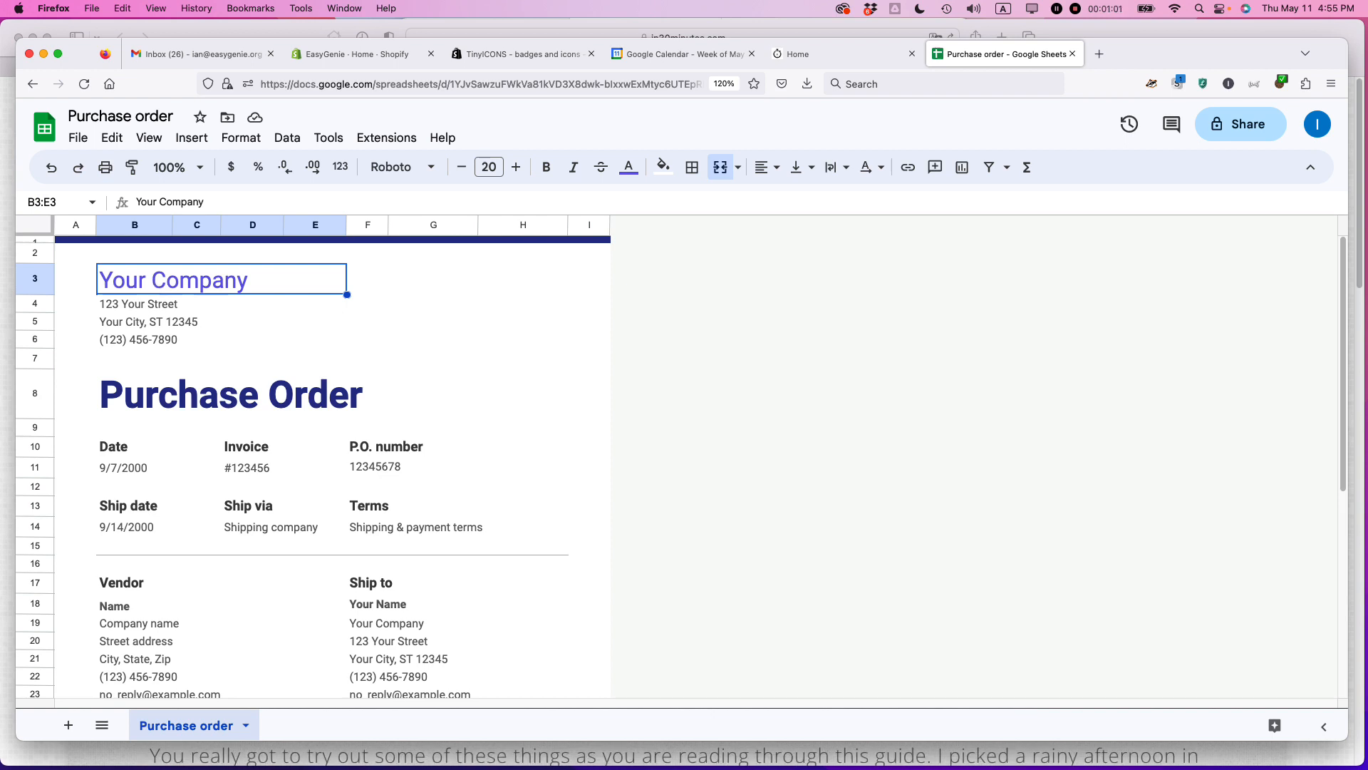
pyautogui.write('Jim Mc')
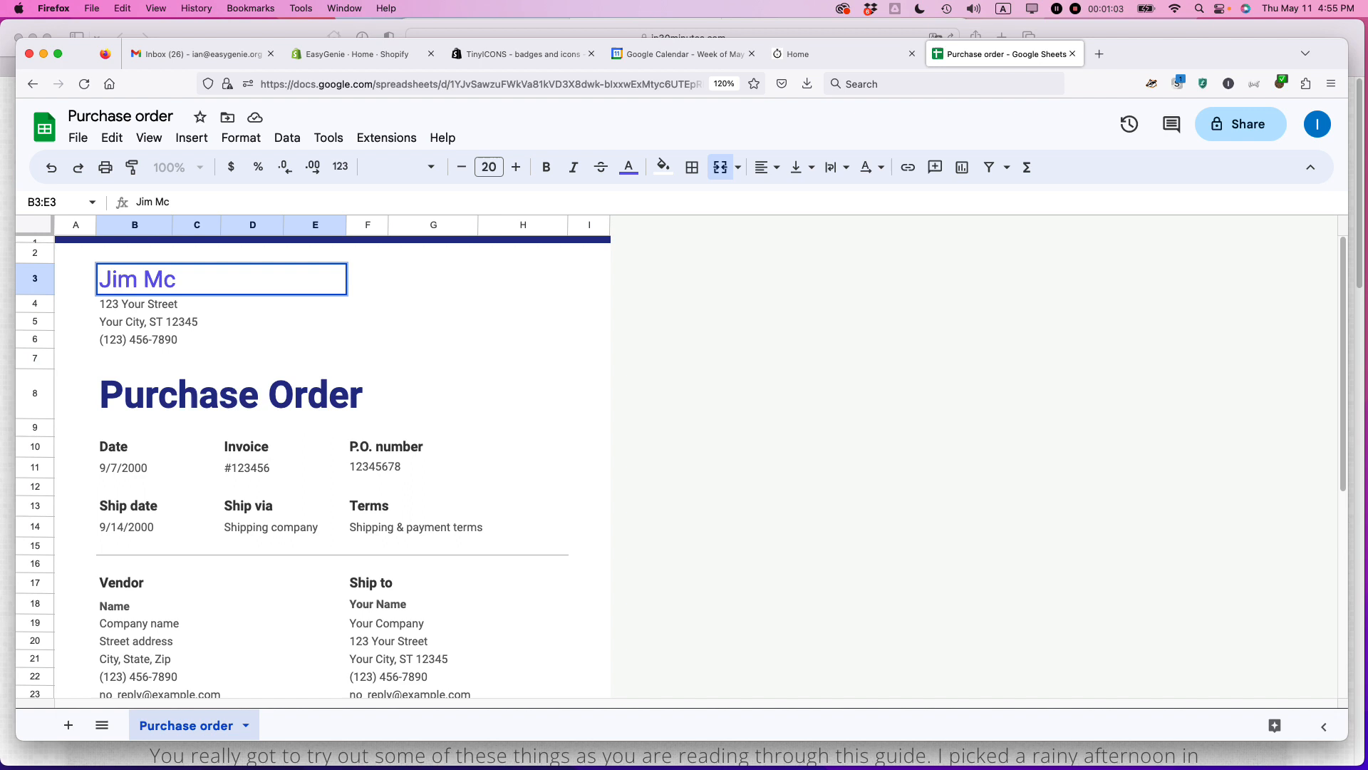
pyautogui.write('Govern')
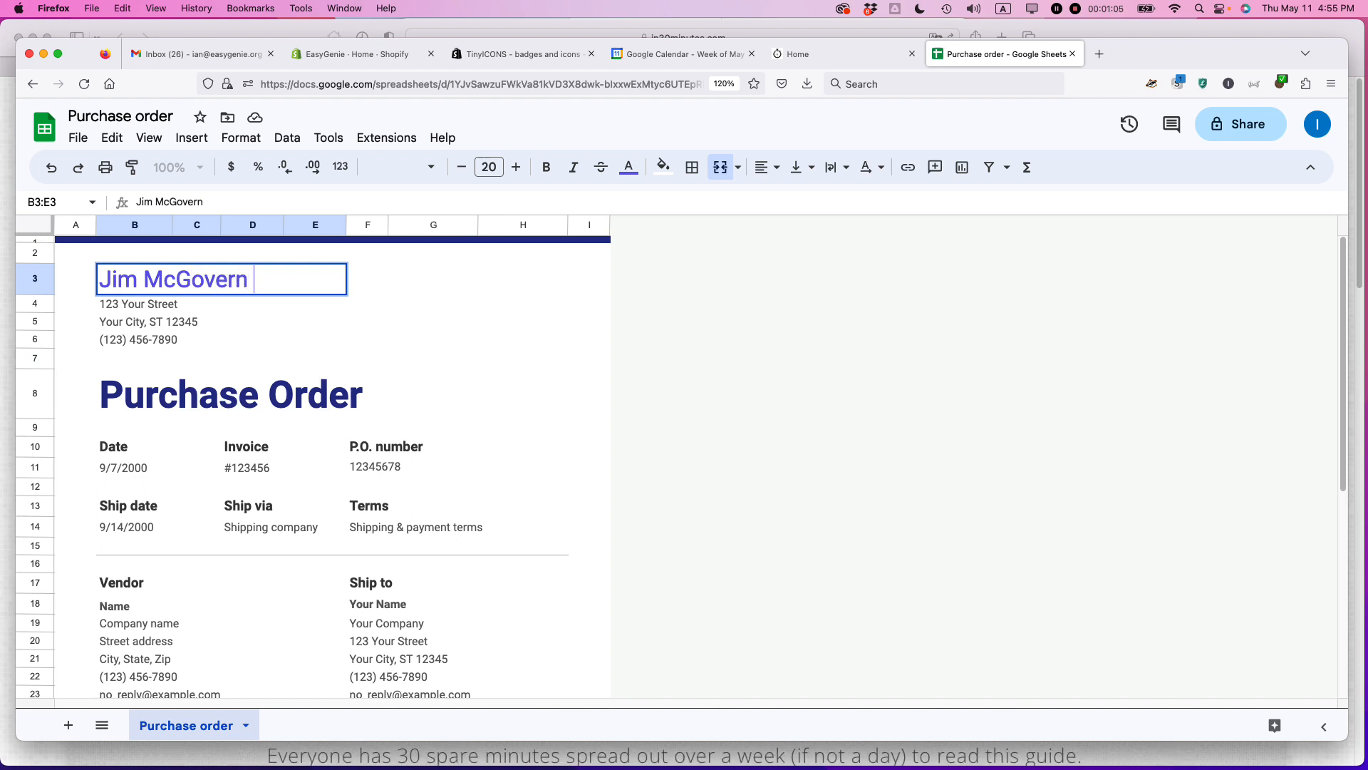
pyautogui.write('S')
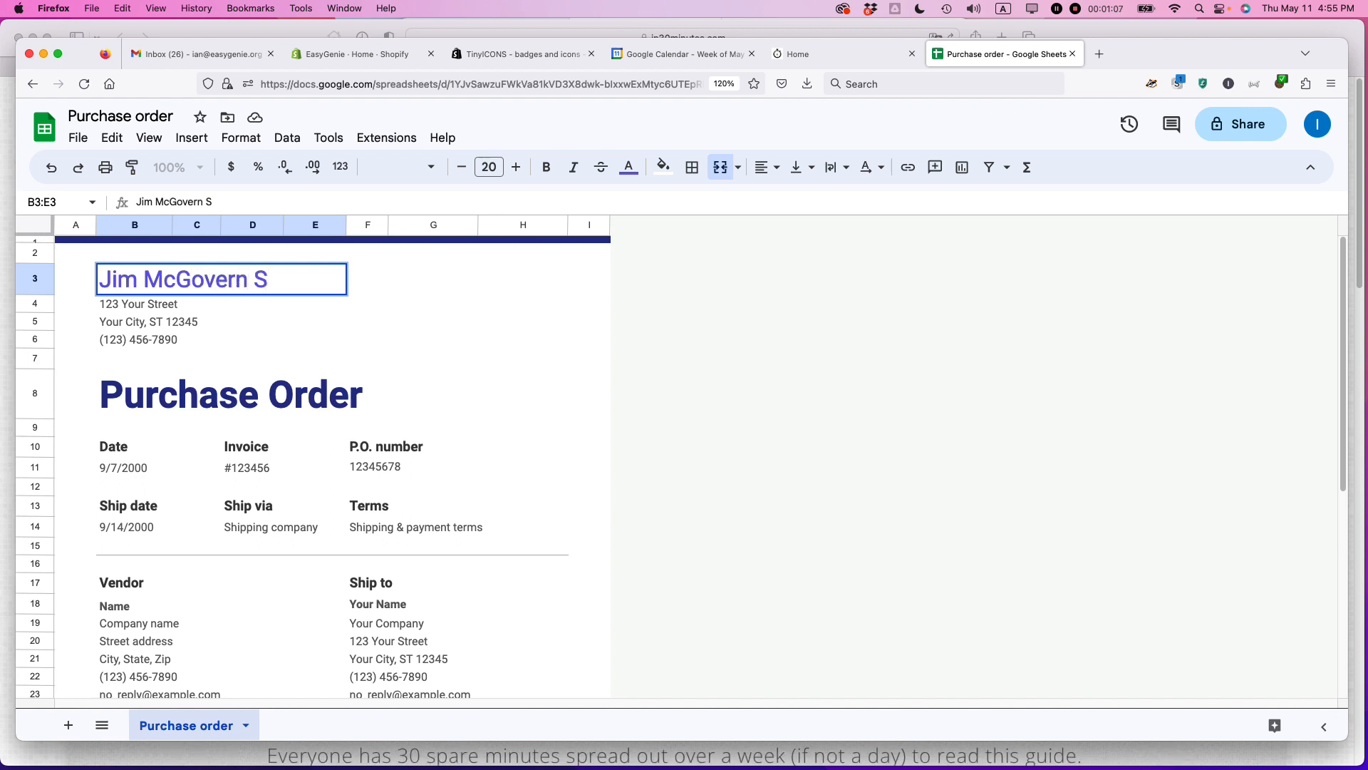
pyautogui.write('upplies')
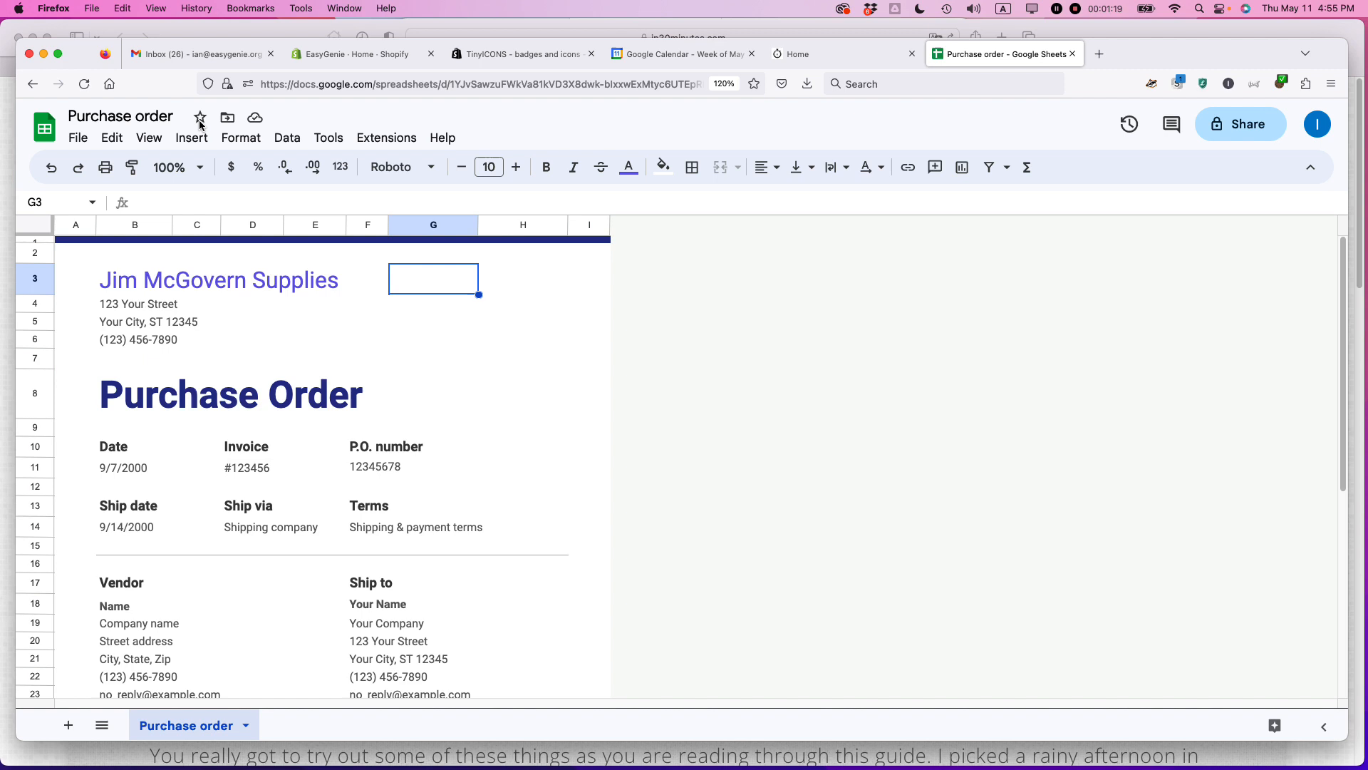
# Step: Set the purchase order's Date field to 5/11/2023
pyautogui.click(190, 138)
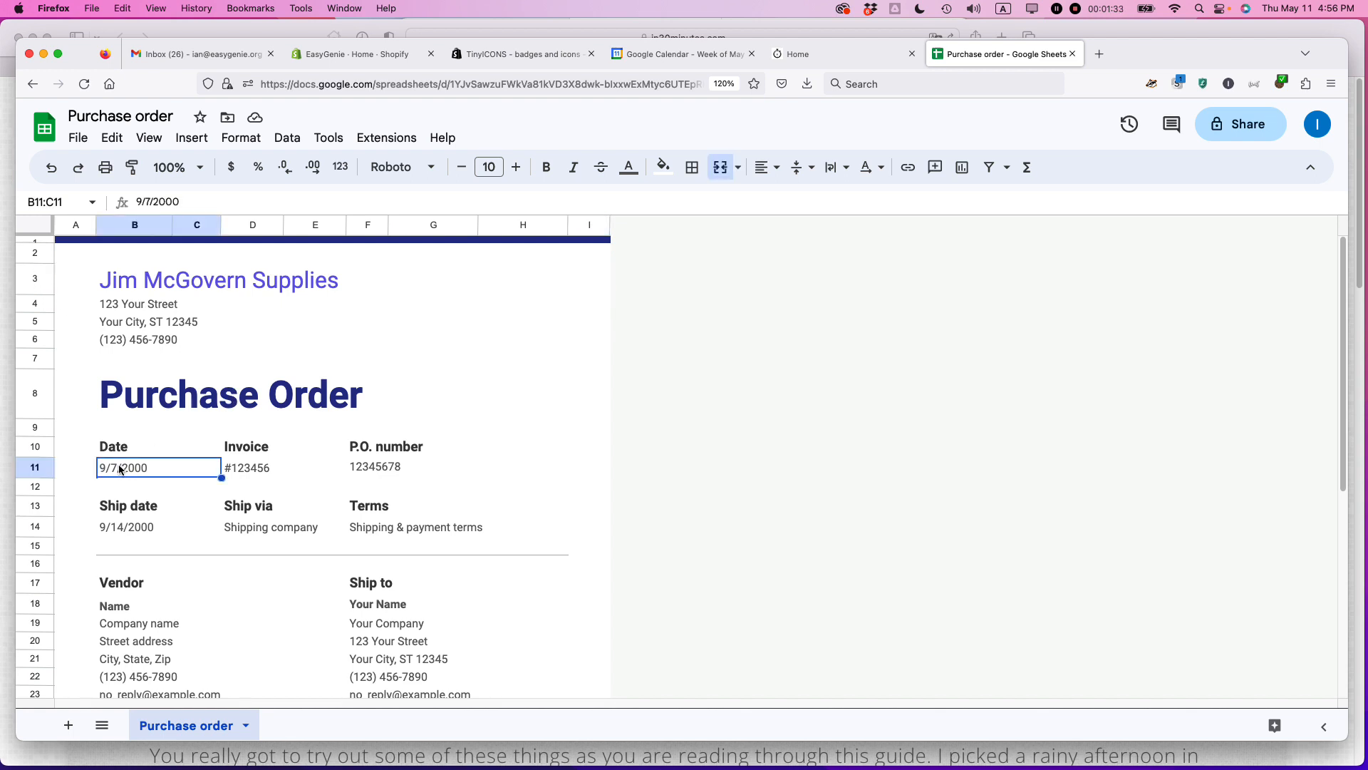
pyautogui.write('5/11/2023')
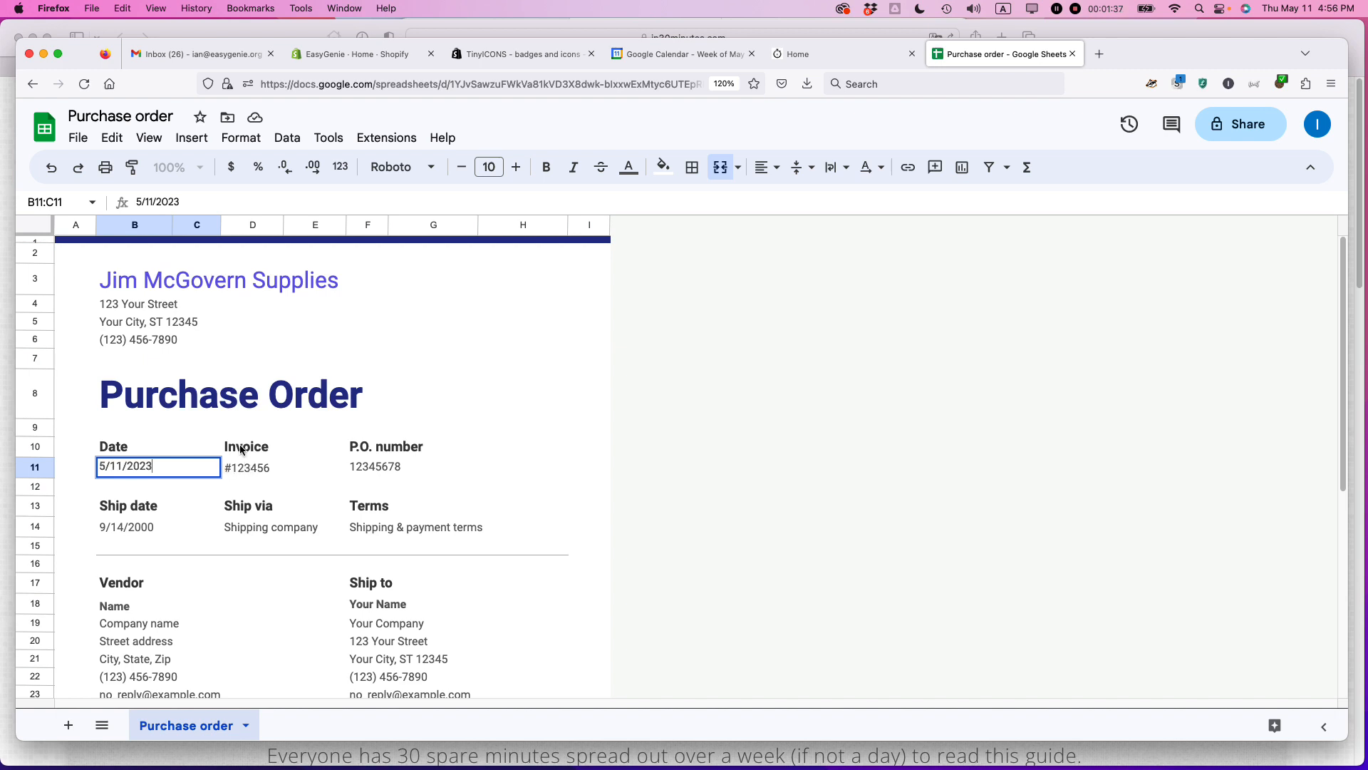
pyautogui.click(283, 467)
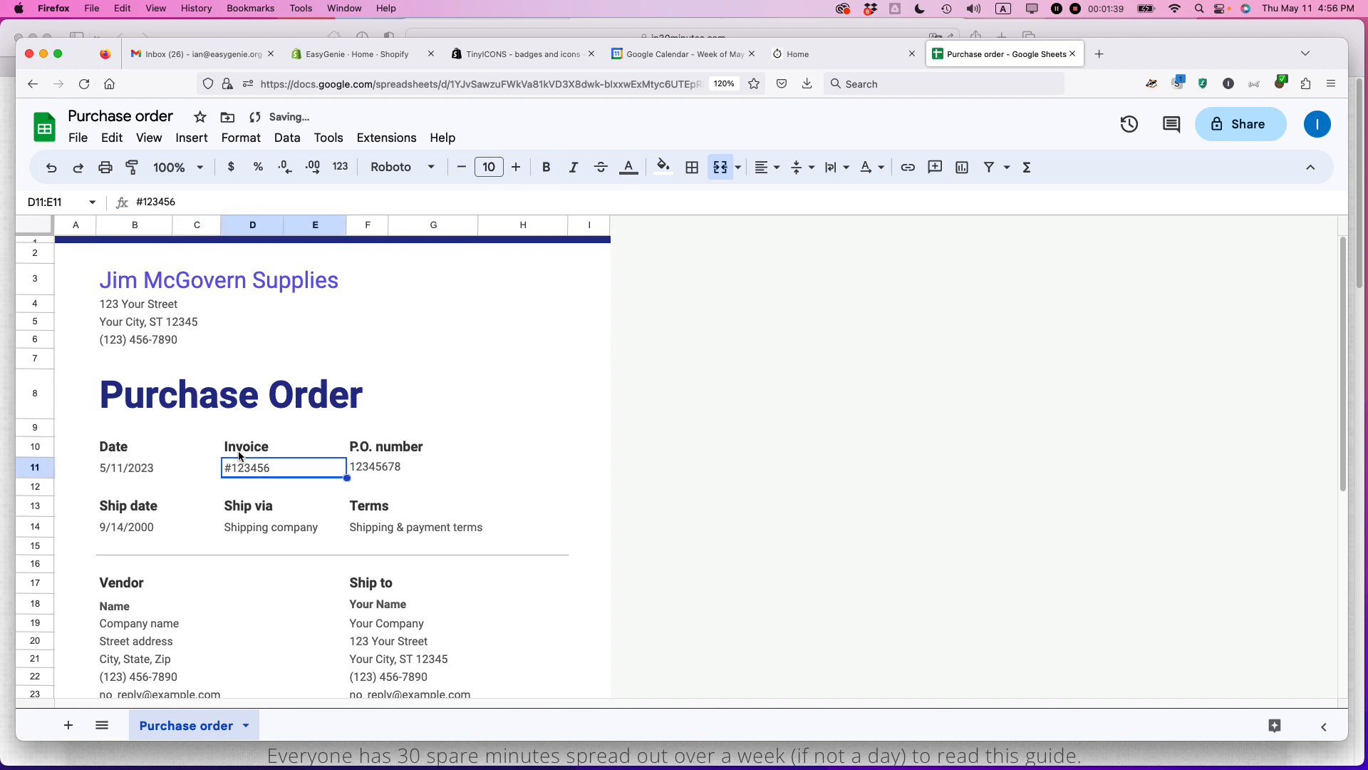
pyautogui.moveTo(229, 345)
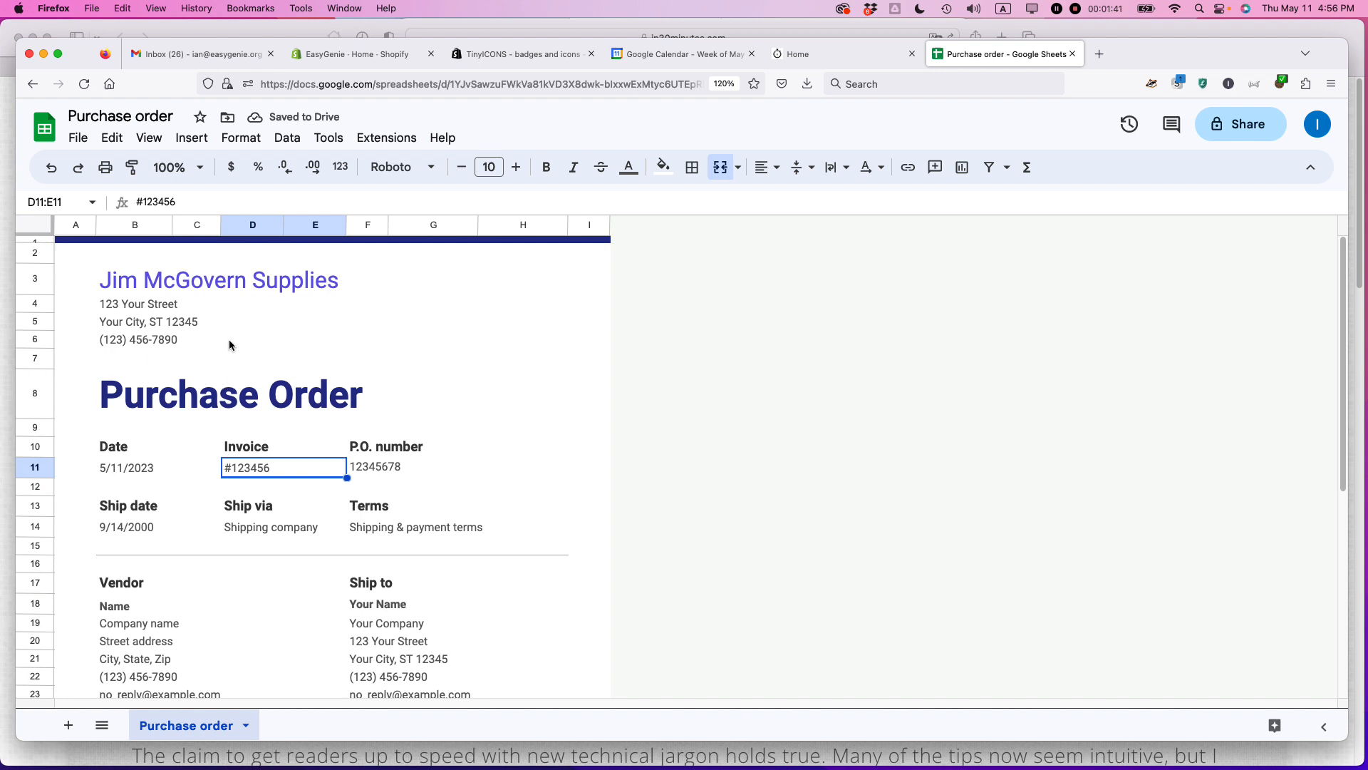
# Step: Make a copy of the purchase order named 'PO 0001'
pyautogui.click(77, 137)
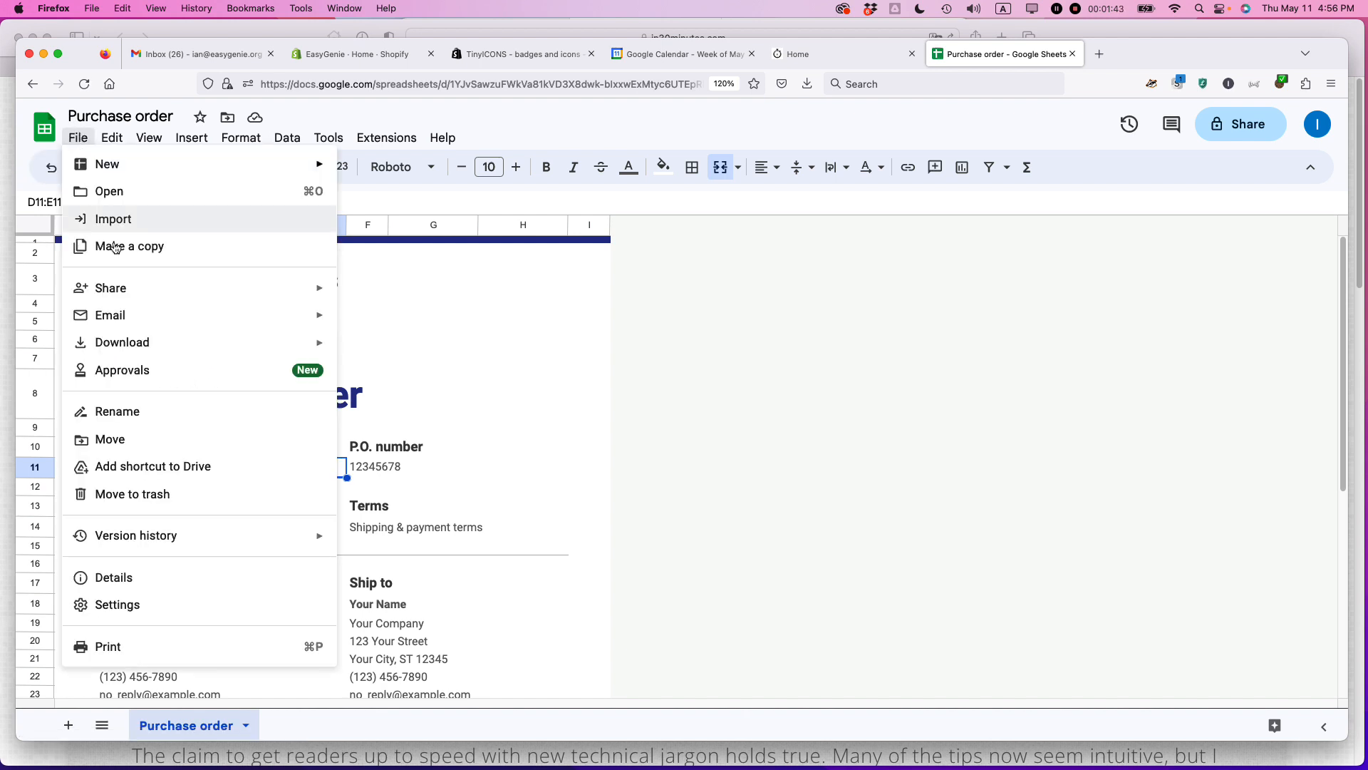
pyautogui.click(127, 247)
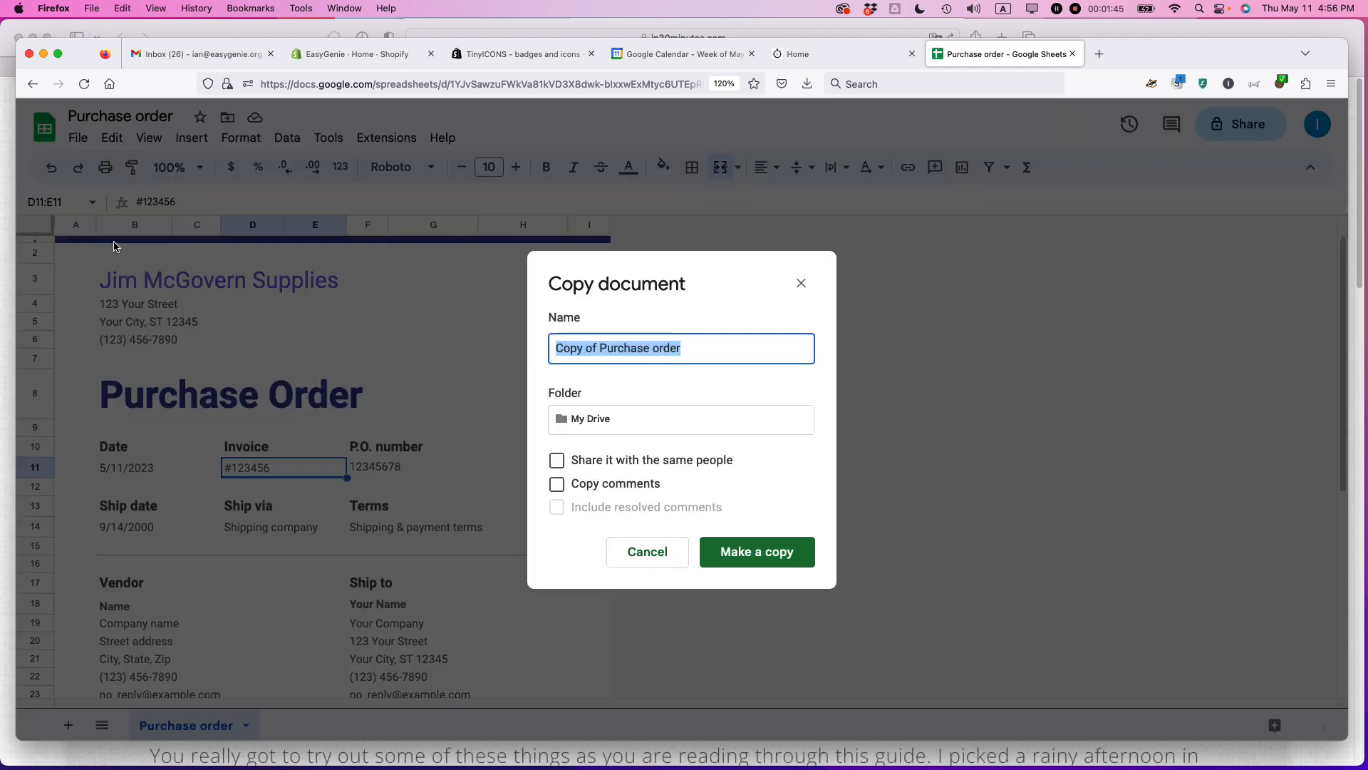
pyautogui.write('PO 0001')
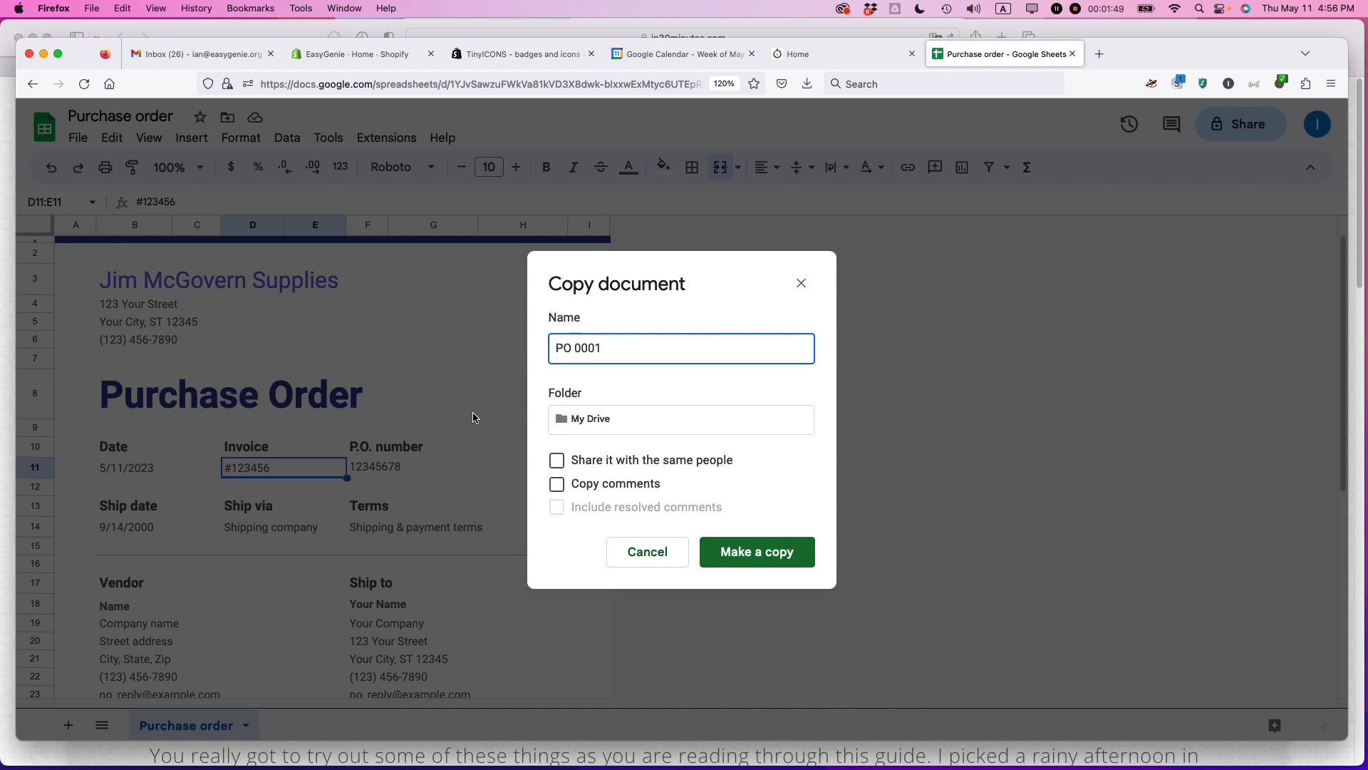
pyautogui.click(755, 551)
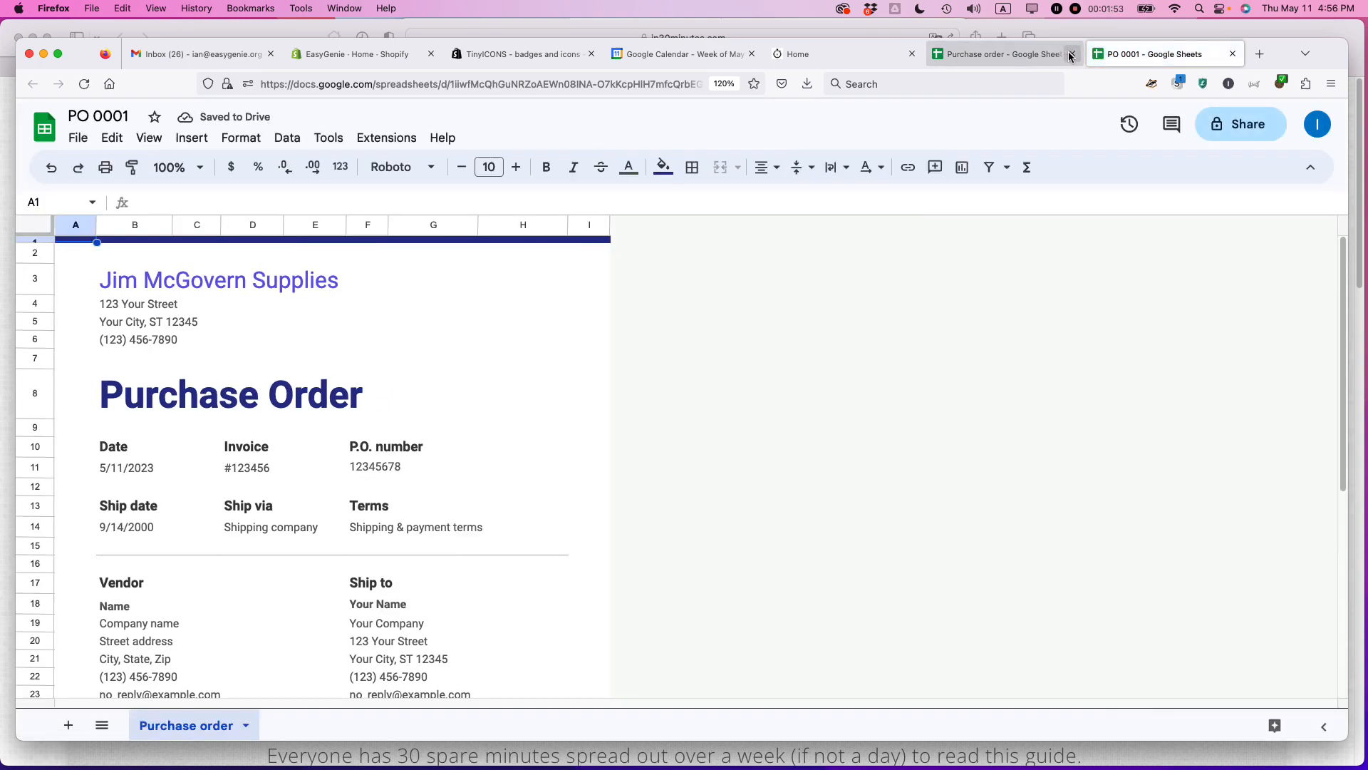
# Step: Close the original tab and clear the Invoice label and #123456 from the header
pyautogui.click(1070, 54)
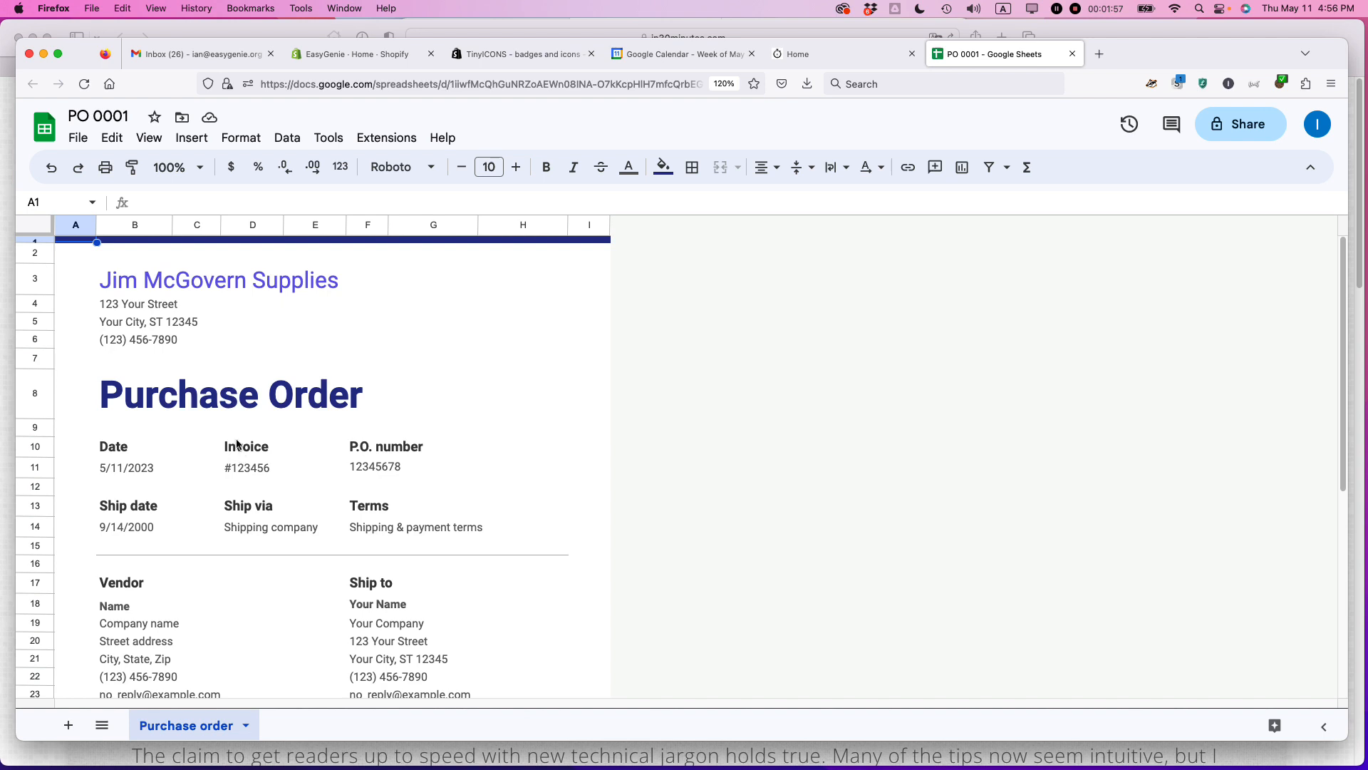
pyautogui.moveTo(274, 395)
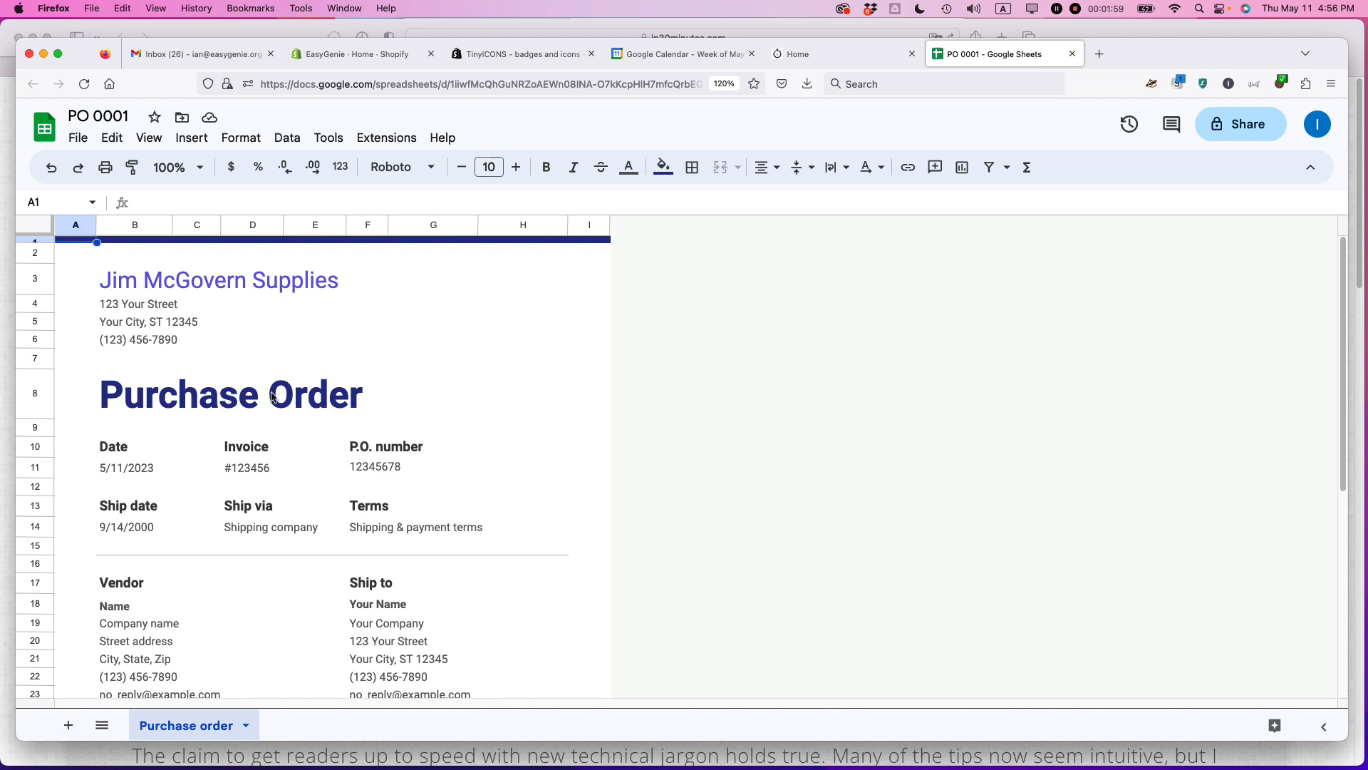
pyautogui.moveTo(205, 499)
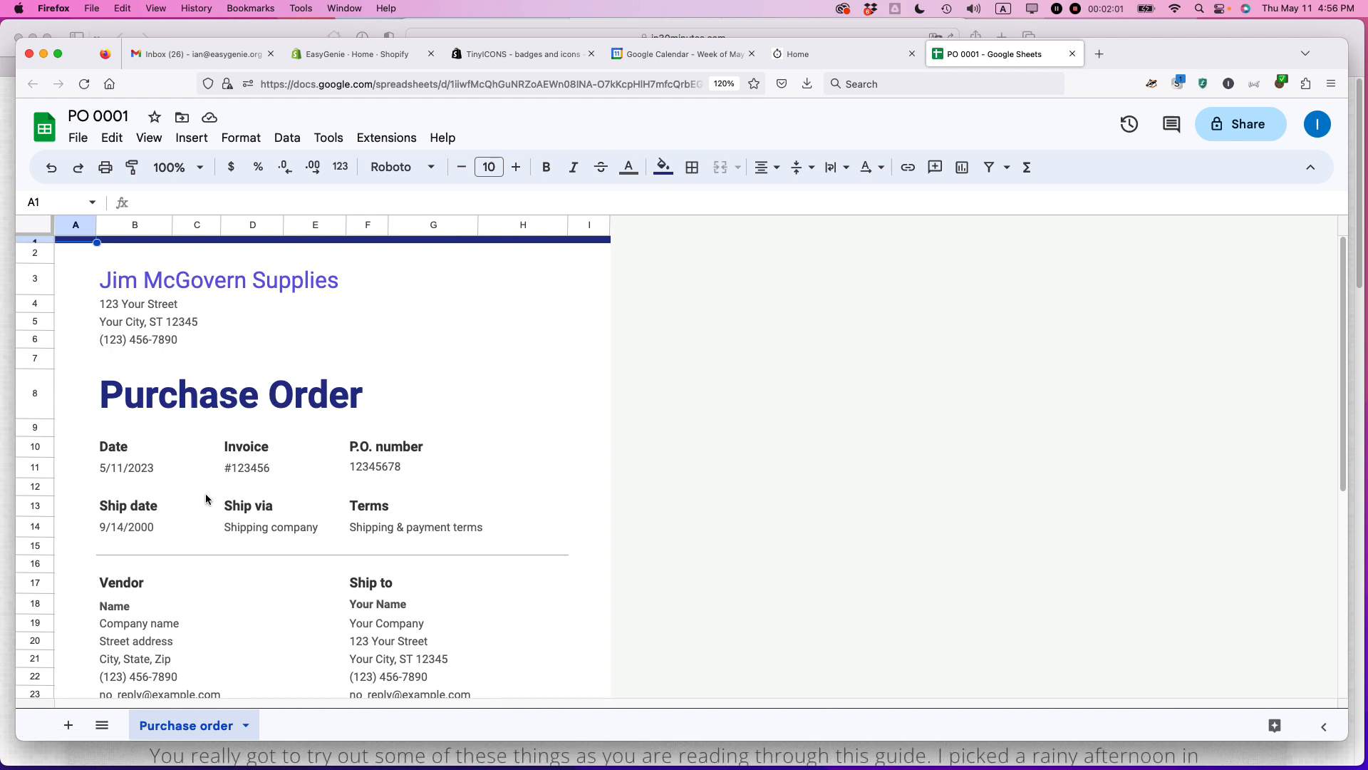
pyautogui.click(282, 446)
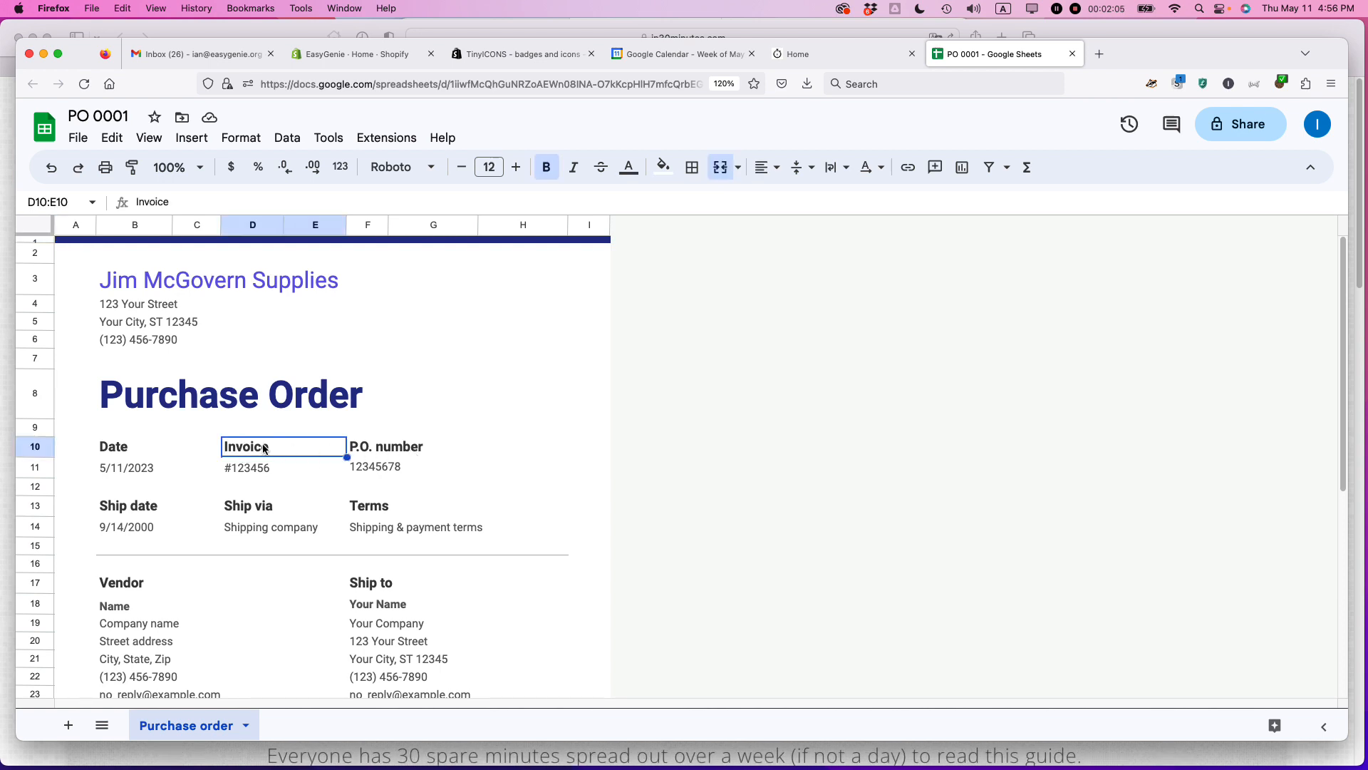
pyautogui.moveTo(242, 439)
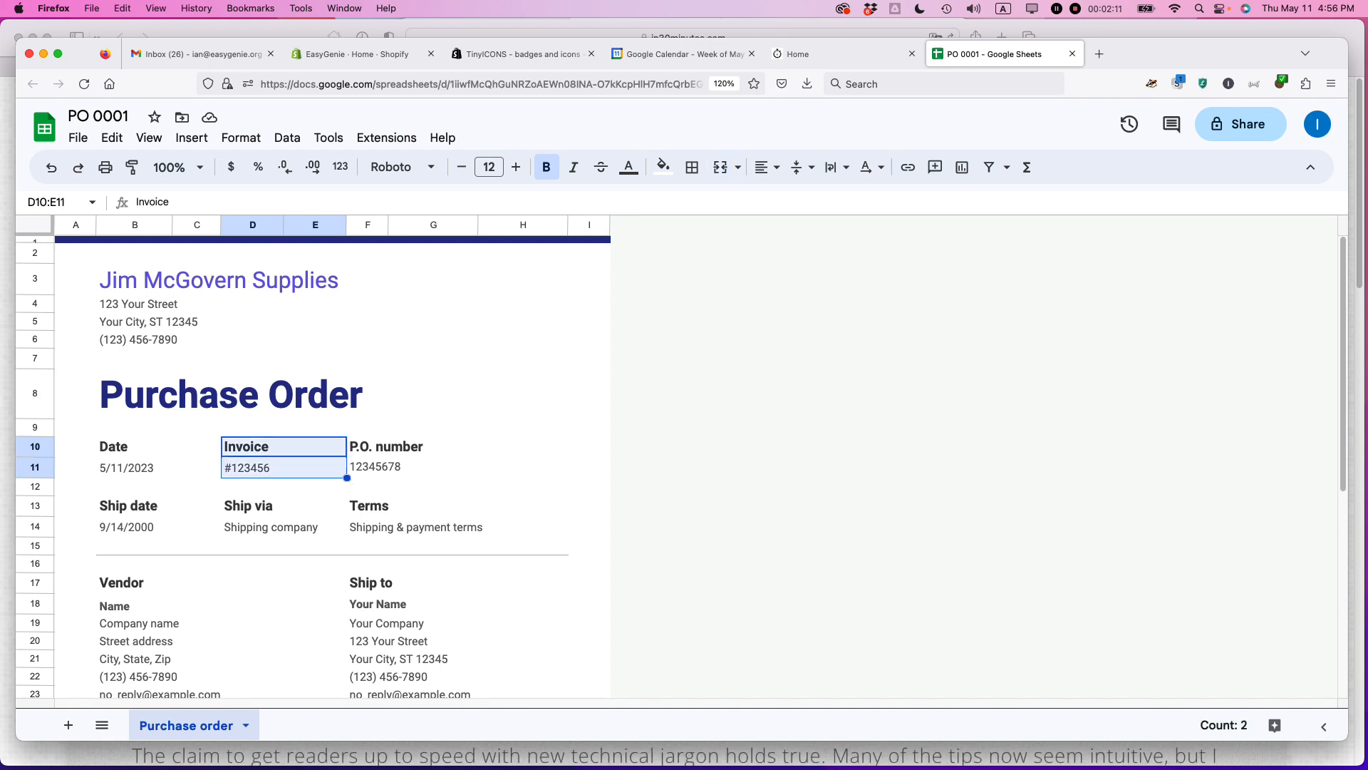
pyautogui.press('Delete')
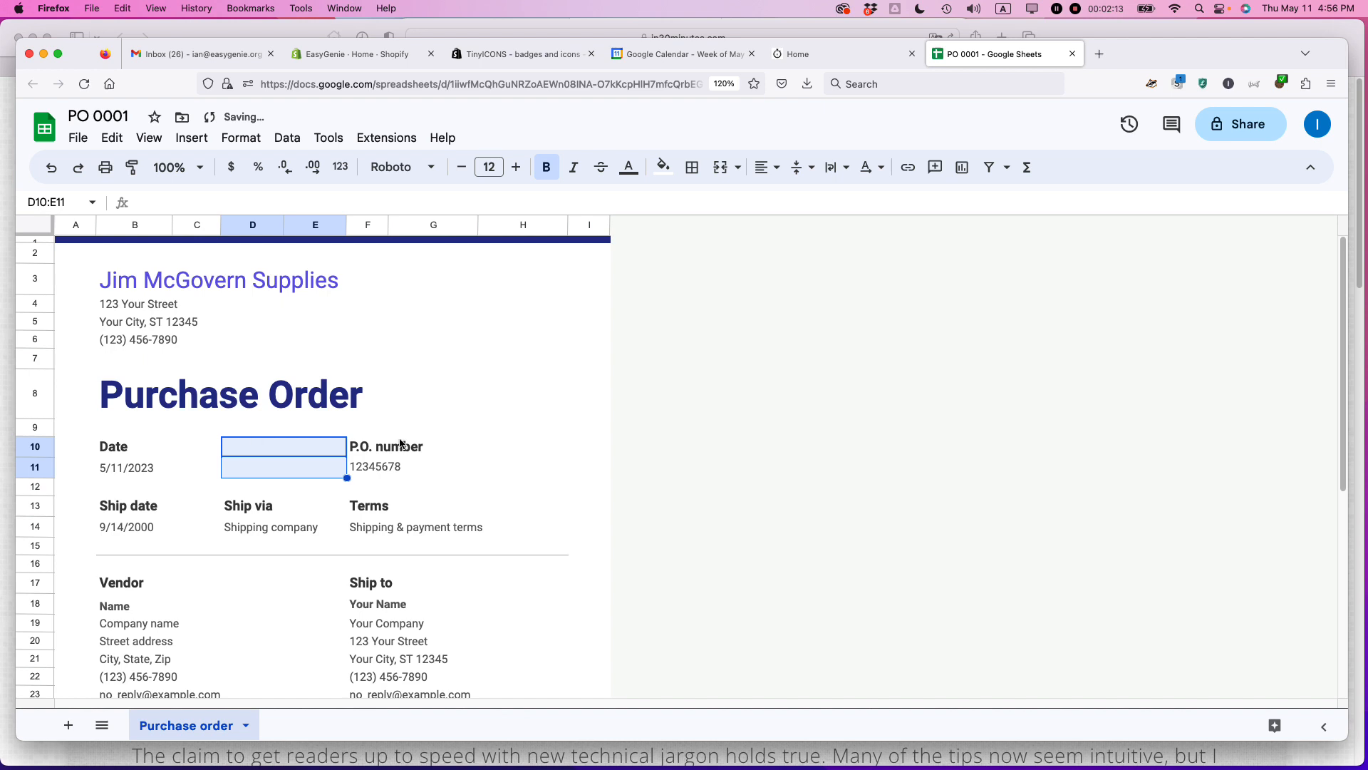
pyautogui.click(412, 466)
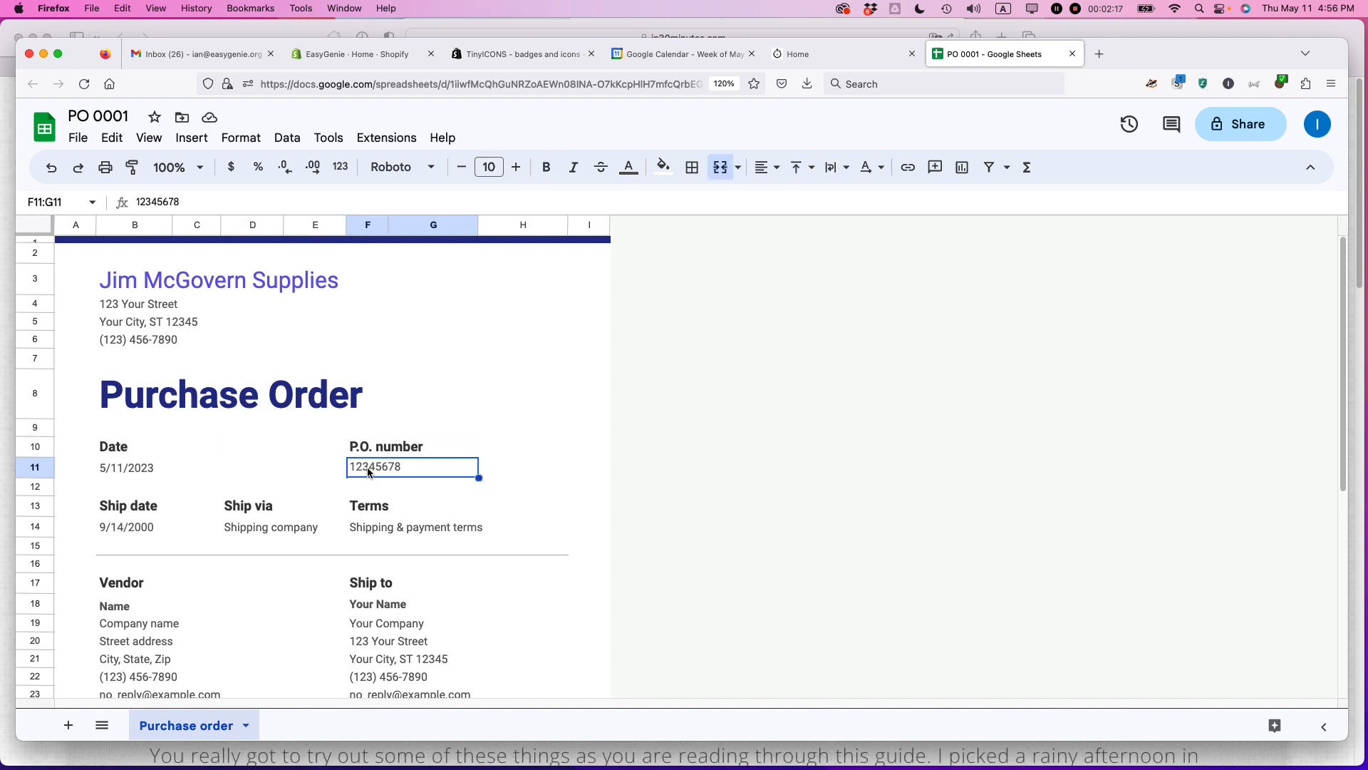
pyautogui.write('0001')
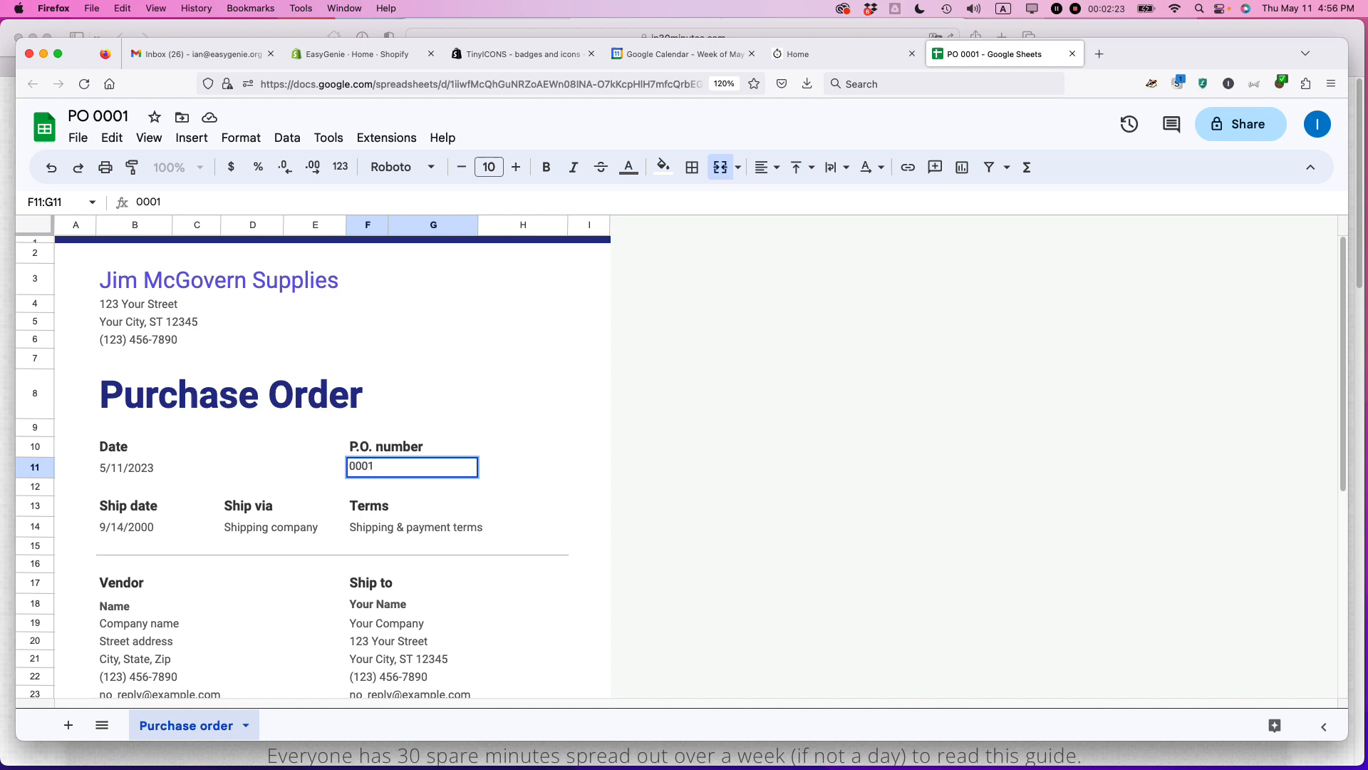
pyautogui.write('-')
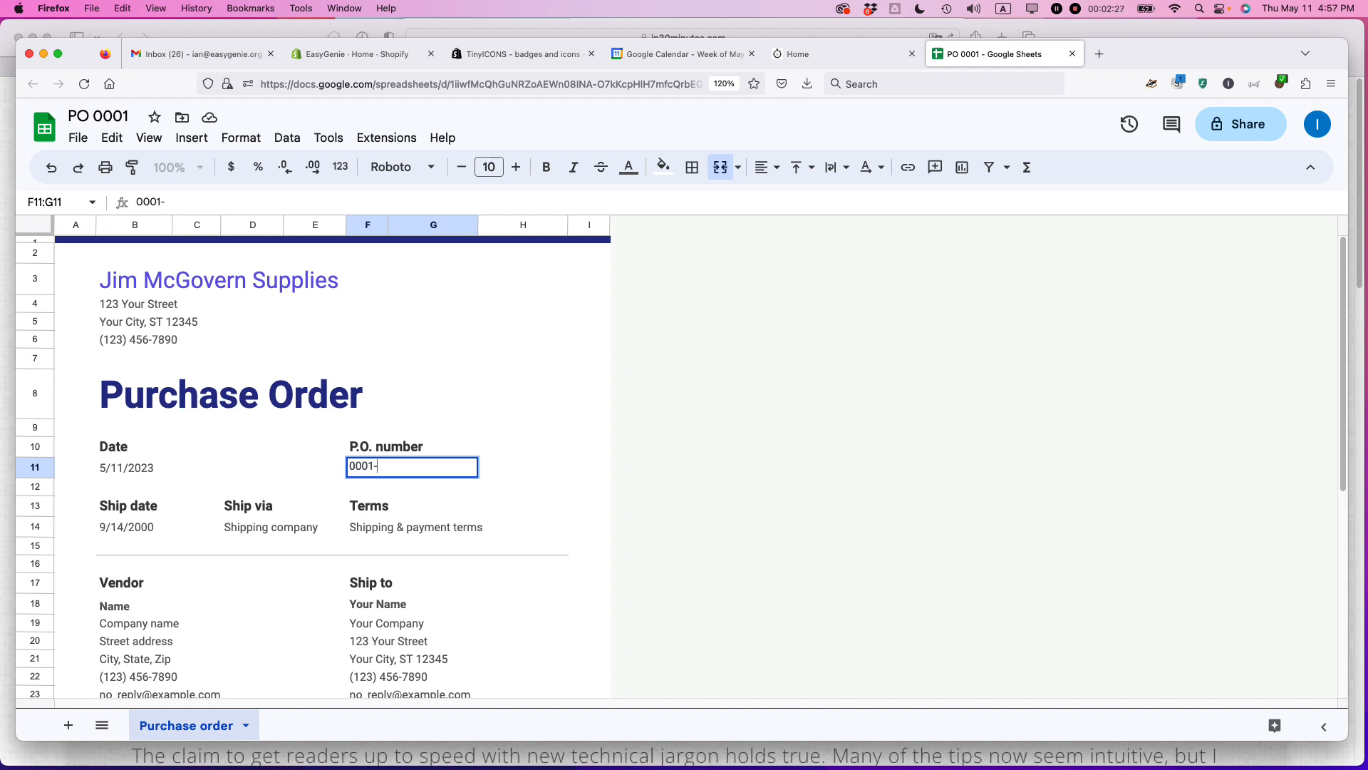
pyautogui.write('051123')
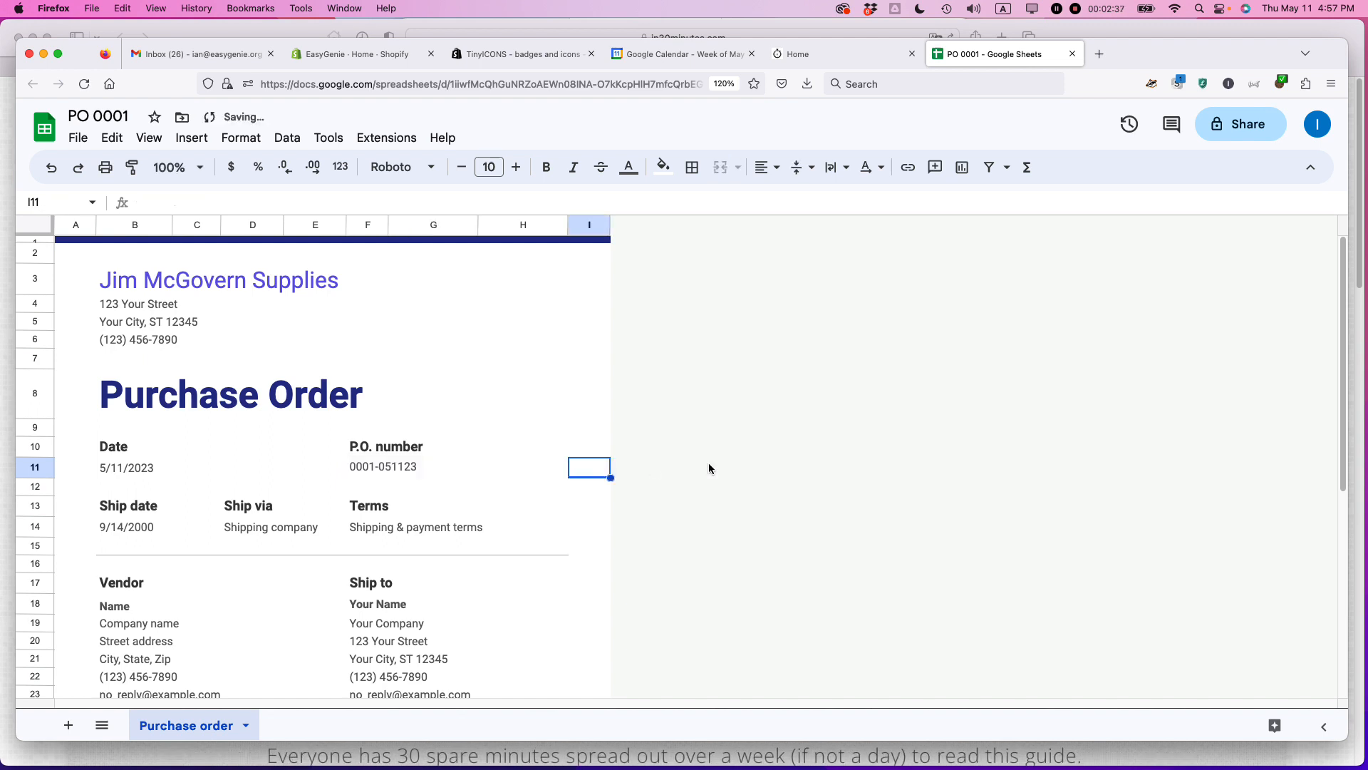
pyautogui.click(125, 526)
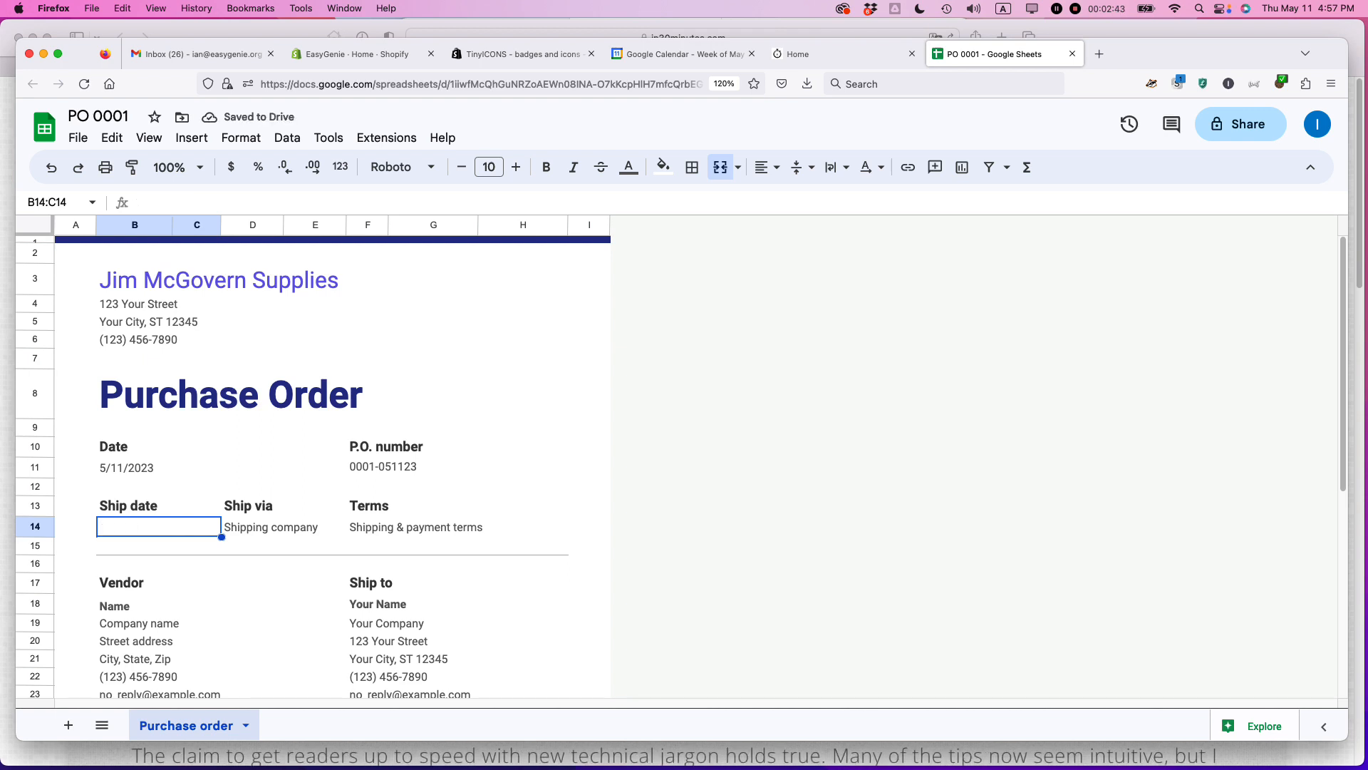
# Step: Enter ship date 'Before June 15 2023', ship via 'UPS Only', and begin terms 'Net 30 u'
pyautogui.write('Before')
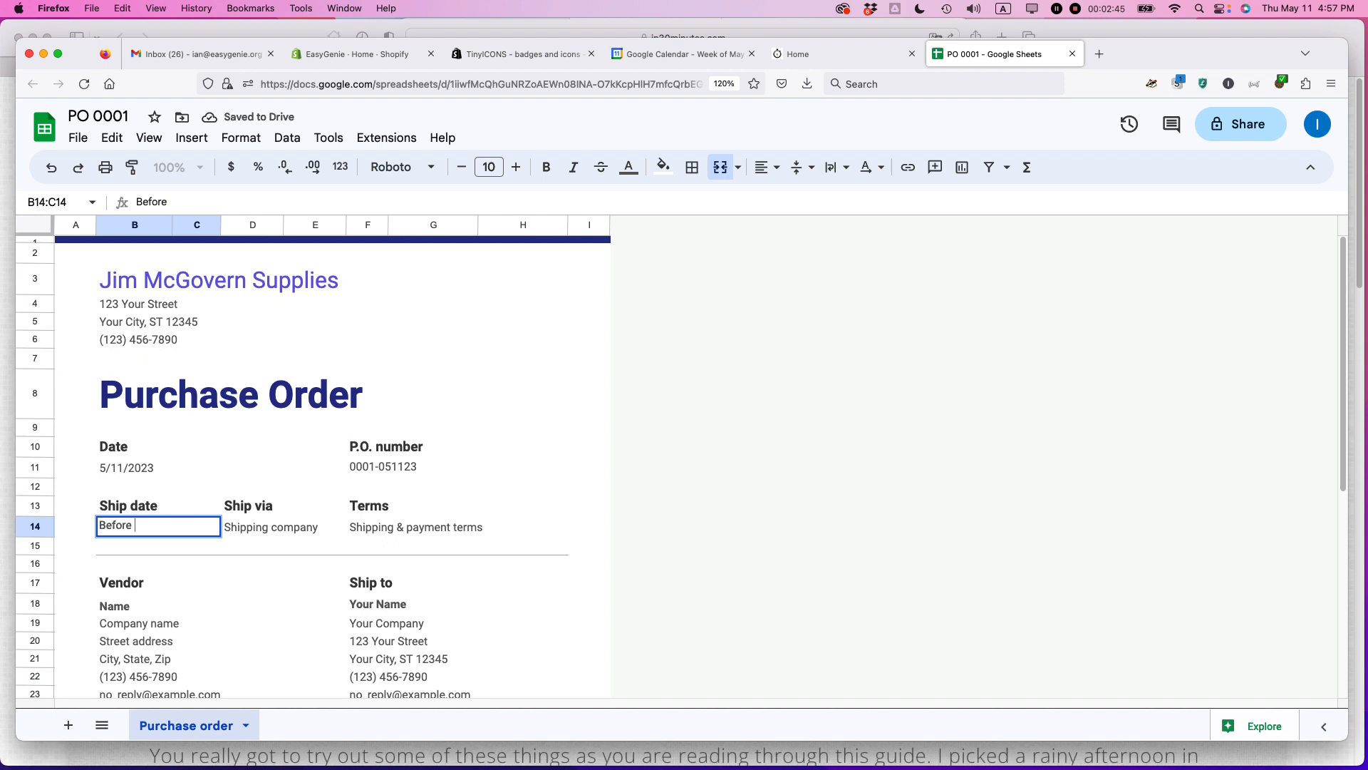
pyautogui.write('June 15')
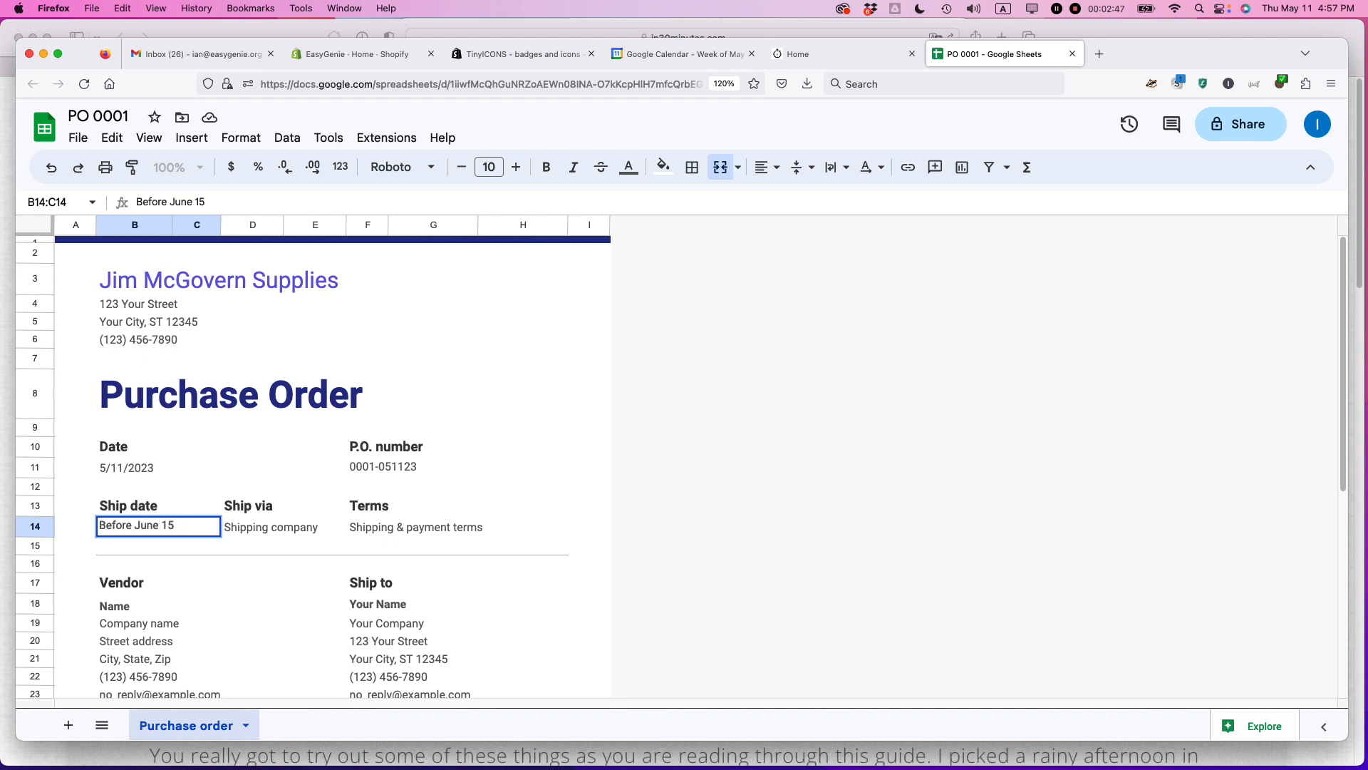
pyautogui.write('2023')
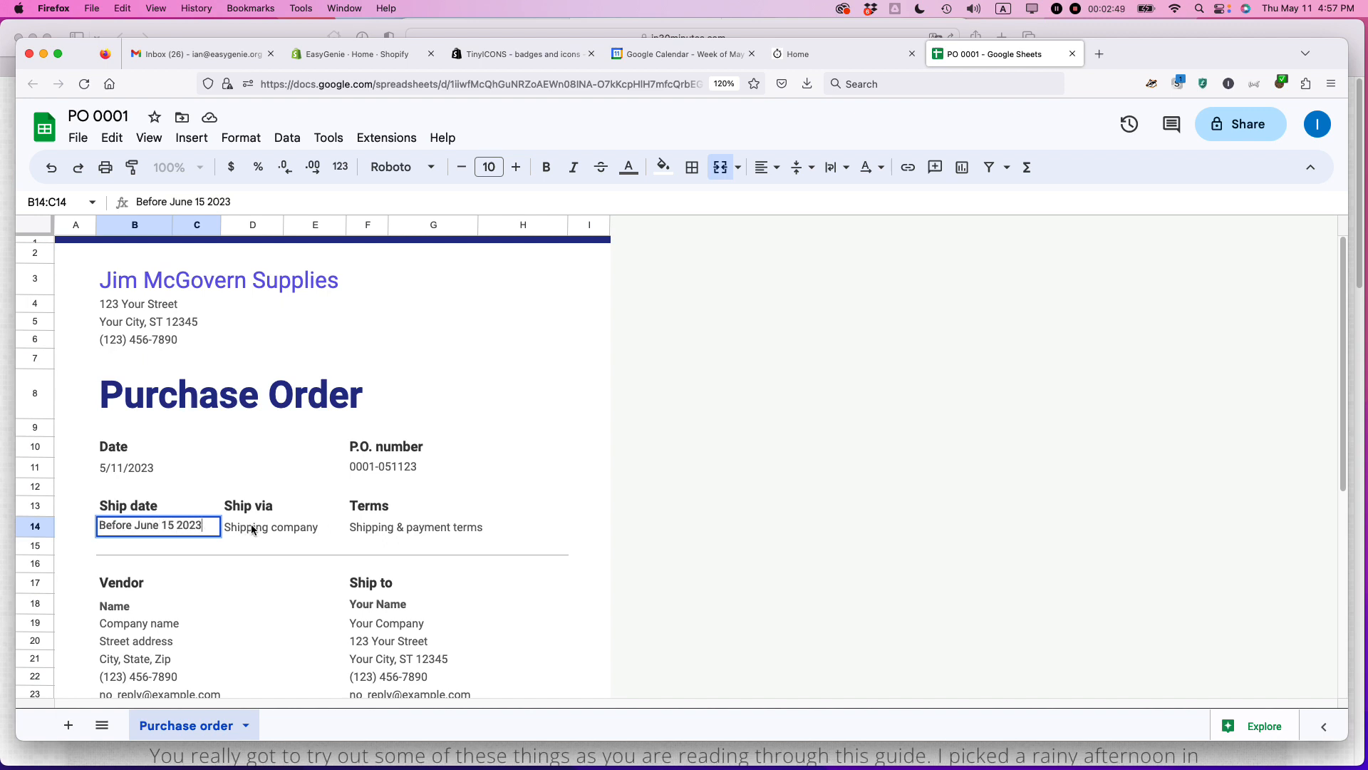
pyautogui.write('UPS Only')
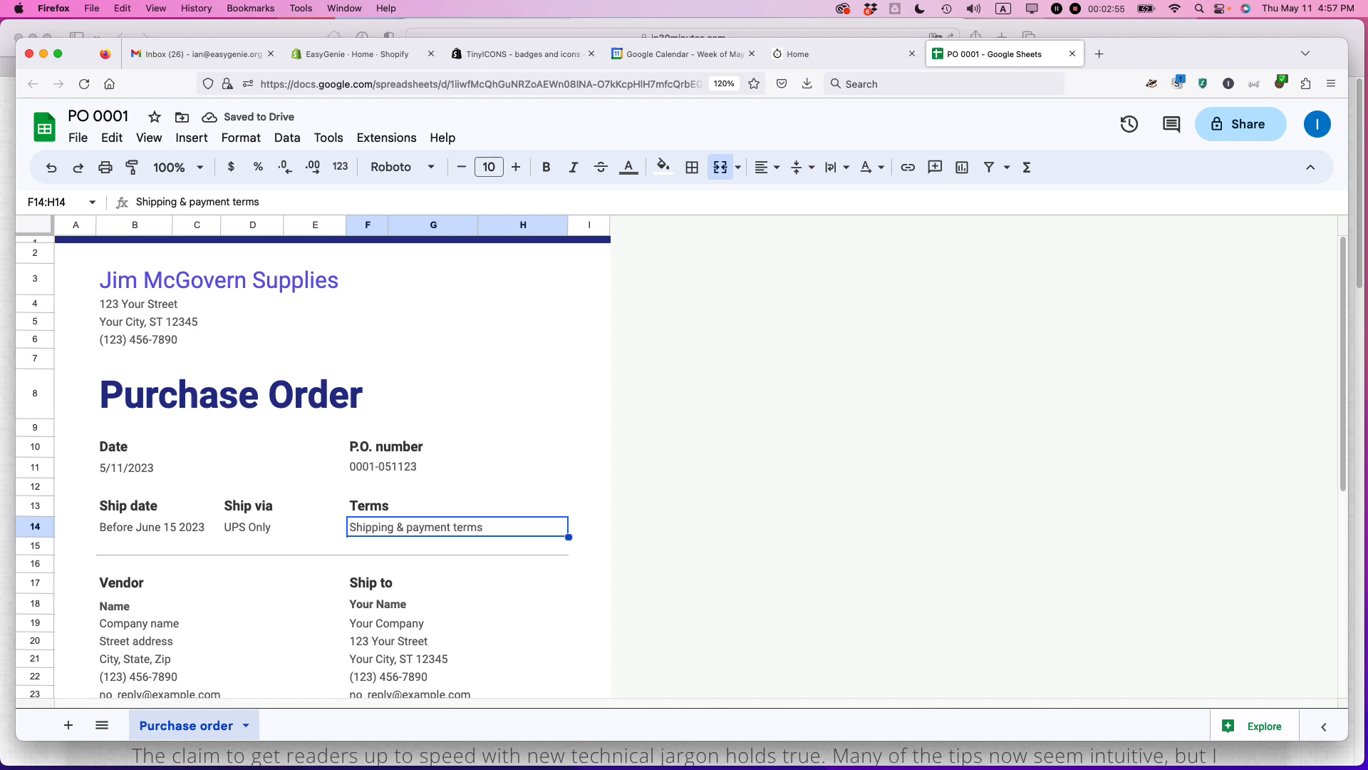
pyautogui.write('Net 30 upon delivery')
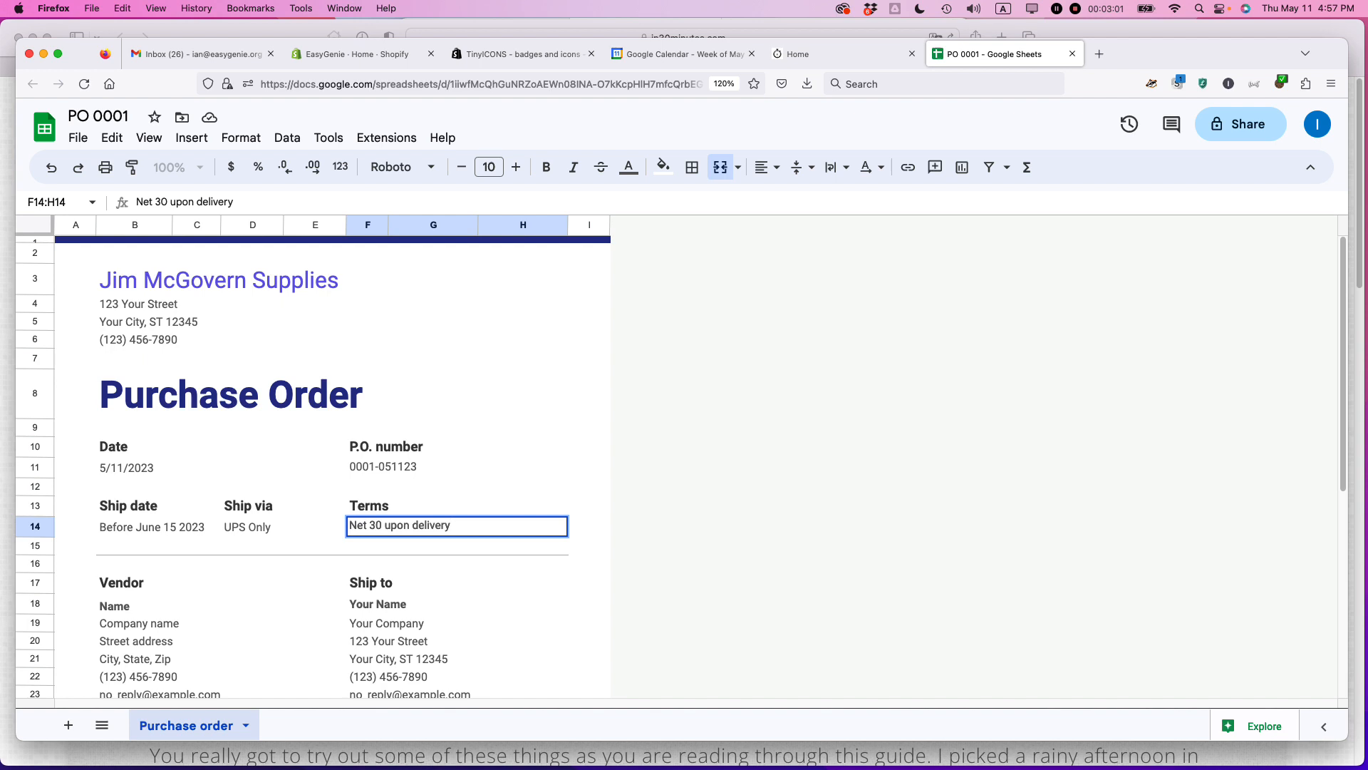
pyautogui.moveTo(254, 530)
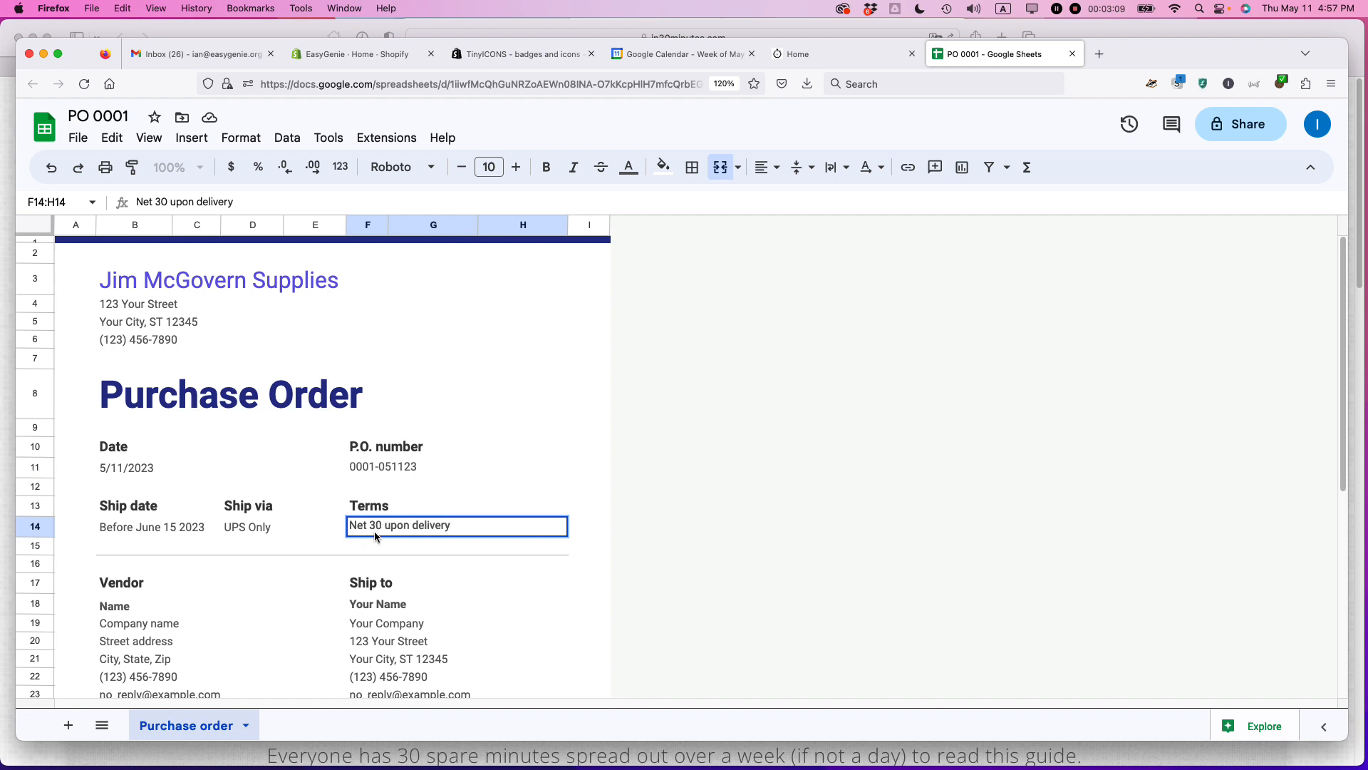
# Step: Scroll down to the Vendor section after the Net 30 upon delivery terms
pyautogui.scroll(-3)
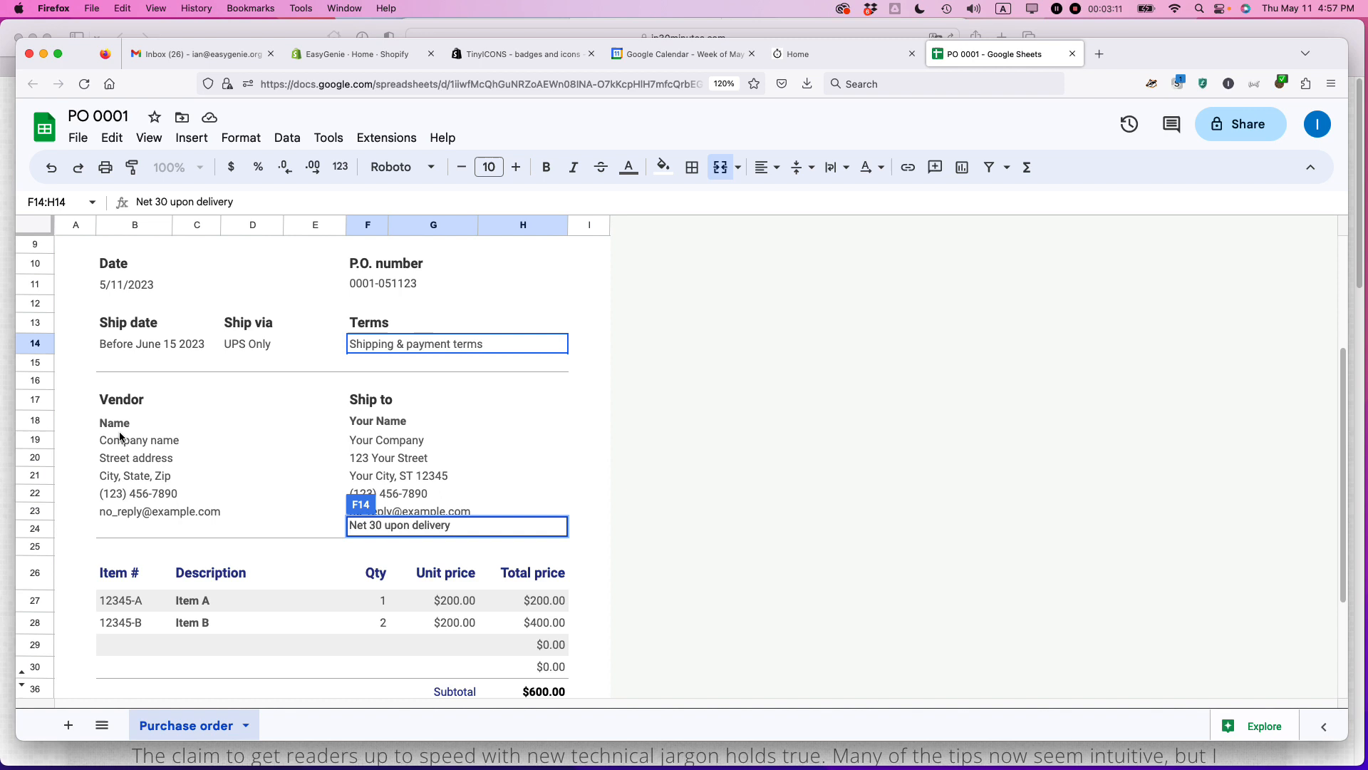
# Step: Fill the vendor block with ACME wholesale, 123 street address and an inserted 'Attn: Sheila' row
pyautogui.click(158, 438)
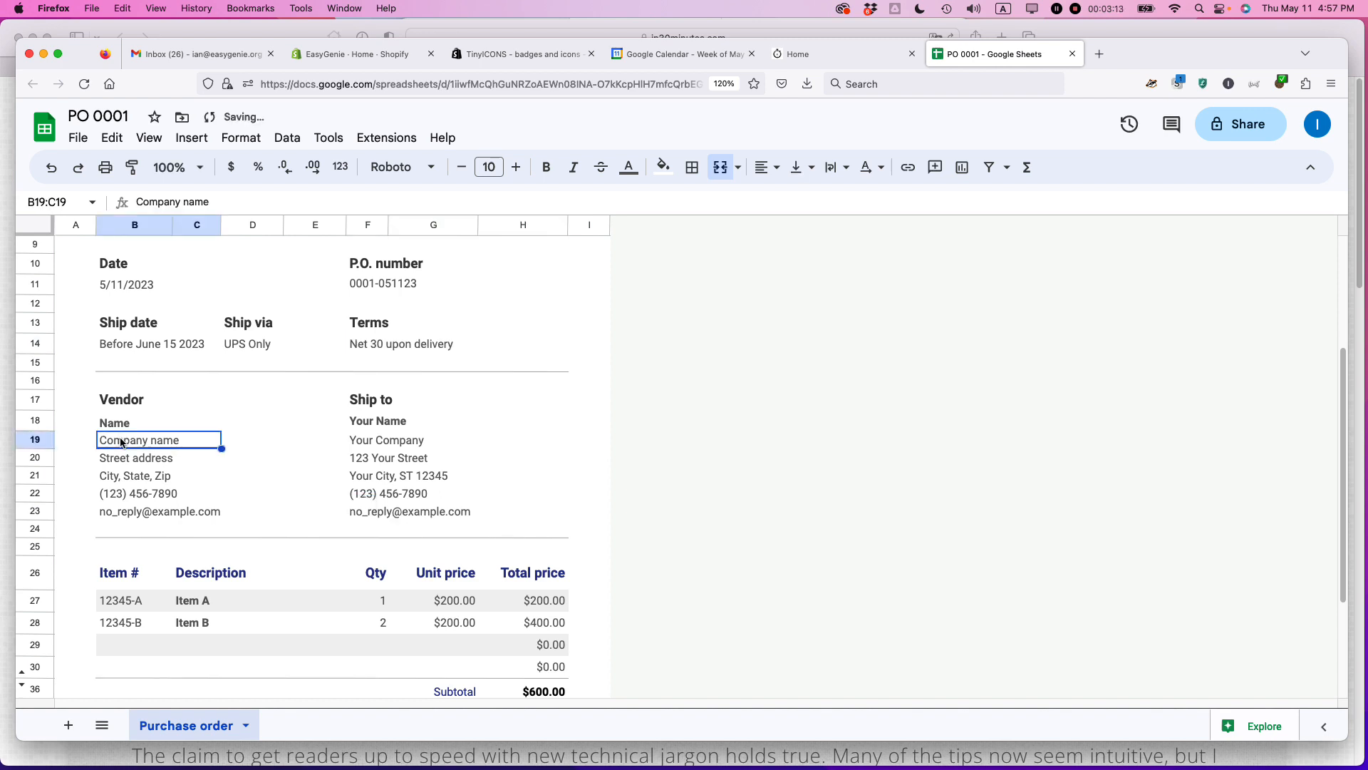
pyautogui.write('ACME')
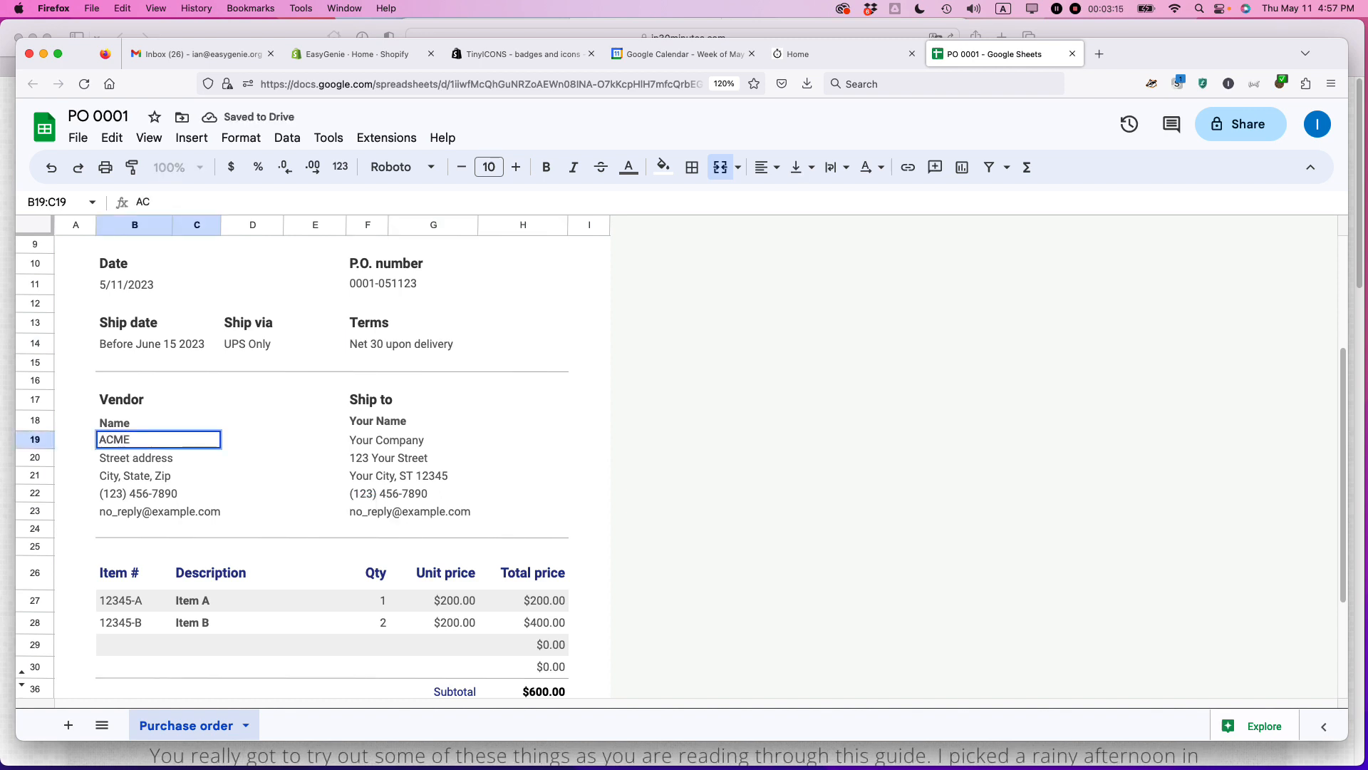
pyautogui.write('wholesal')
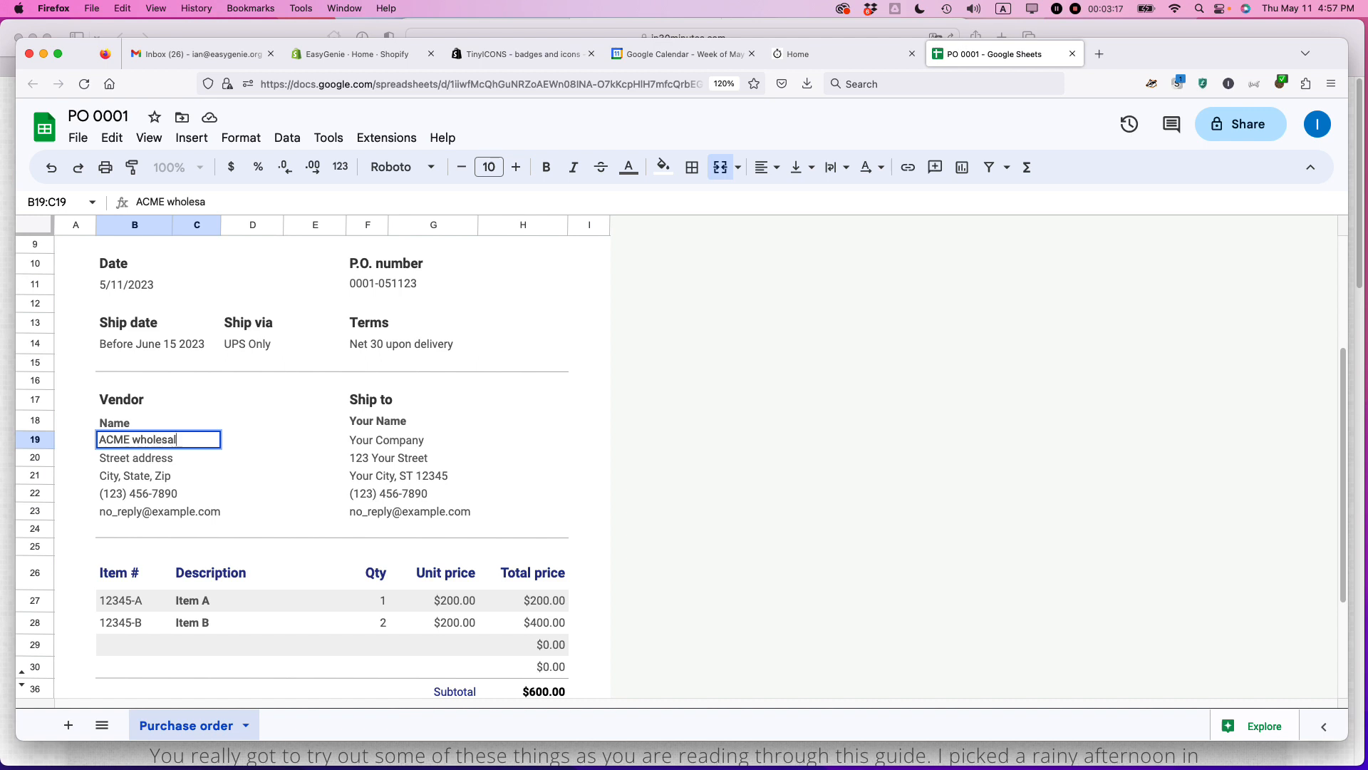
pyautogui.press('Enter')
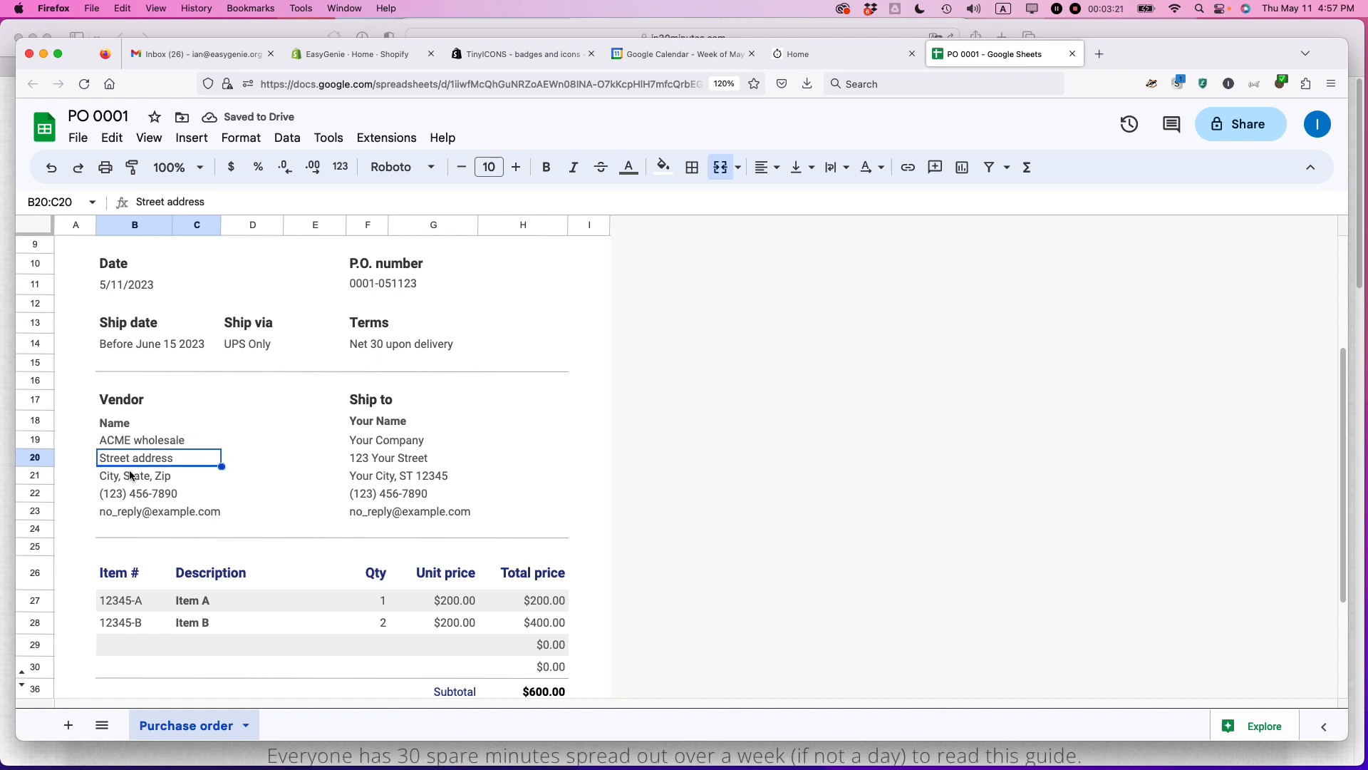
pyautogui.write('123 Maple St.')
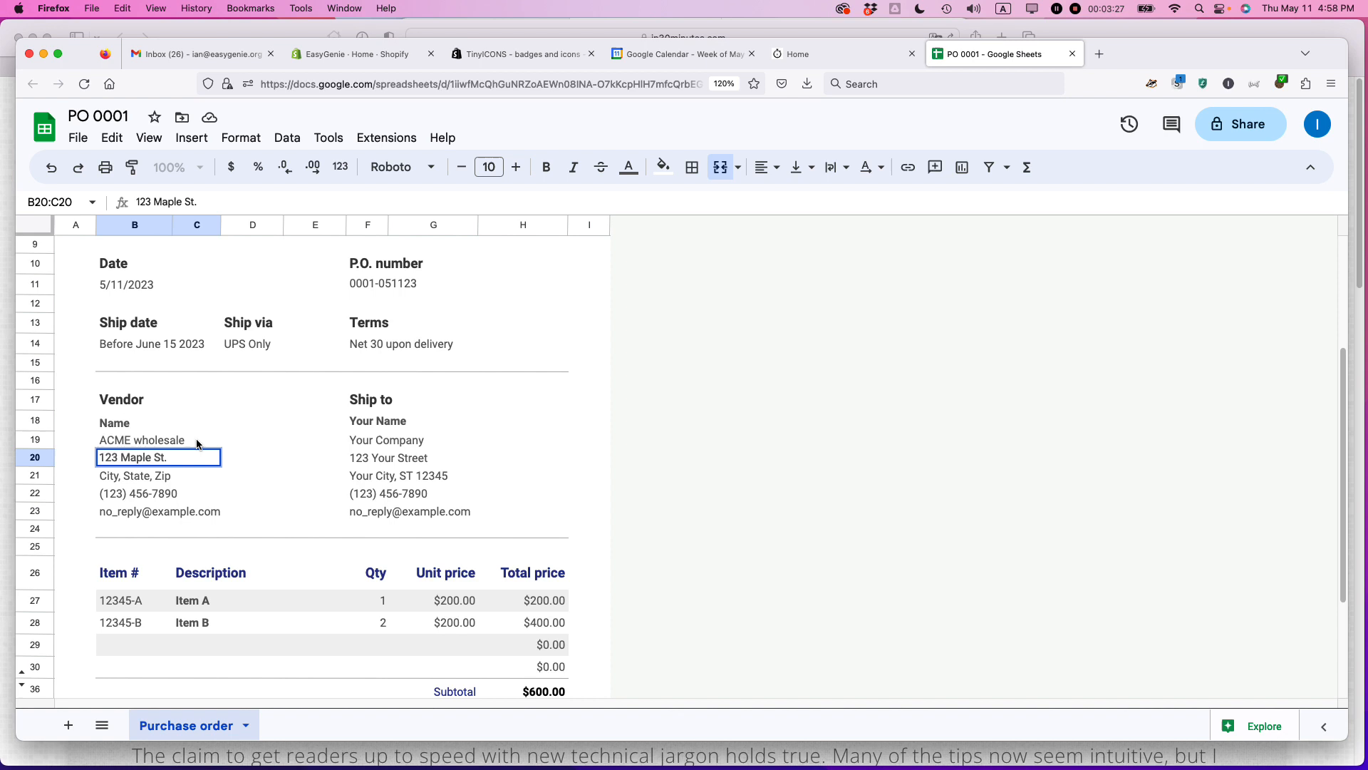
pyautogui.click(141, 441)
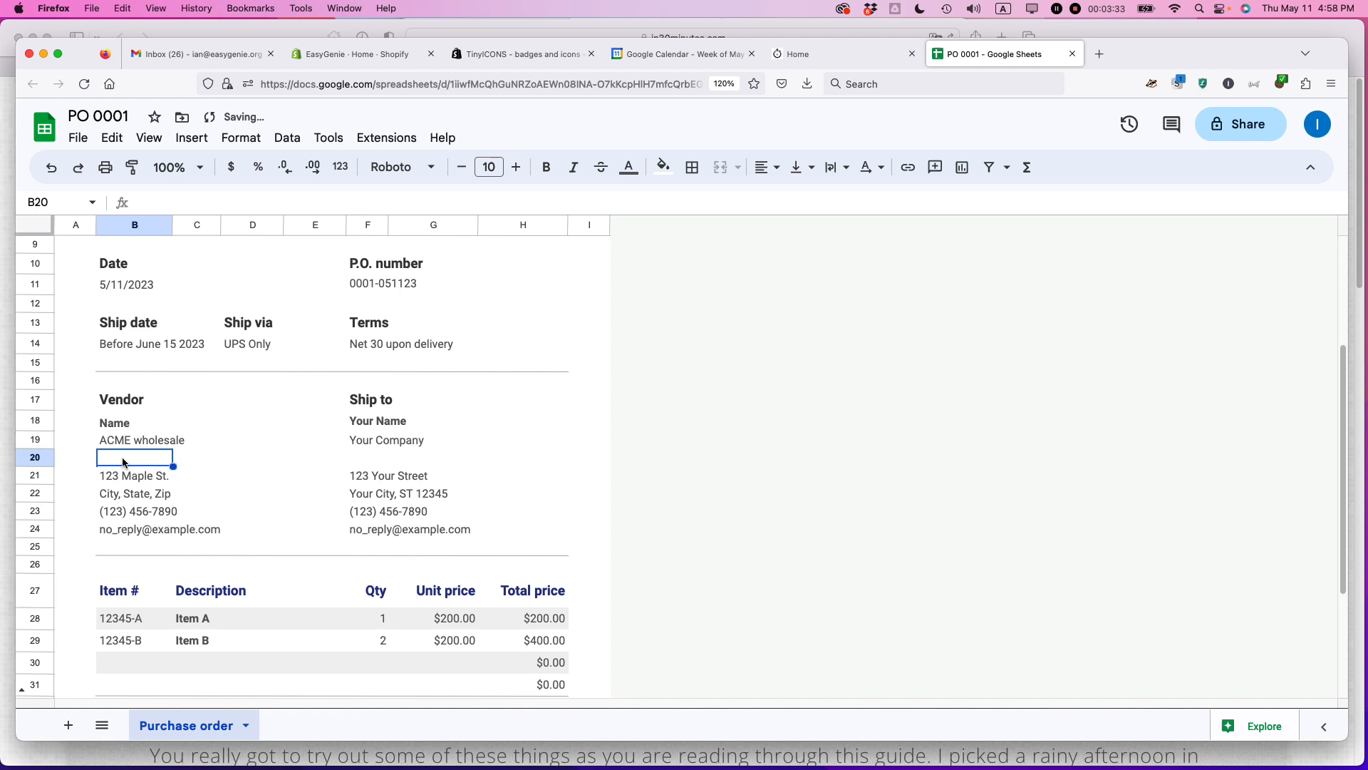
pyautogui.write('Attn: Sheui')
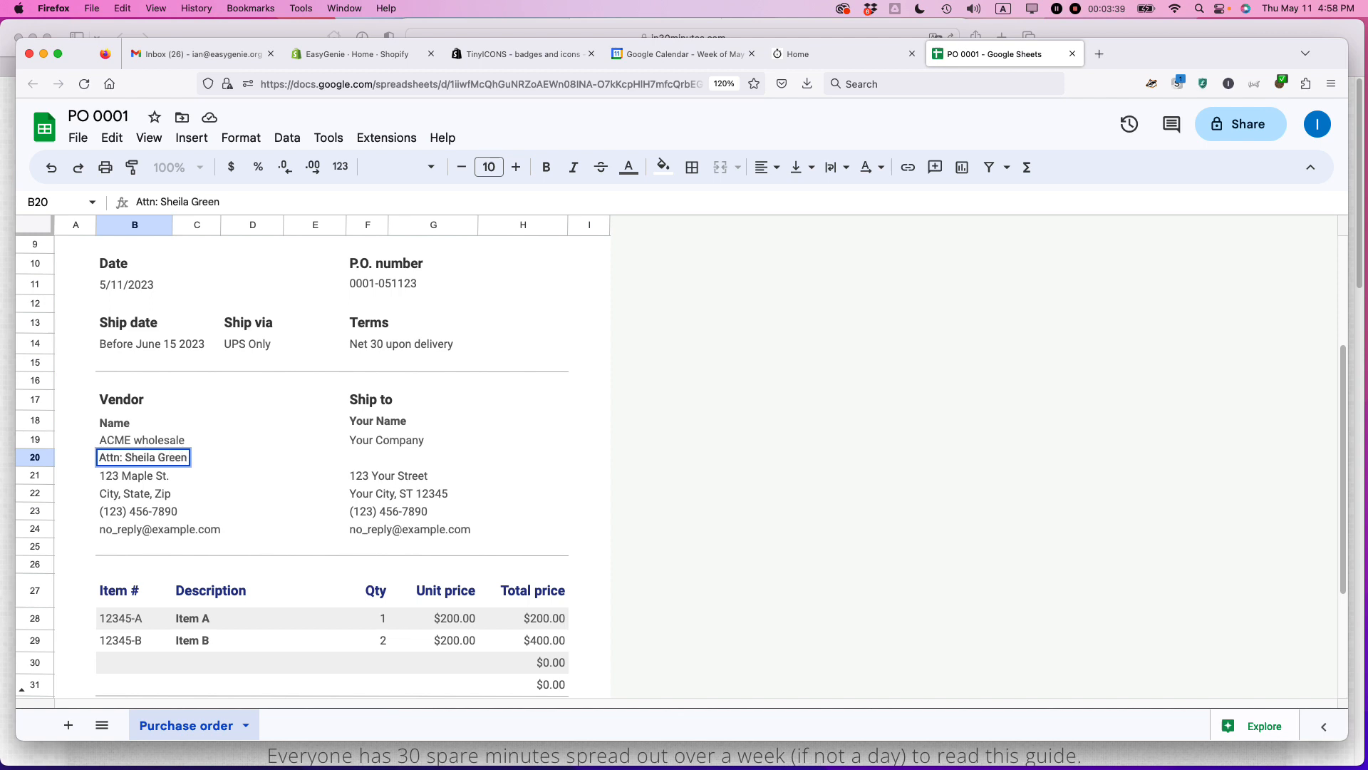
pyautogui.click(252, 474)
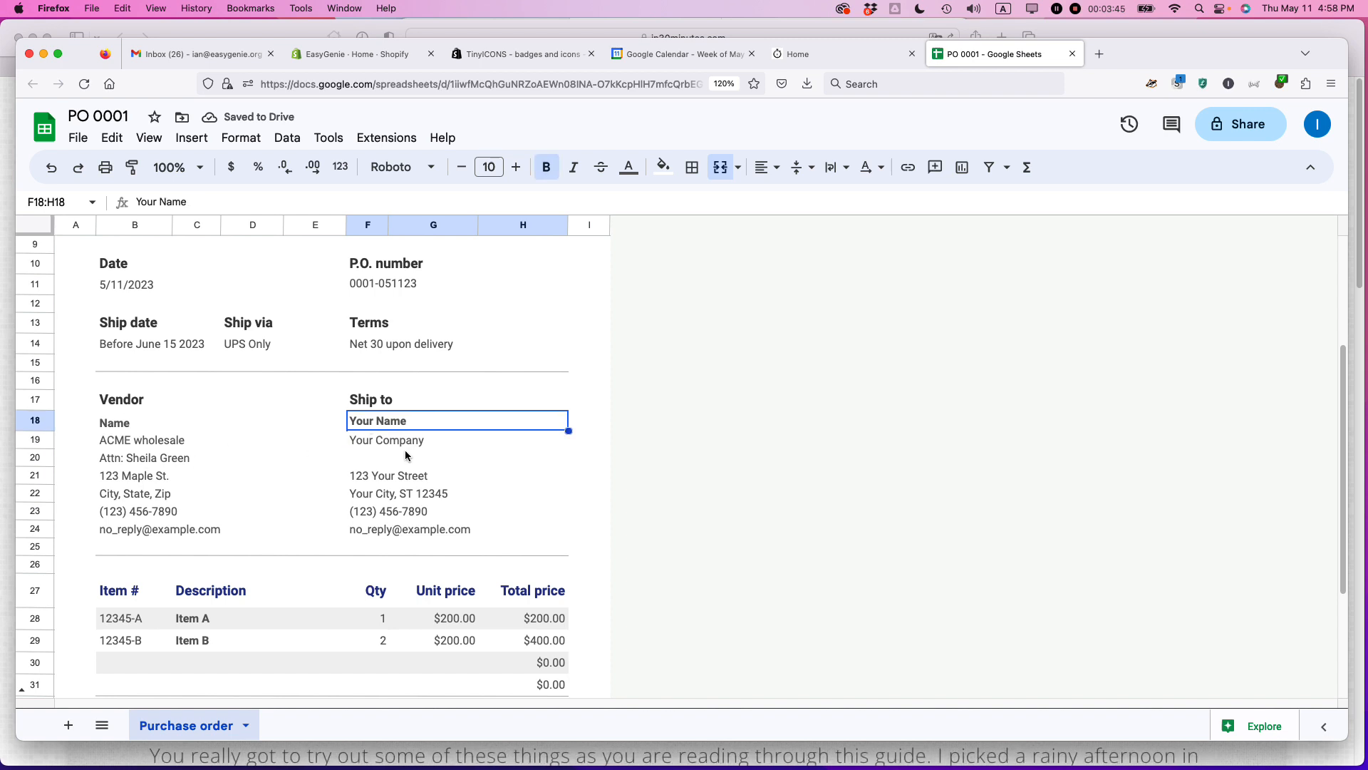
pyautogui.write('Jim Mc')
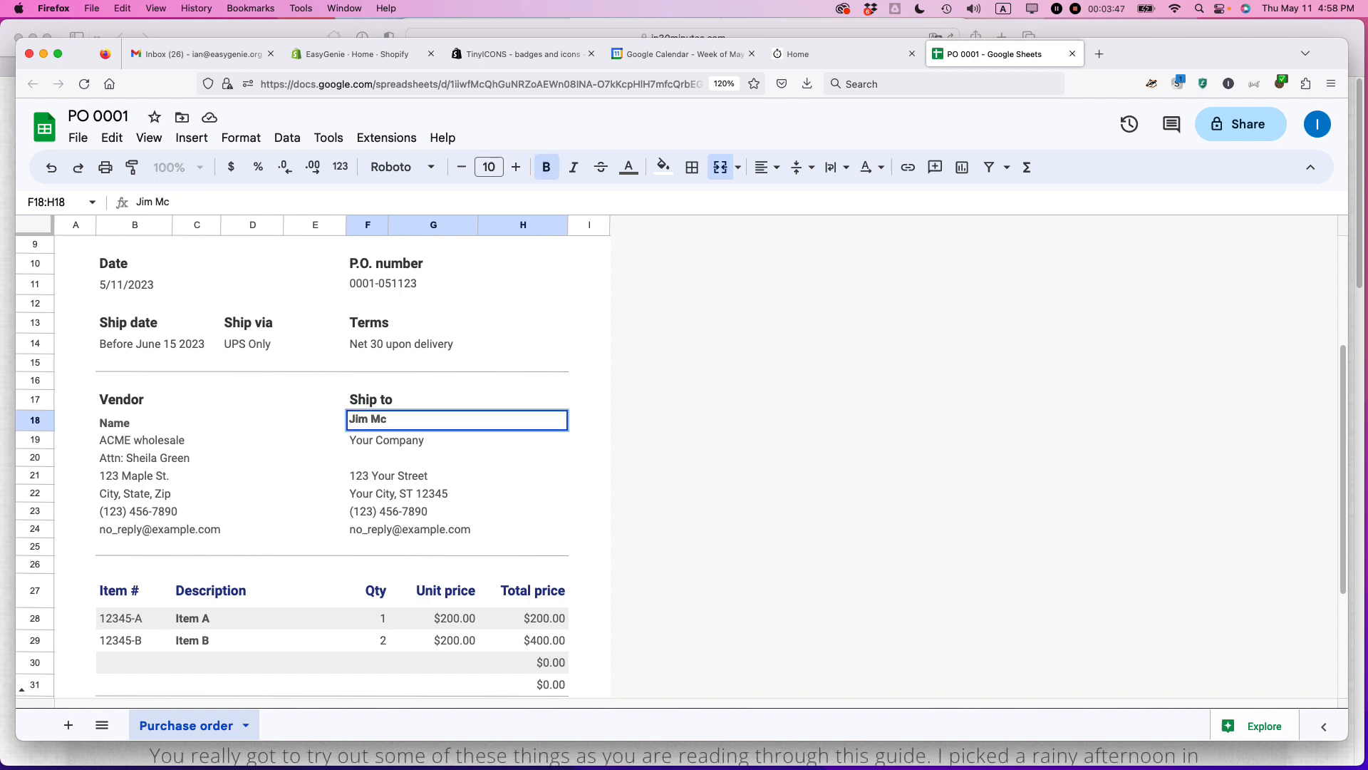
pyautogui.write('Govern')
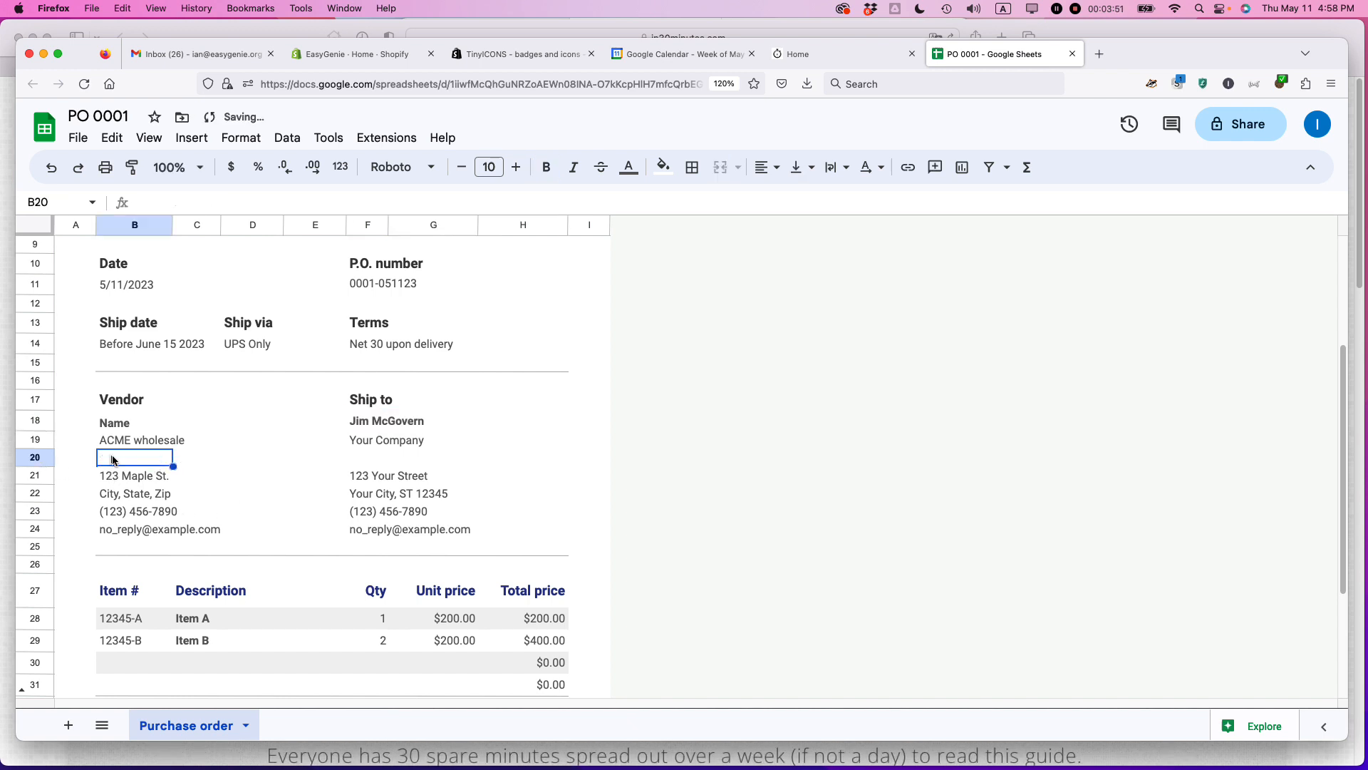
pyautogui.write('Sheila Green')
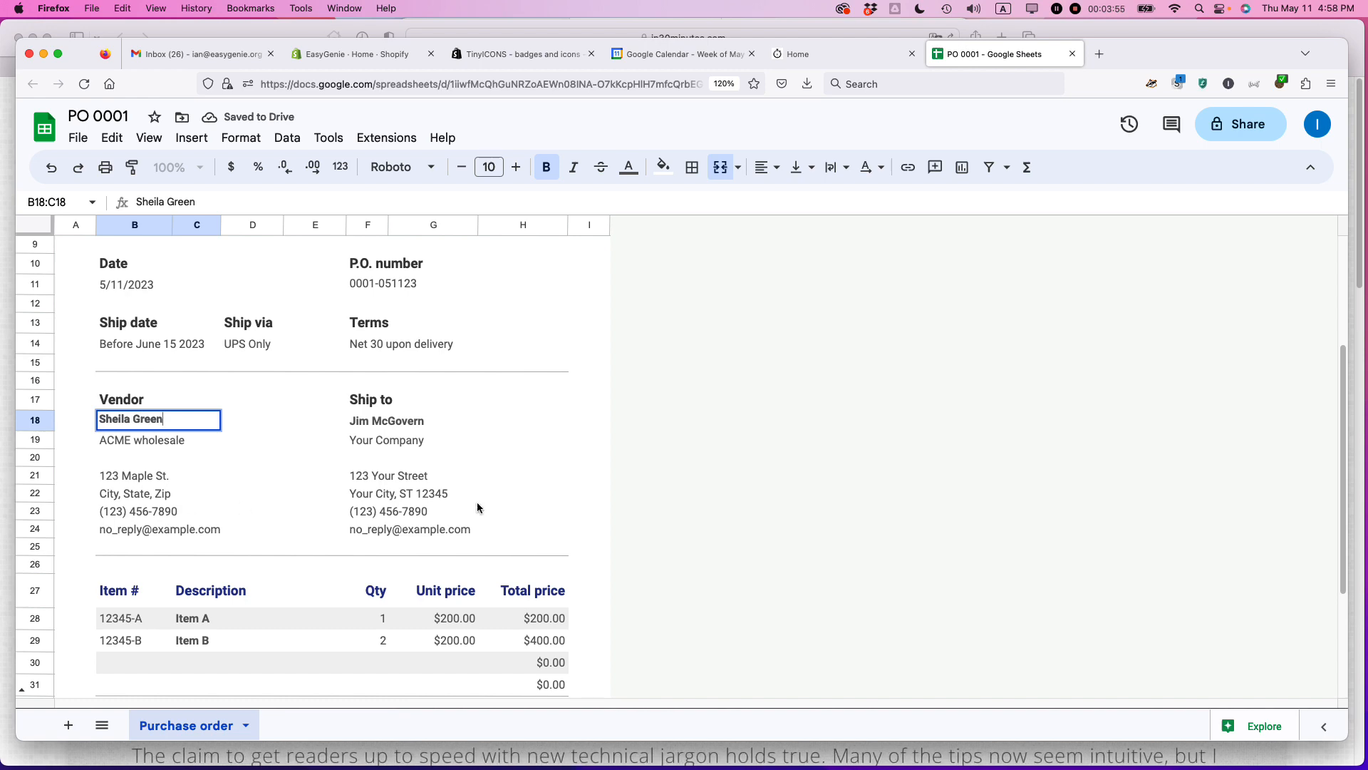
pyautogui.click(458, 441)
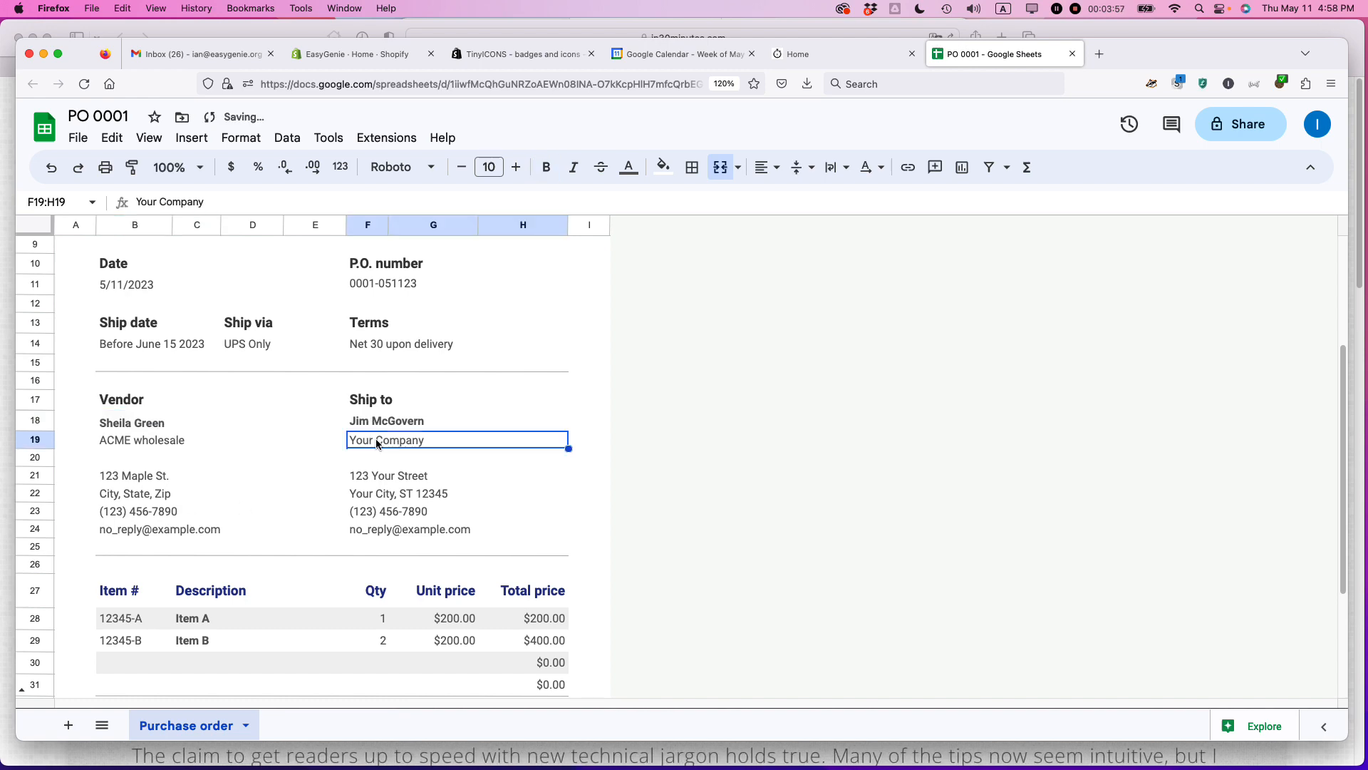
# Step: Scroll down to the ship-to company line to replace the Your Company placeholder
pyautogui.scroll(-3)
pyautogui.write('Jim McGovern Supplies')
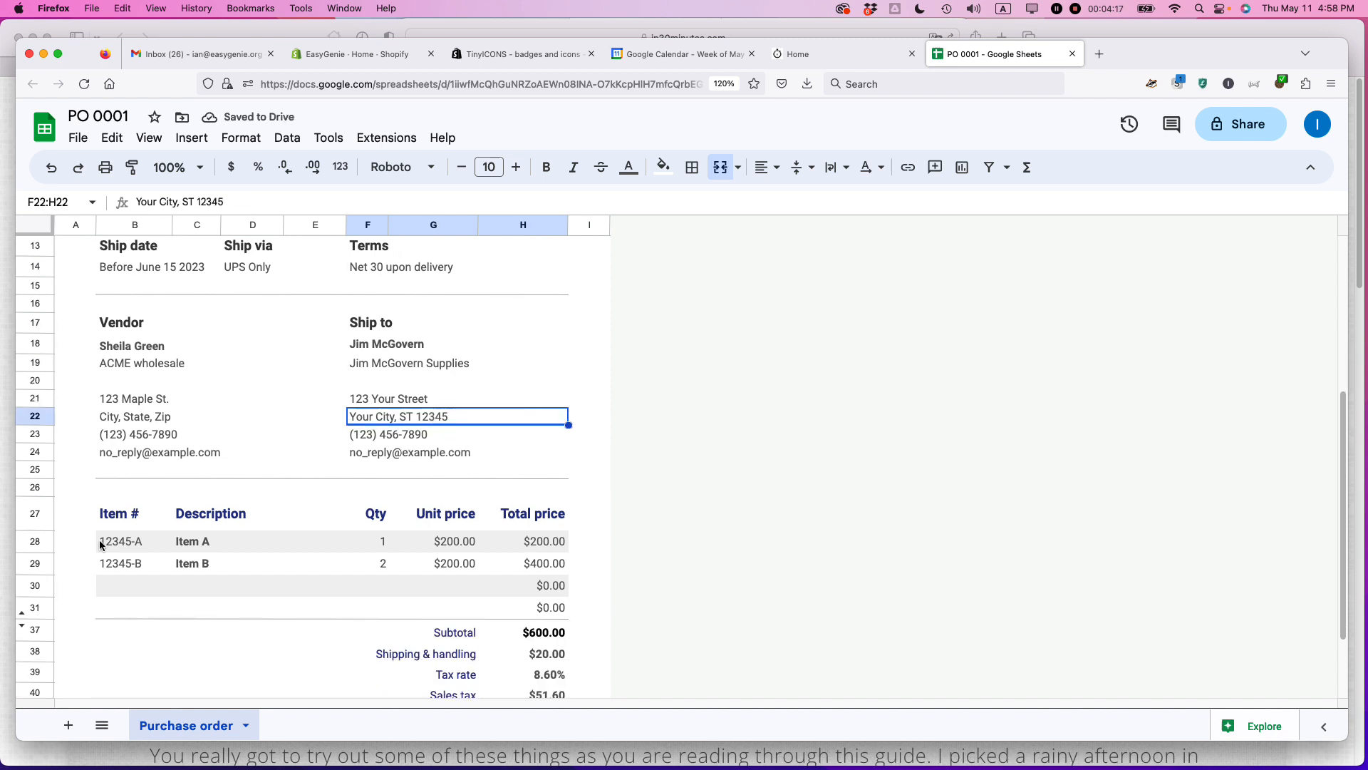
pyautogui.moveTo(116, 544)
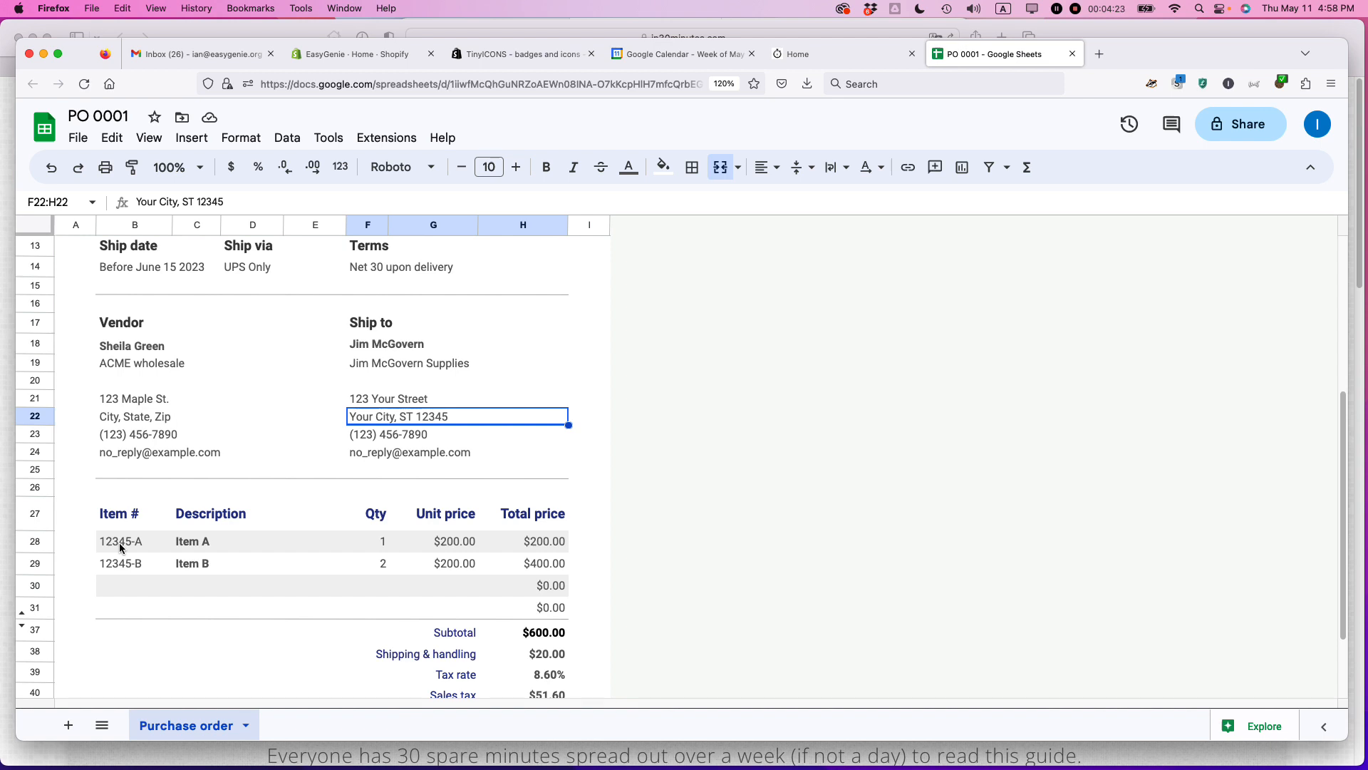
# Step: Rename the first two line items to Green widget and Blue widget
pyautogui.click(193, 541)
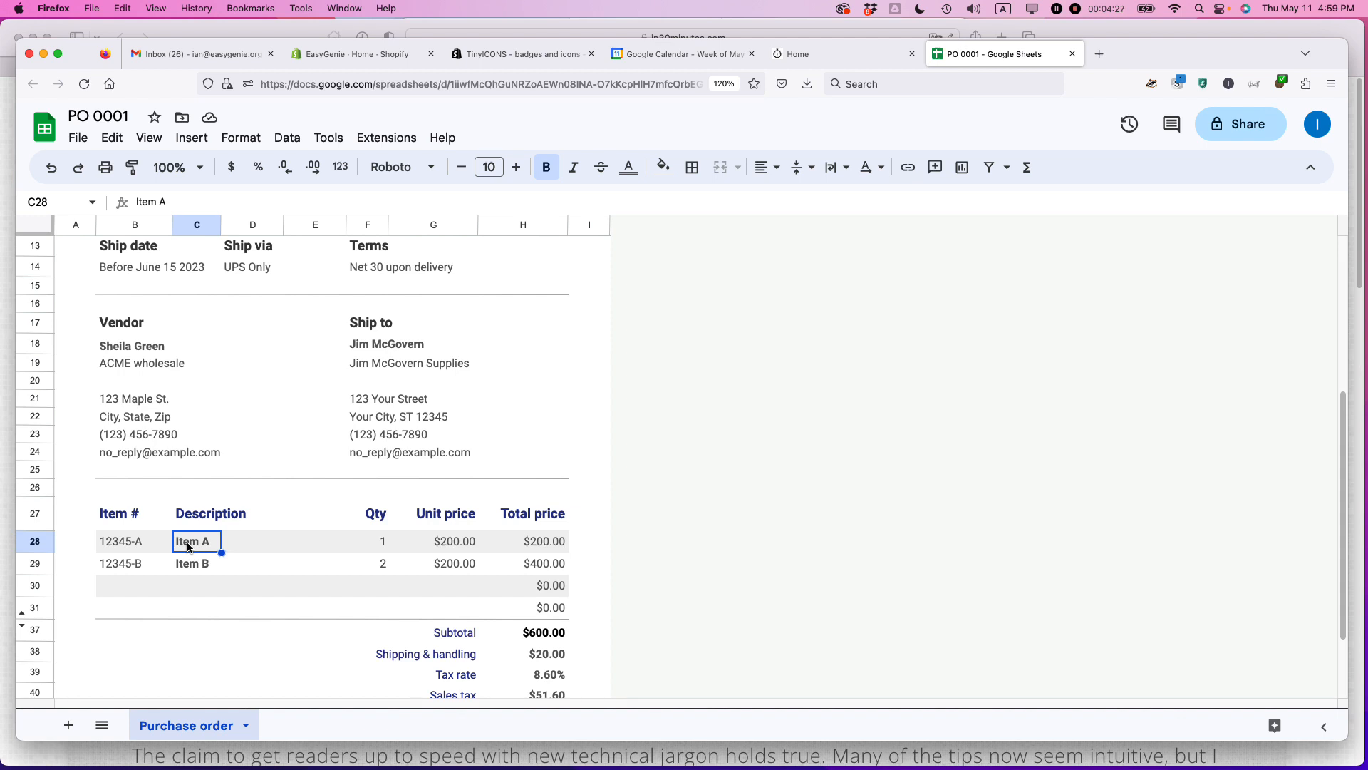
pyautogui.write('Green widget')
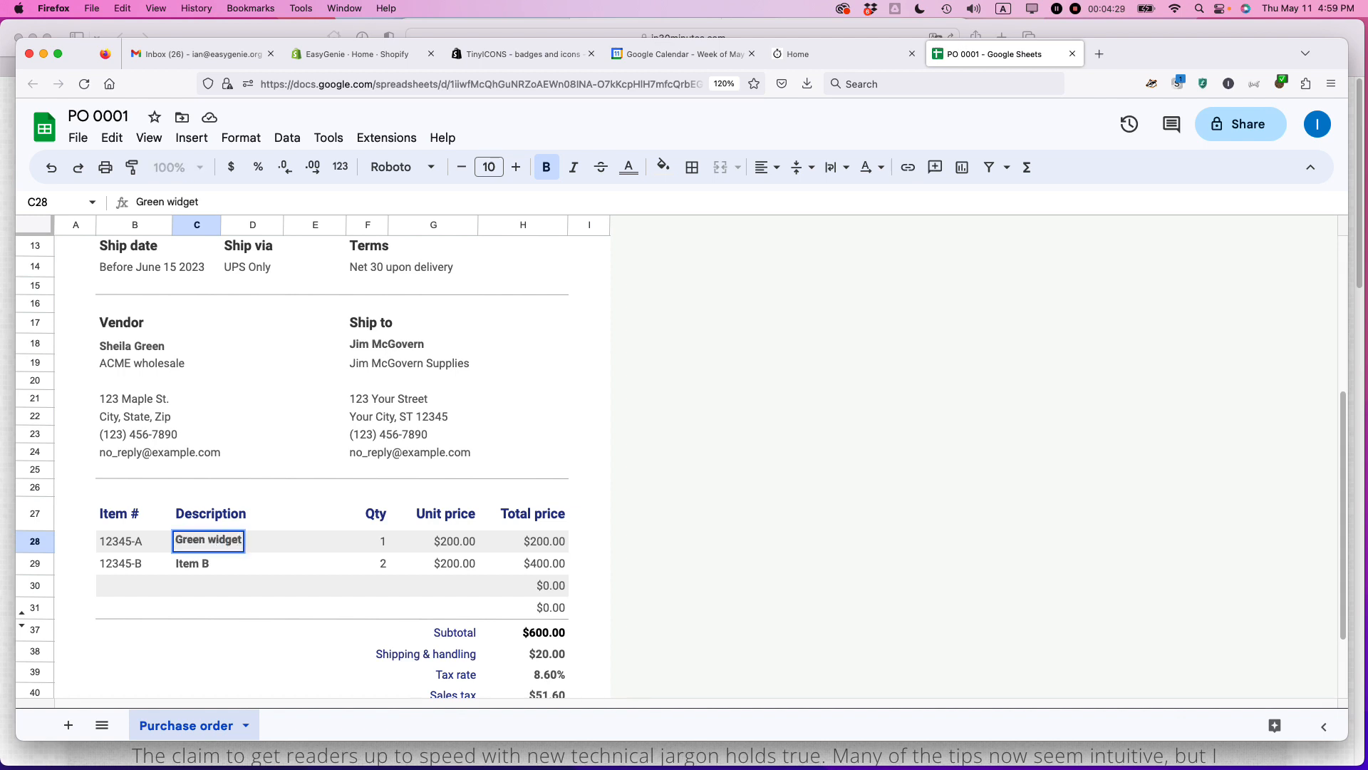
pyautogui.write('Blue')
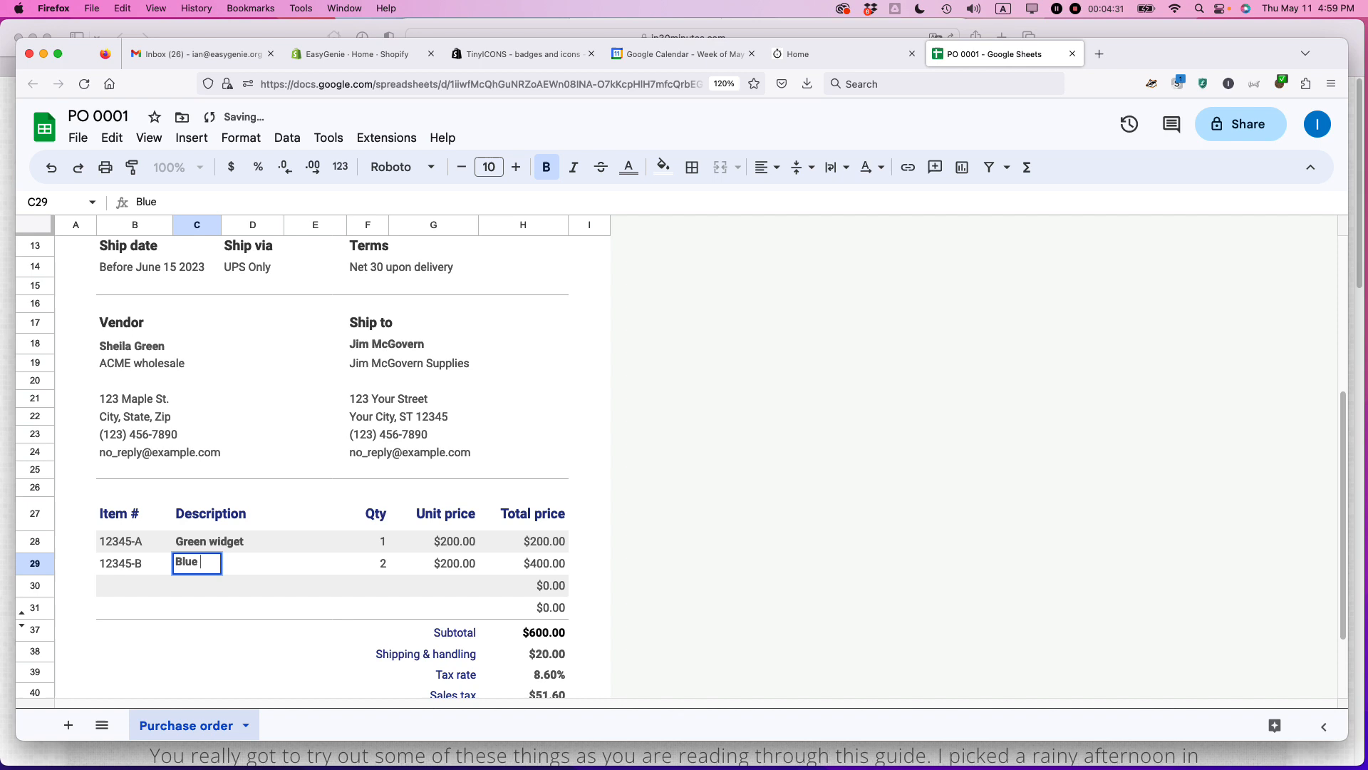
pyautogui.write('widget')
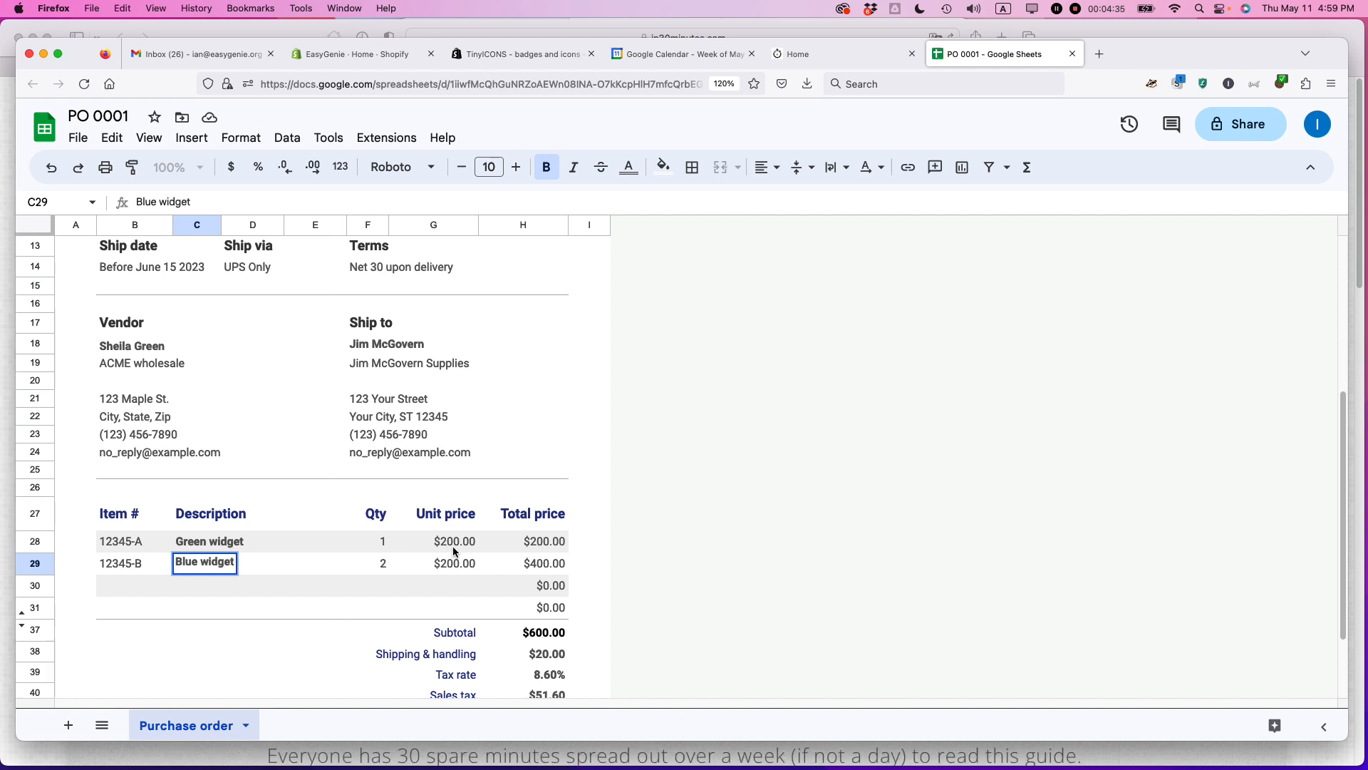
pyautogui.moveTo(449, 572)
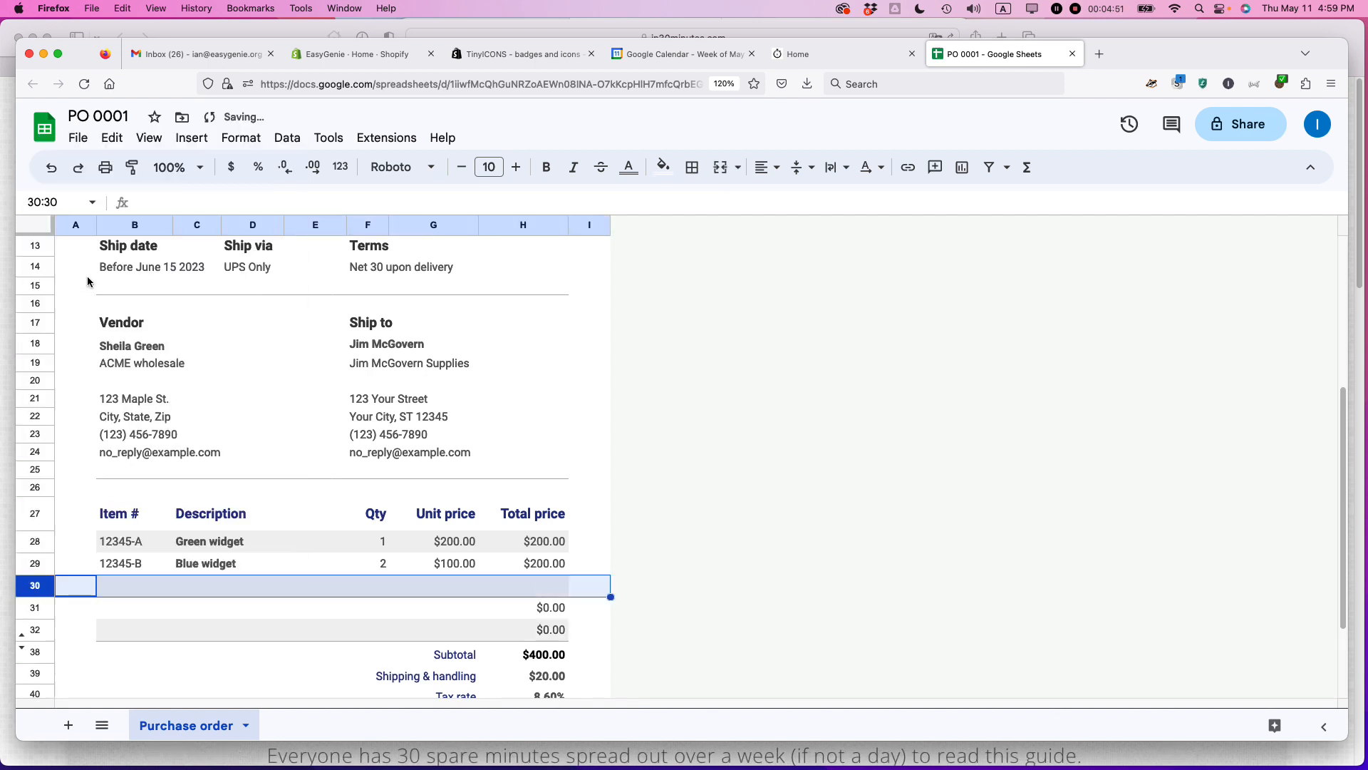
pyautogui.moveTo(39, 566)
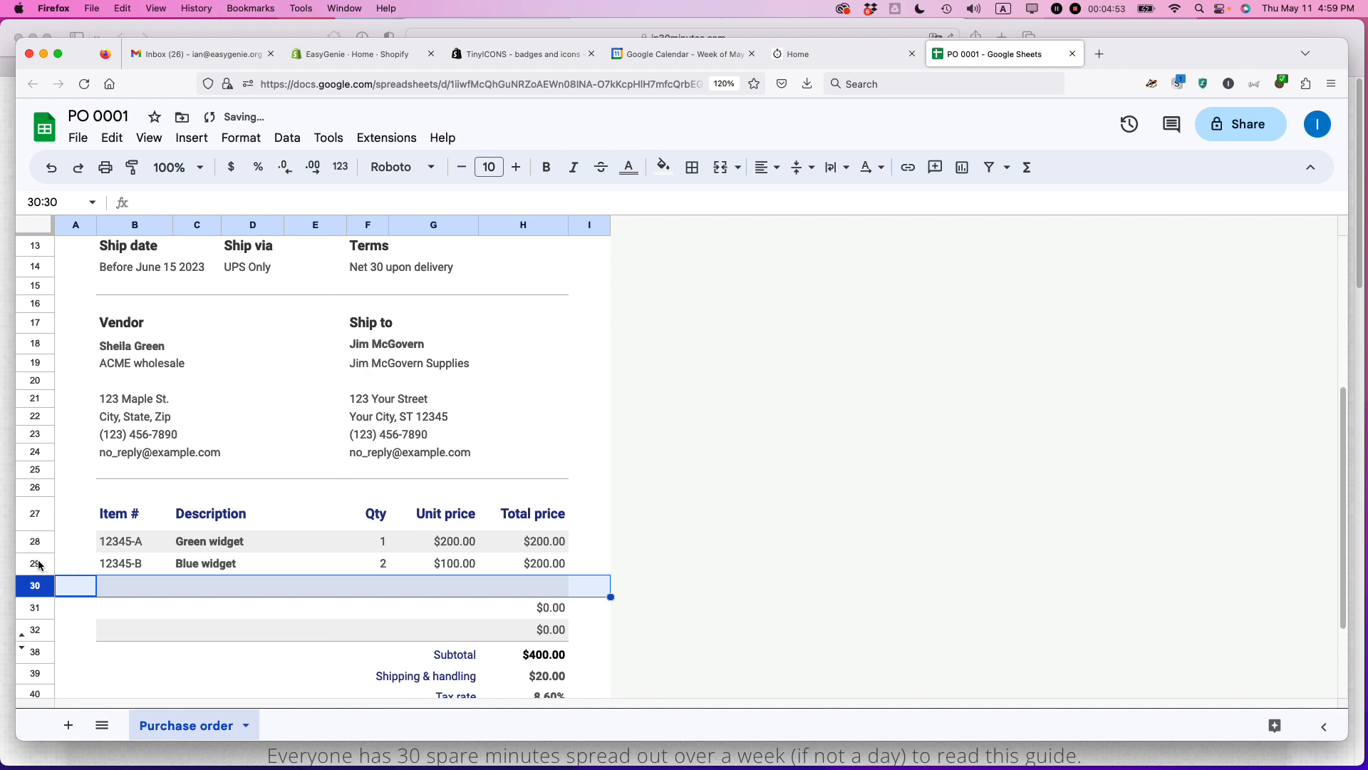
# Step: Copy the Blue widget row into row 30 and enter item number 12365-B for the new line
pyautogui.click(76, 563)
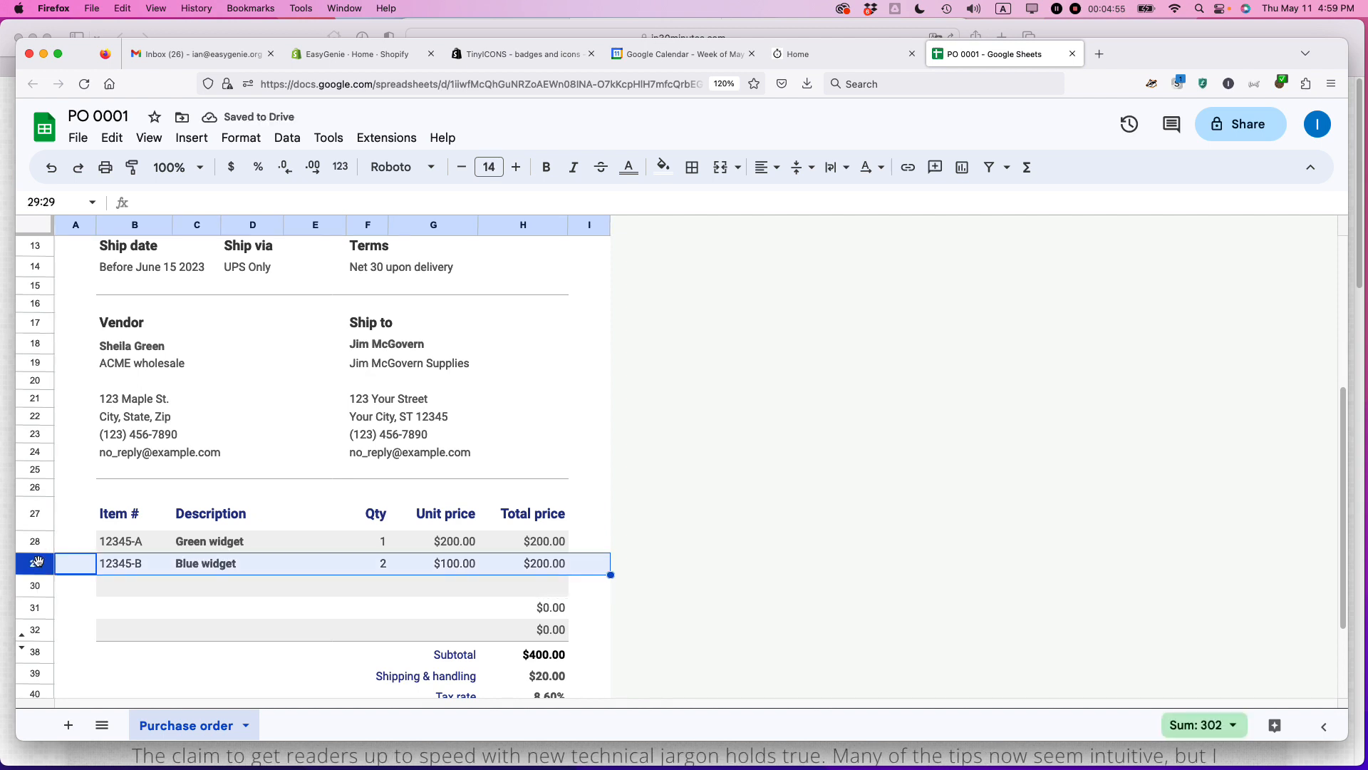
pyautogui.click(111, 138)
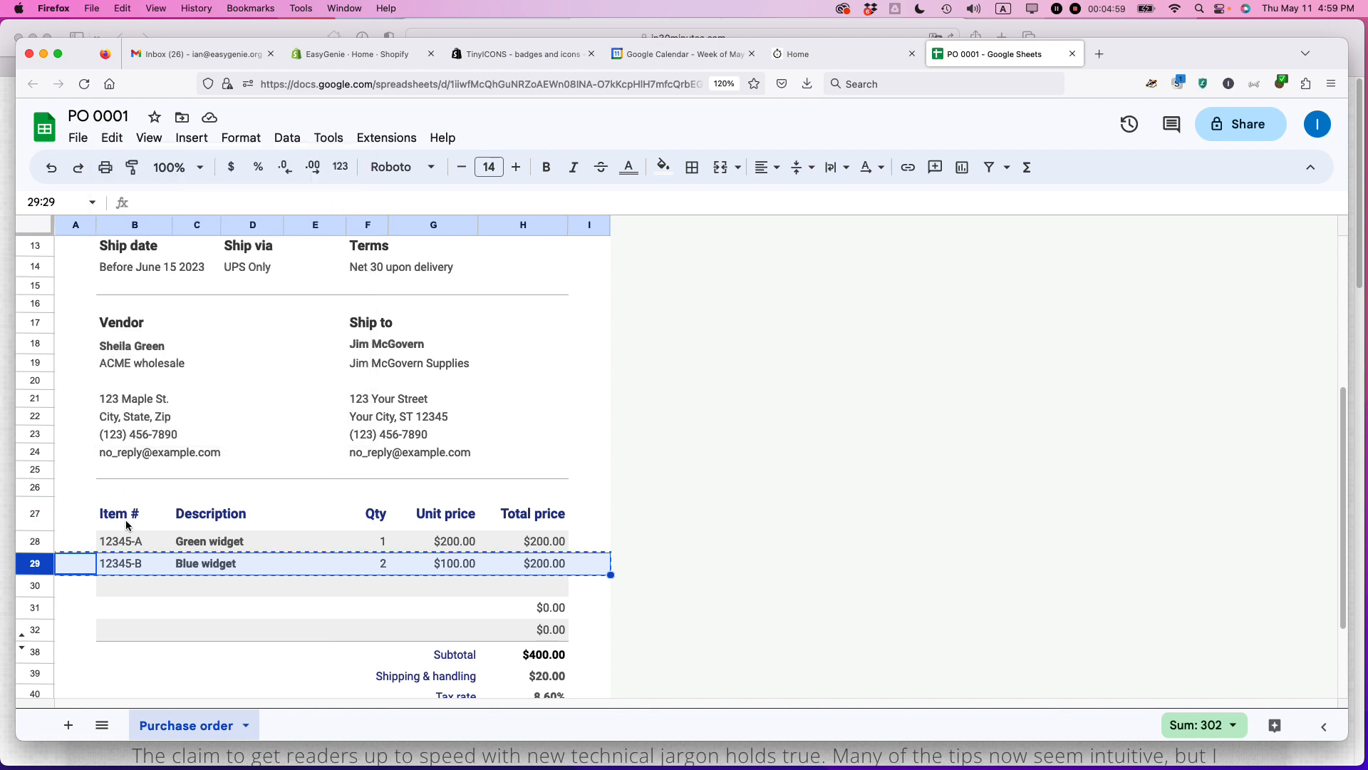
pyautogui.click(75, 584)
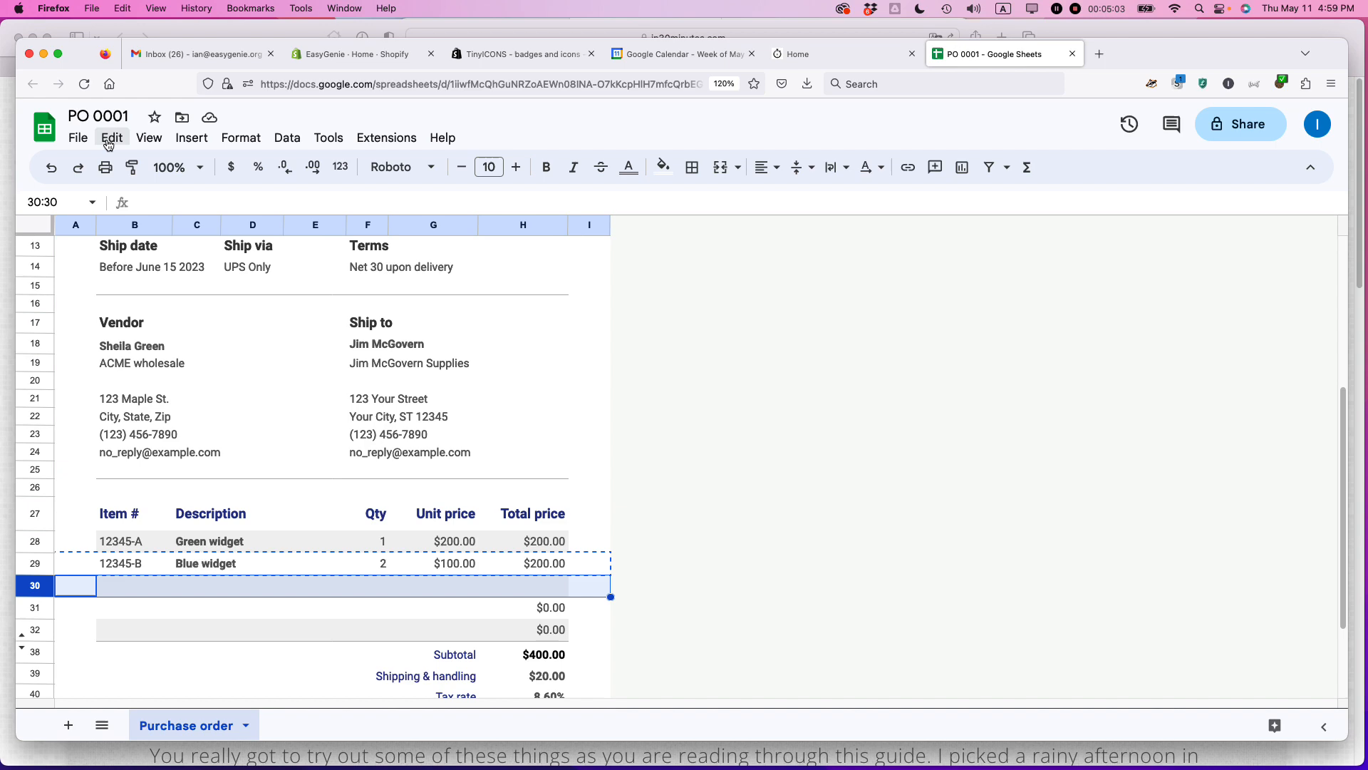
pyautogui.click(111, 137)
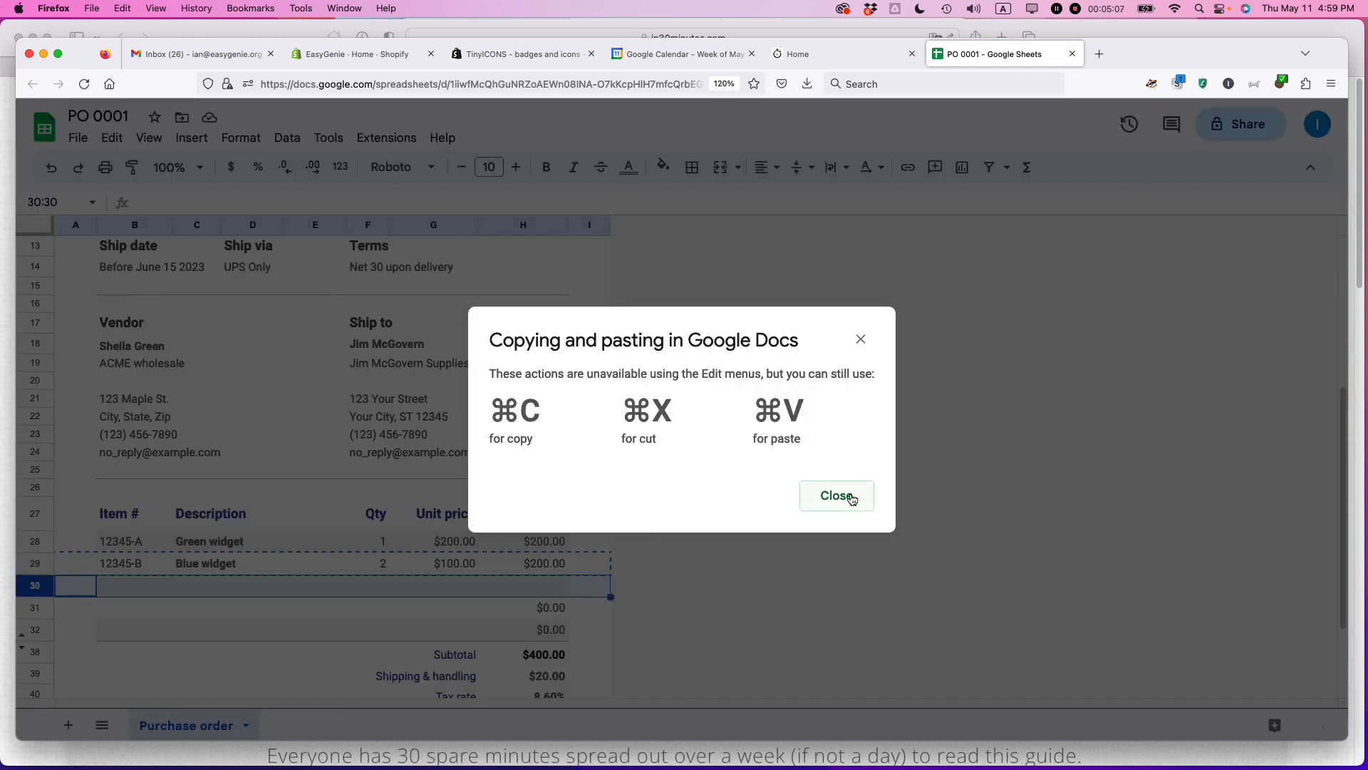
pyautogui.click(835, 495)
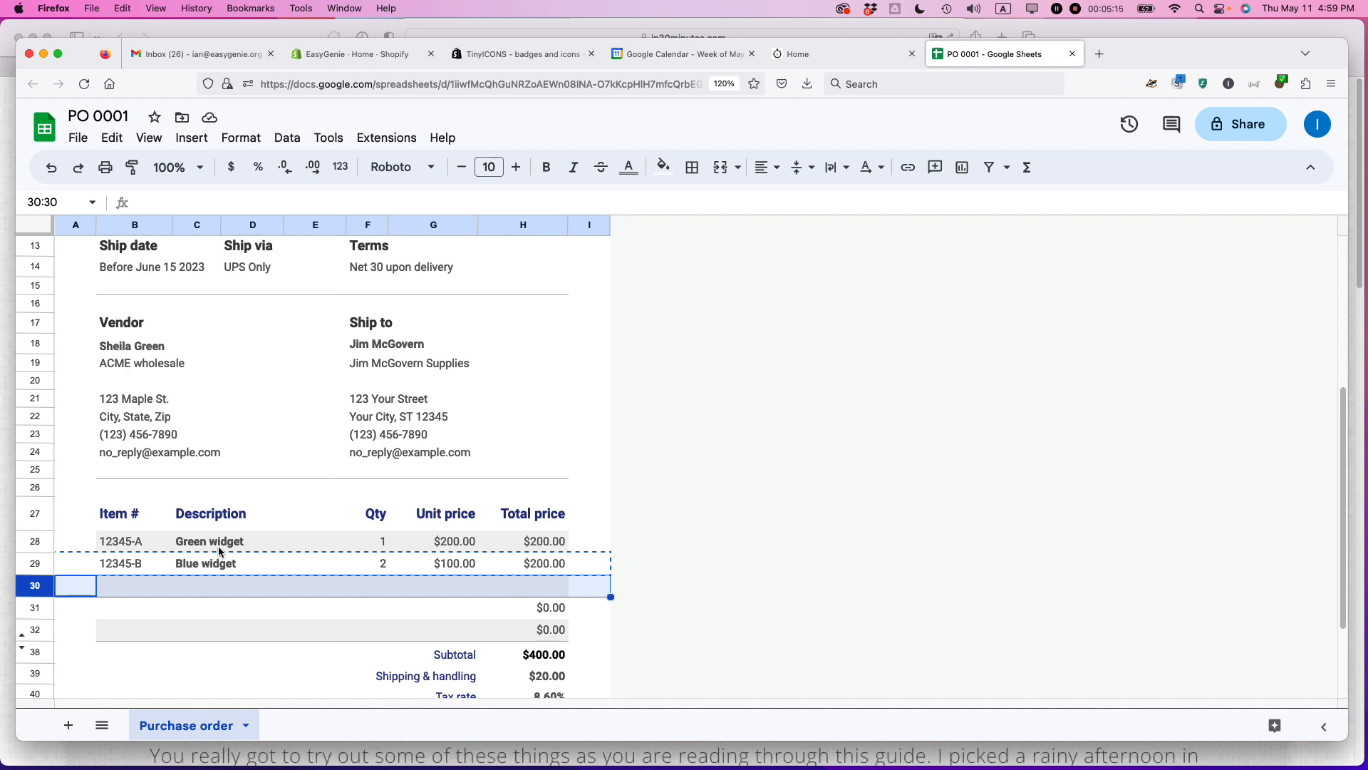
pyautogui.press('cmd+v')
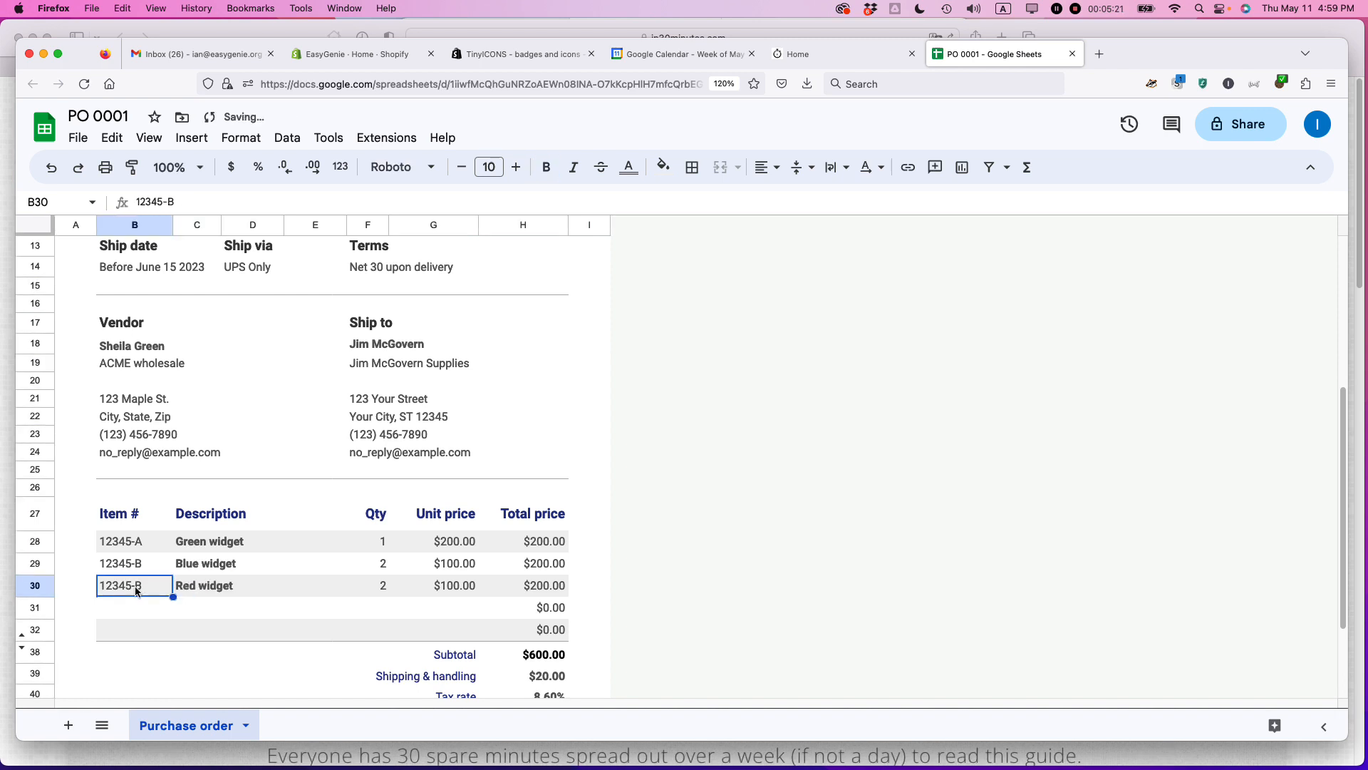
pyautogui.write('12365-B')
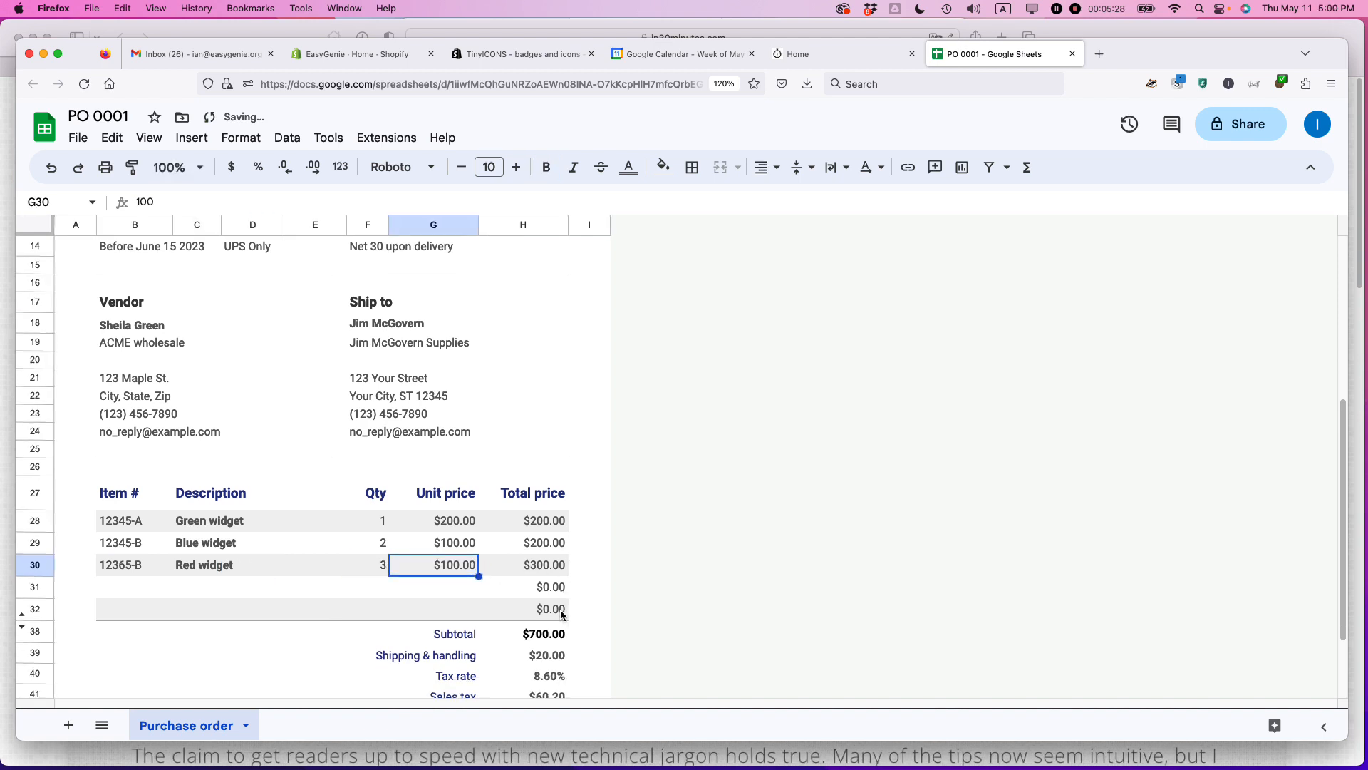
# Step: Scroll to review the Red widget line, subtotal $700.00 and grand total $780.20
pyautogui.scroll(-3)
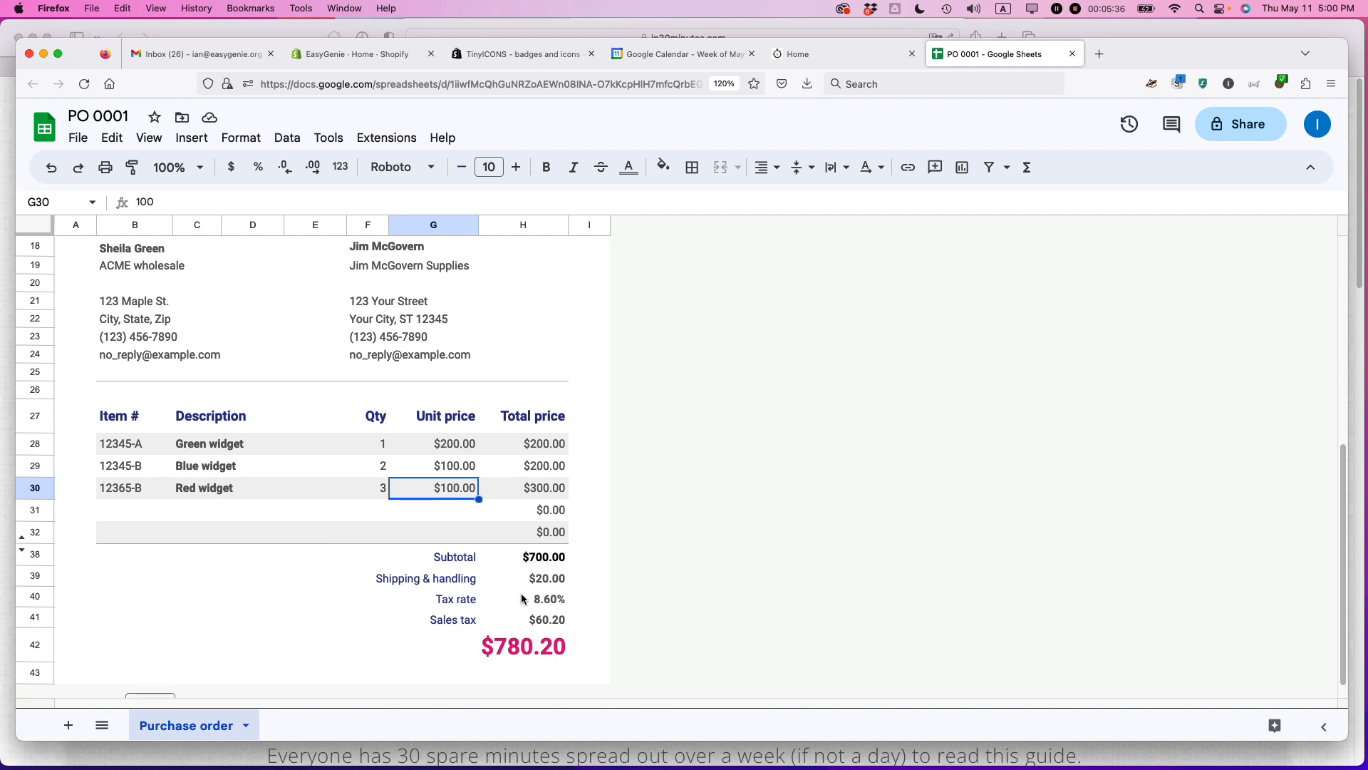
pyautogui.moveTo(510, 653)
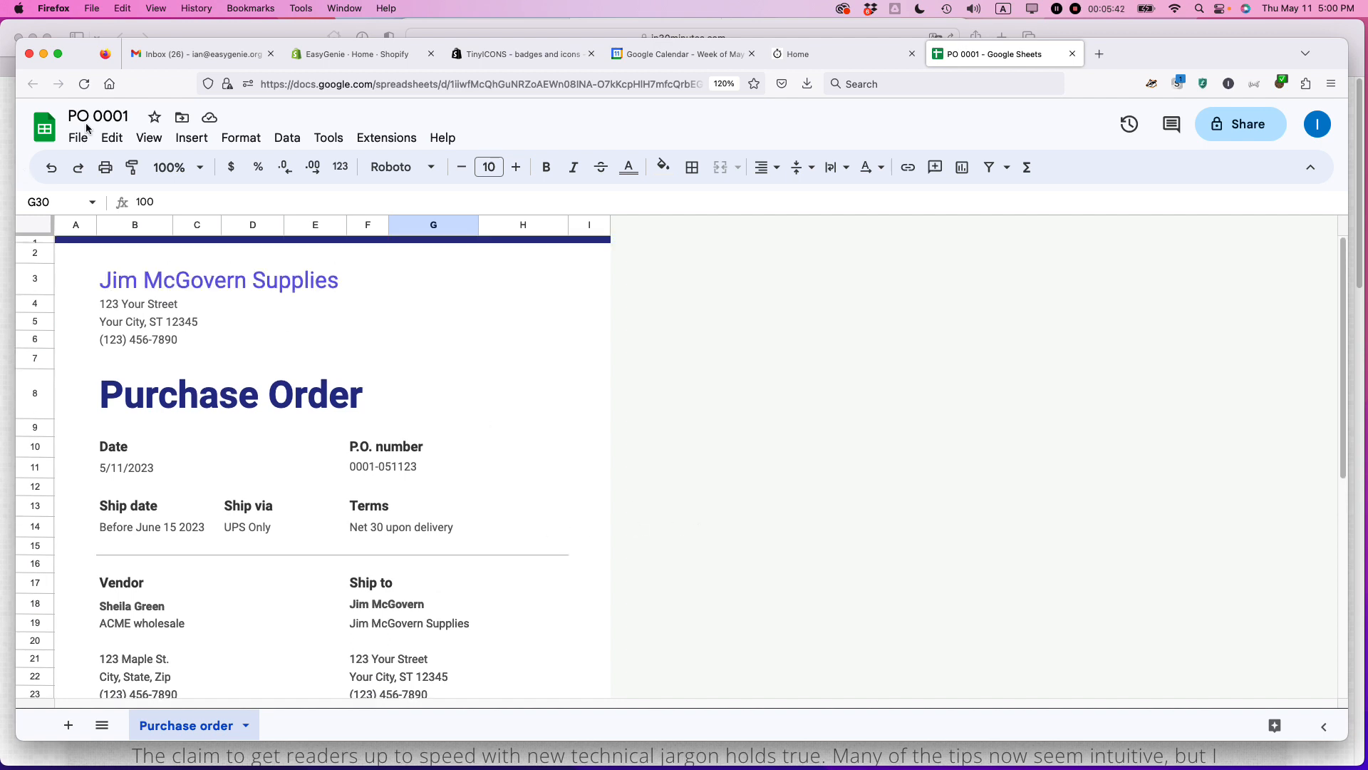
# Step: Download the purchase order as PDF, bringing up the export print settings
pyautogui.click(77, 137)
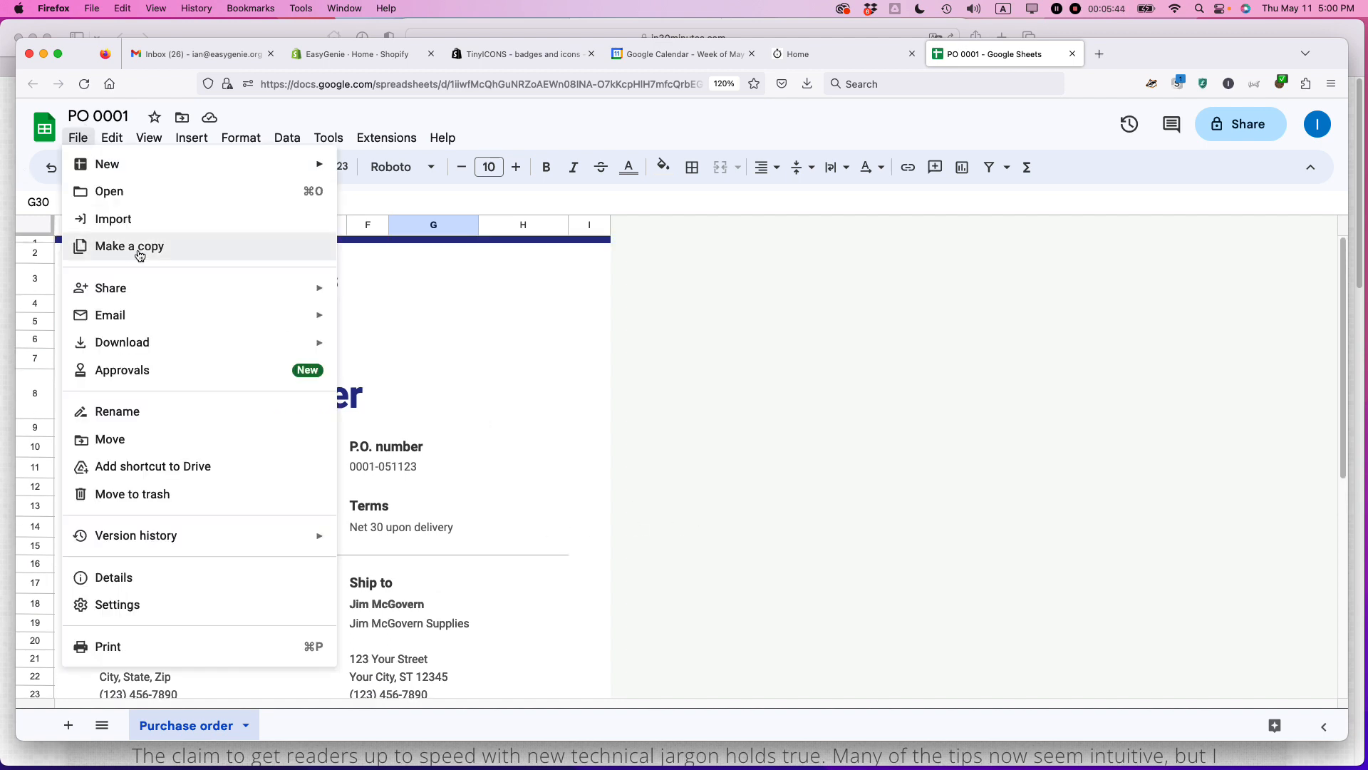
pyautogui.moveTo(111, 315)
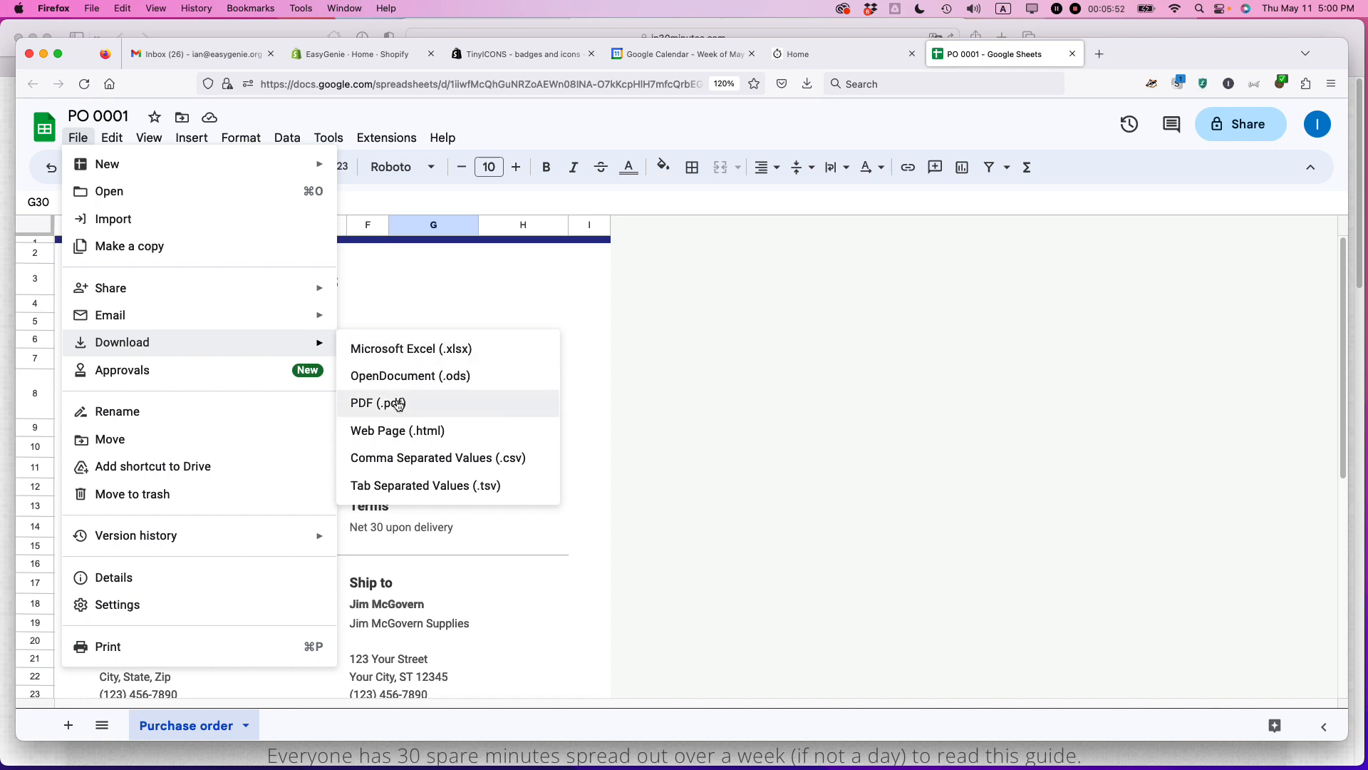
pyautogui.click(376, 402)
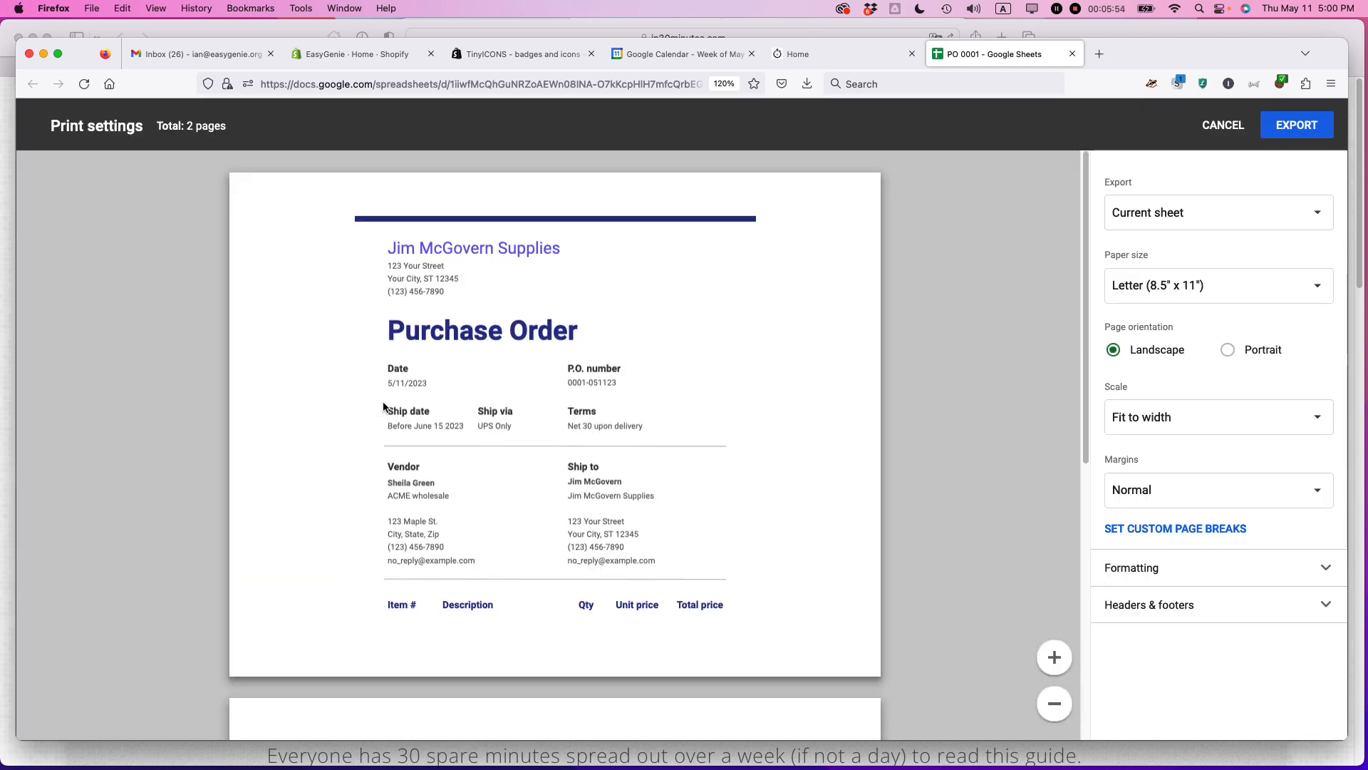
# Step: Set the PDF export to Portrait orientation and review the two-page preview with $780.20
pyautogui.scroll(-3)
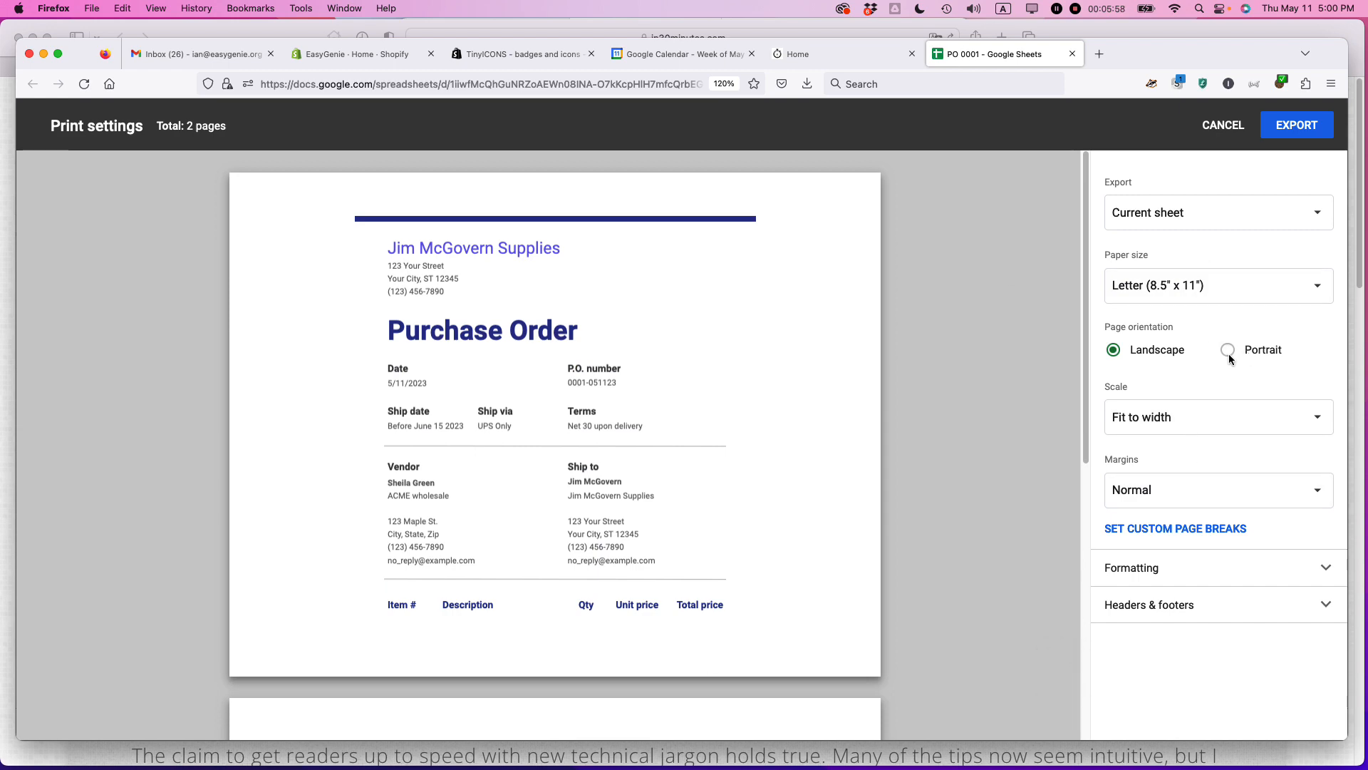
pyautogui.click(1227, 349)
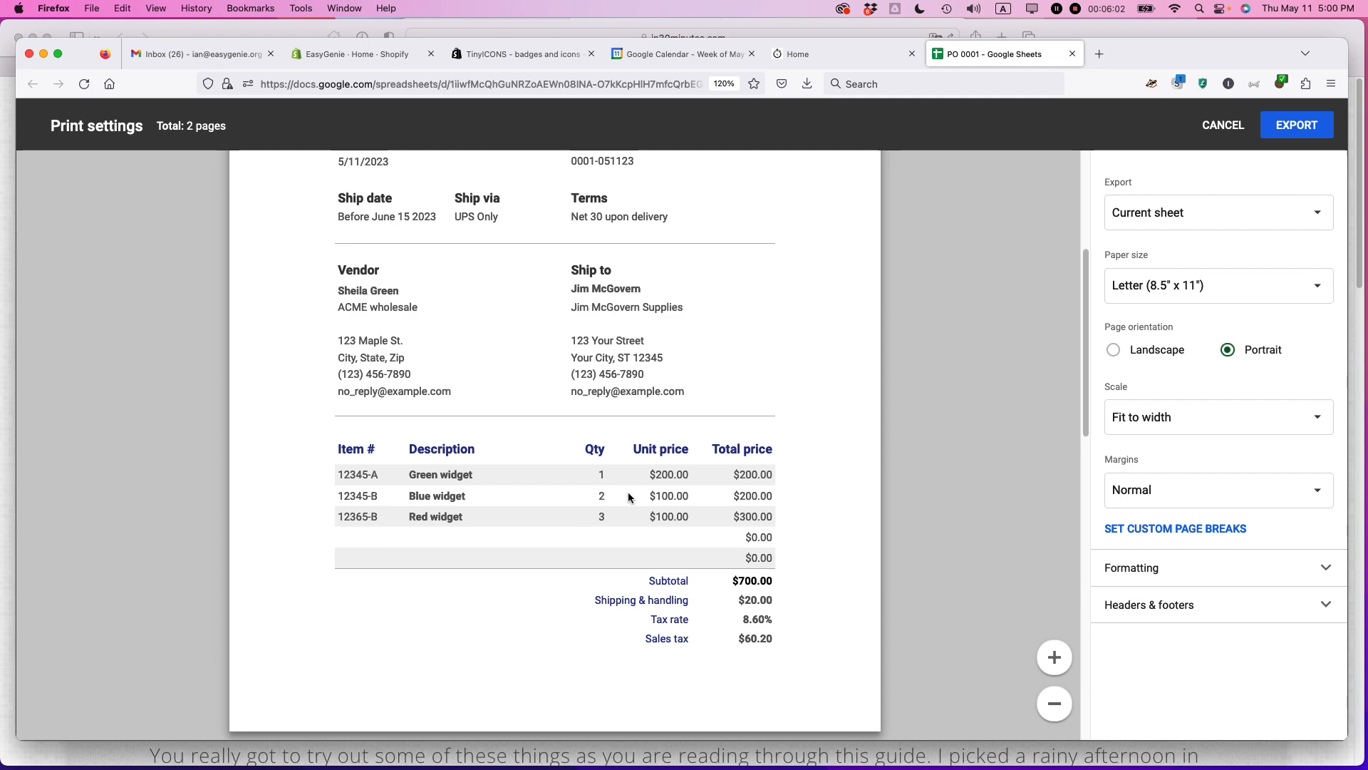
pyautogui.scroll(-3)
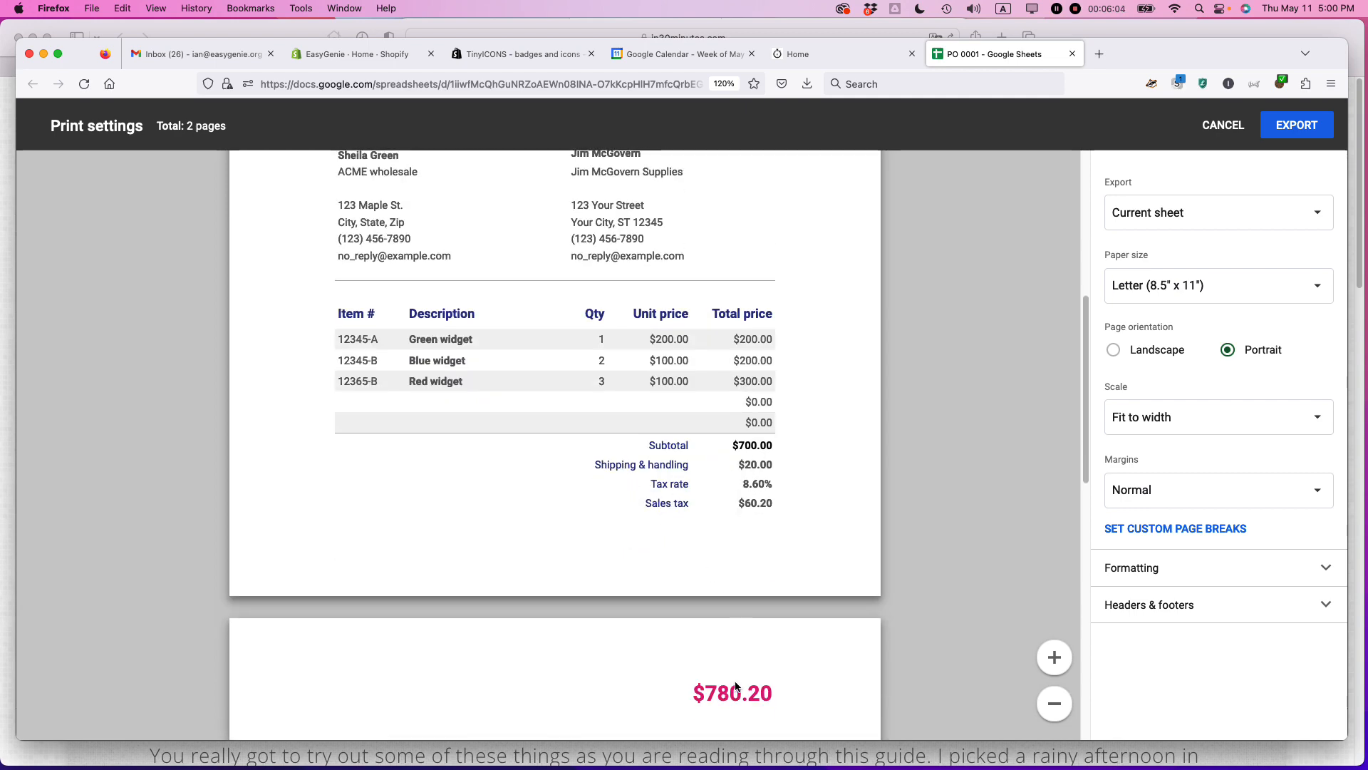